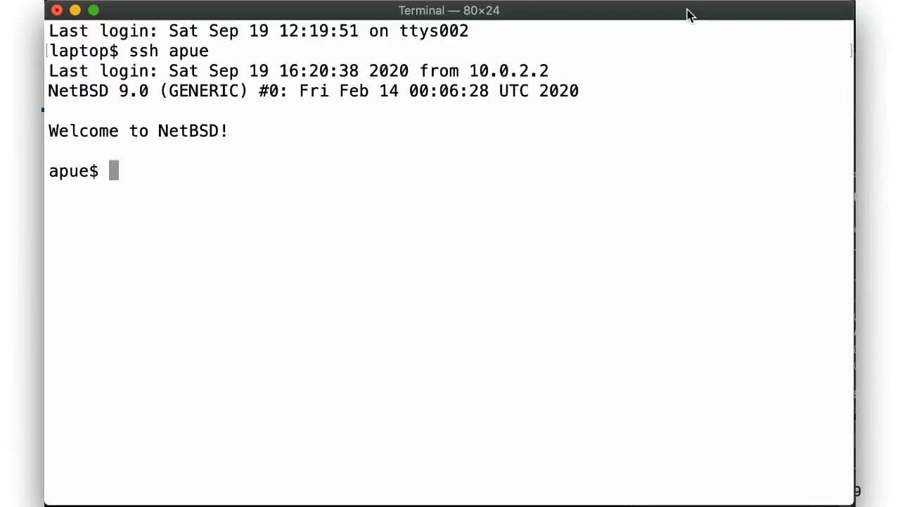
- Enter the 04 directory and bring up wait-unlink.c in vim, paging down through the source
{"action": "type", "text": "cd 04"}
{"action": "type", "text": "vim w"}
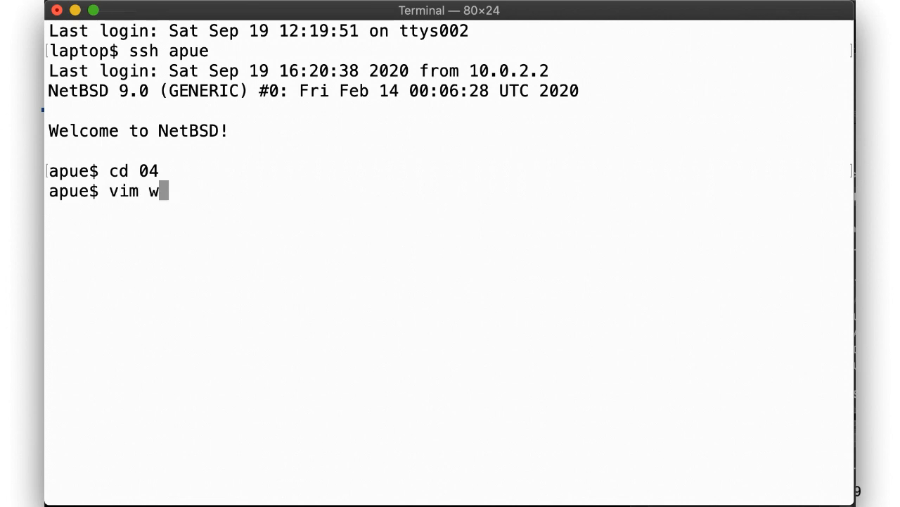
{"action": "key", "text": "Return"}
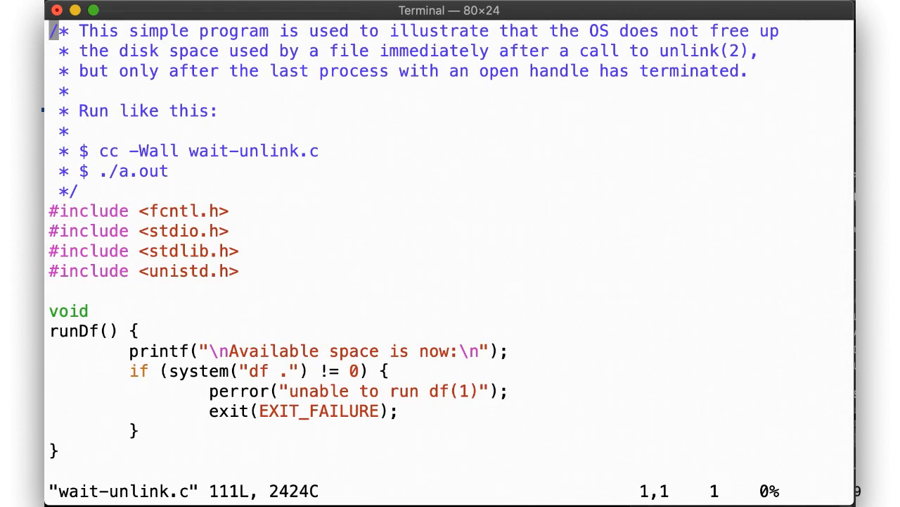
{"action": "mouse_move", "coordinate": [293, 371]}
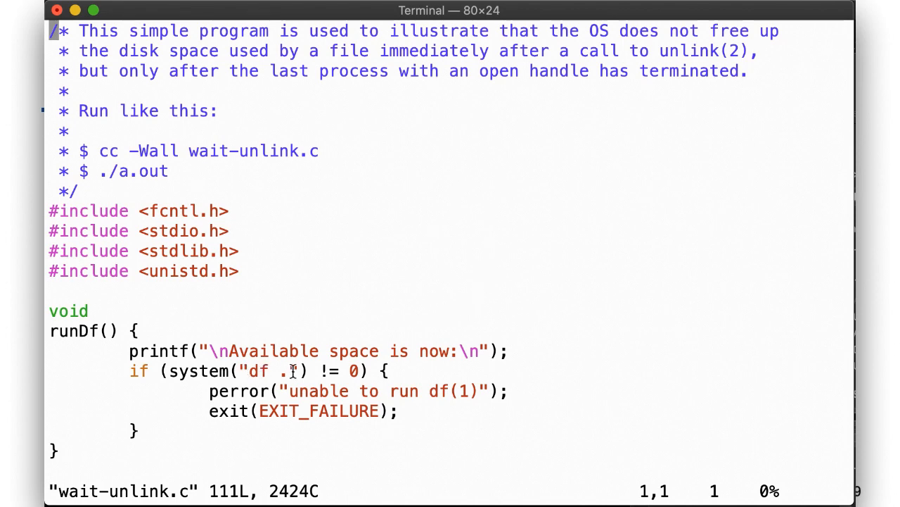
{"action": "scroll", "scroll_direction": "down", "scroll_amount": 3}
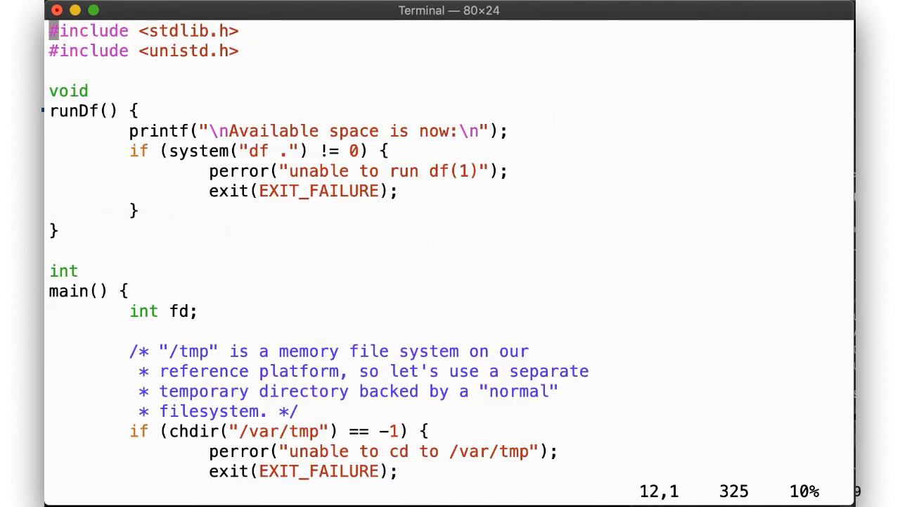
{"action": "scroll", "scroll_direction": "down", "scroll_amount": 3}
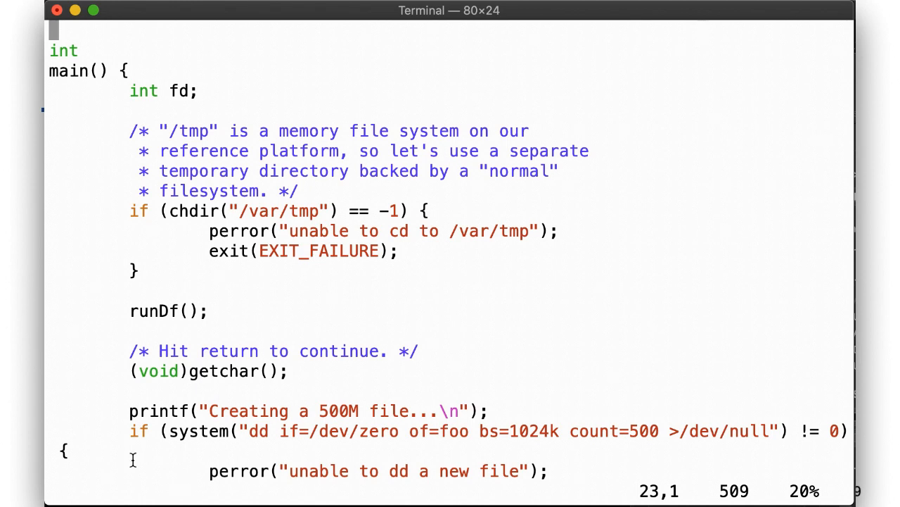
{"action": "mouse_move", "coordinate": [180, 311]}
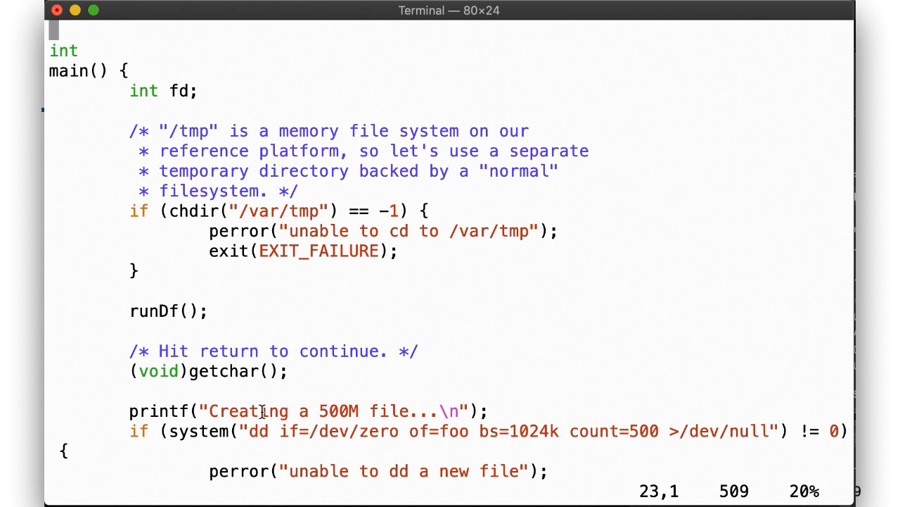
{"action": "scroll", "scroll_direction": "down", "scroll_amount": 3}
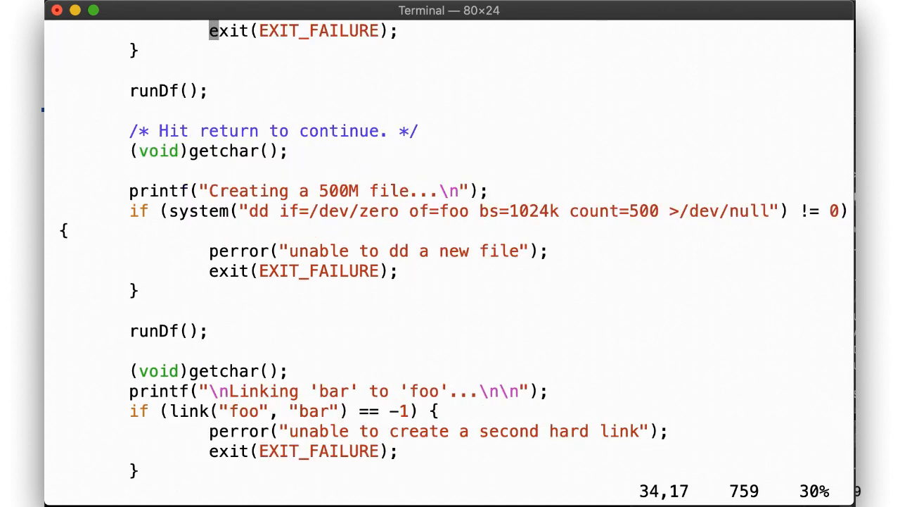
{"action": "mouse_move", "coordinate": [163, 335]}
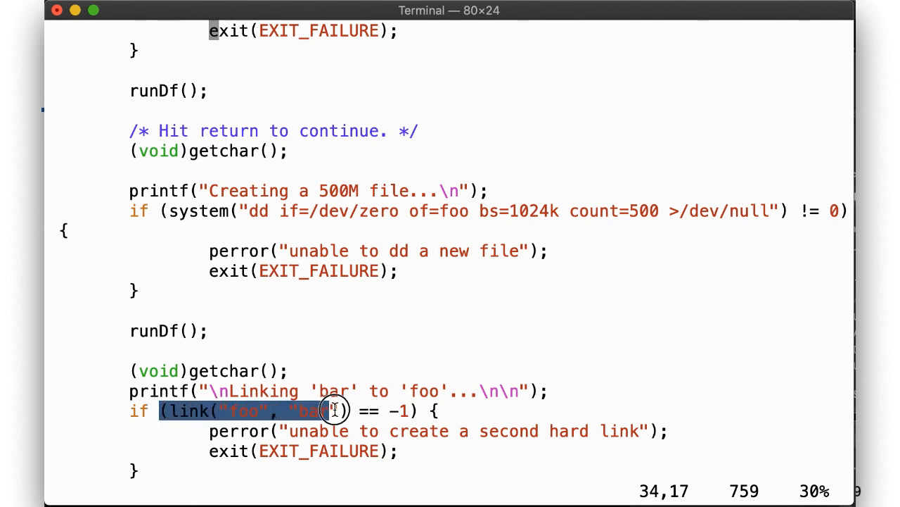
{"action": "left_click", "coordinate": [335, 411]}
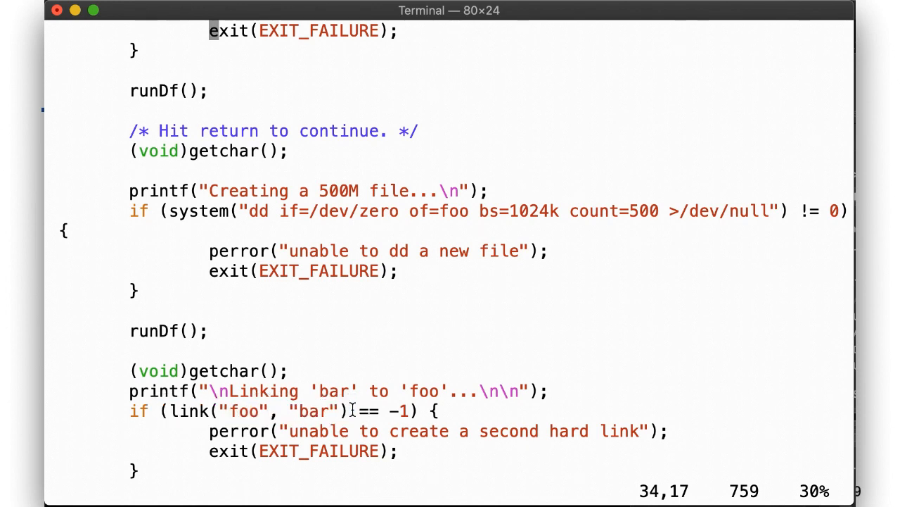
{"action": "scroll", "scroll_direction": "down", "scroll_amount": 3}
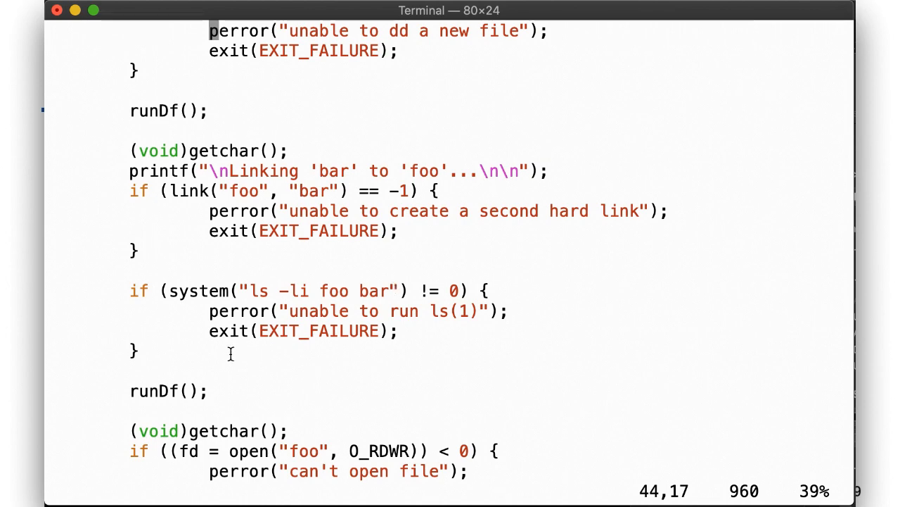
{"action": "mouse_move", "coordinate": [255, 322]}
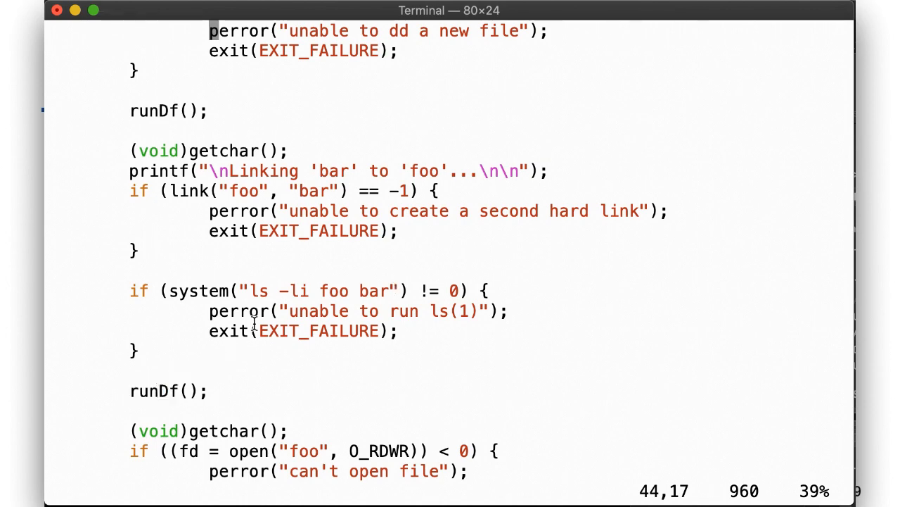
{"action": "scroll", "scroll_direction": "down", "scroll_amount": 3}
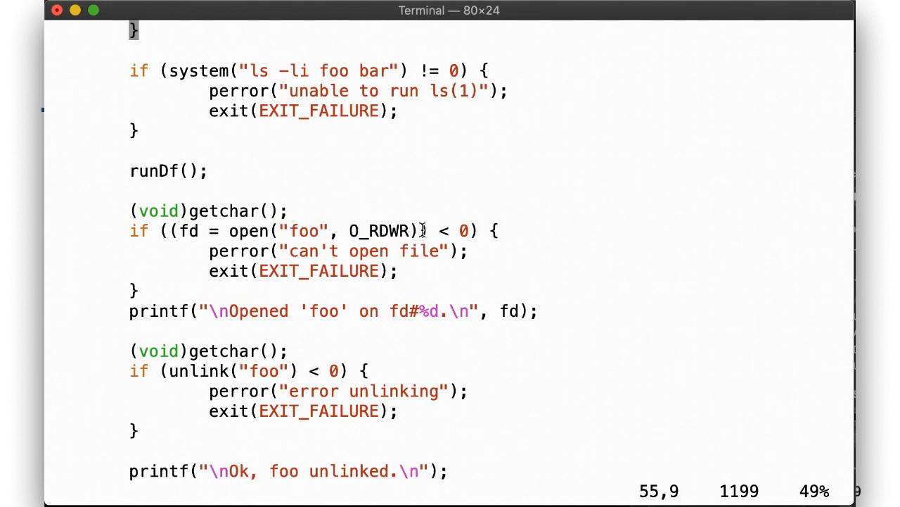
{"action": "mouse_move", "coordinate": [307, 329]}
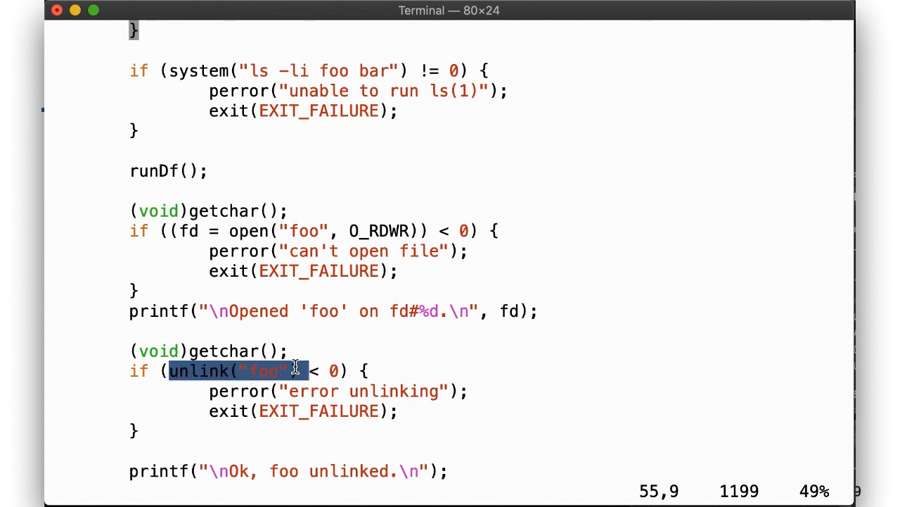
- Highlight the fd from open, the ls -li foo bar command and the disk-space message's fd while reading to the end
{"action": "left_click", "coordinate": [288, 363]}
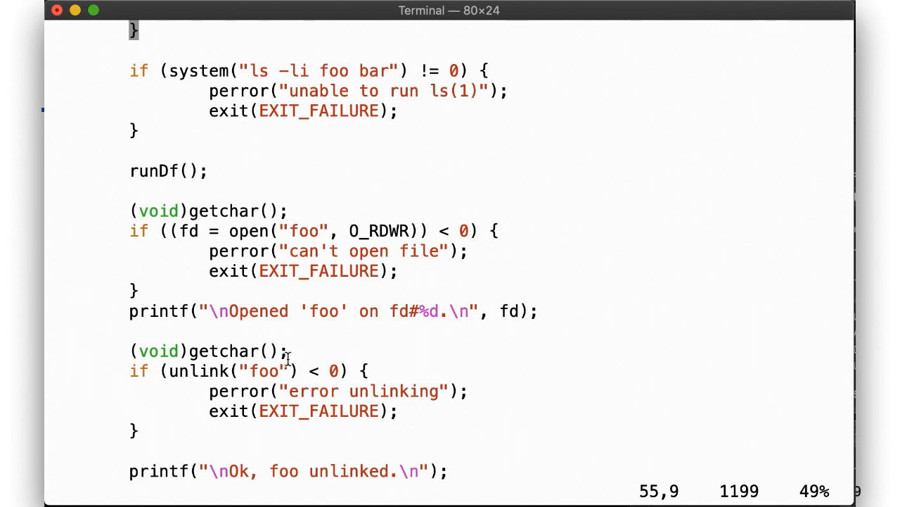
{"action": "double_click", "coordinate": [188, 230]}
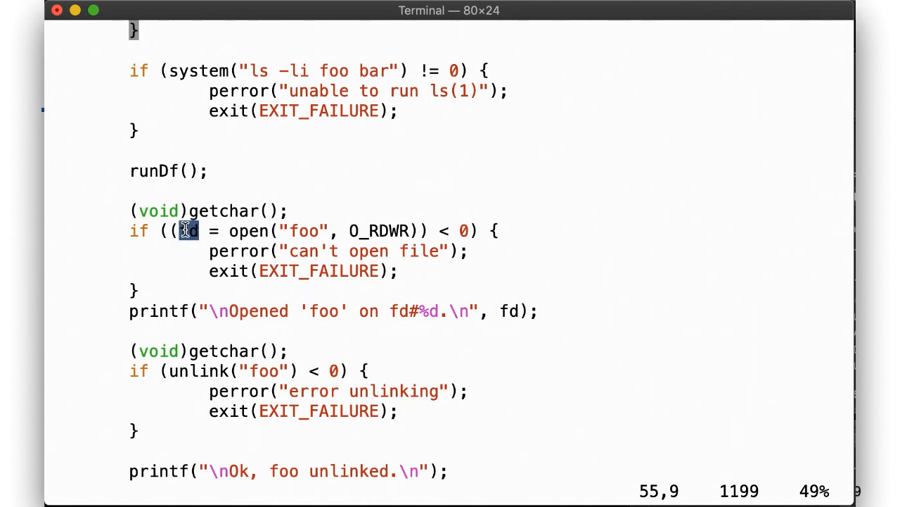
{"action": "scroll", "scroll_direction": "down", "scroll_amount": 3}
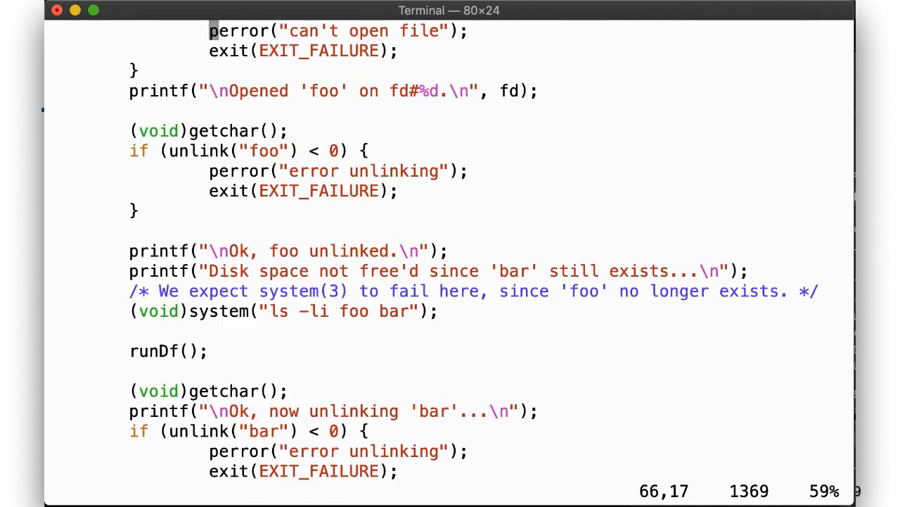
{"action": "mouse_move", "coordinate": [288, 256]}
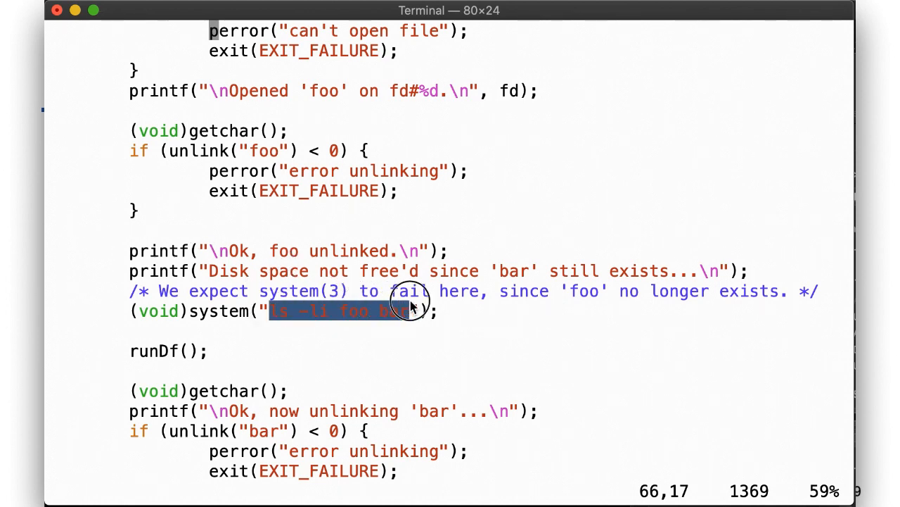
{"action": "double_click", "coordinate": [153, 350]}
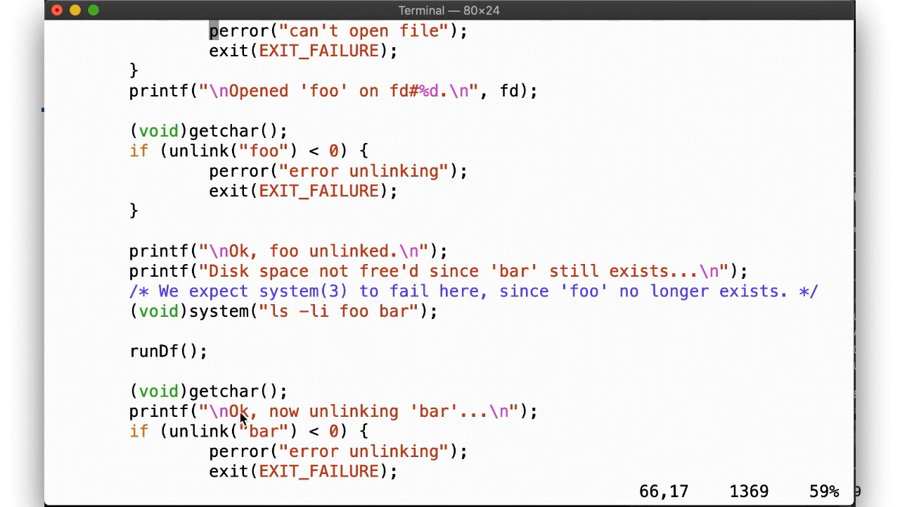
{"action": "mouse_move", "coordinate": [176, 433]}
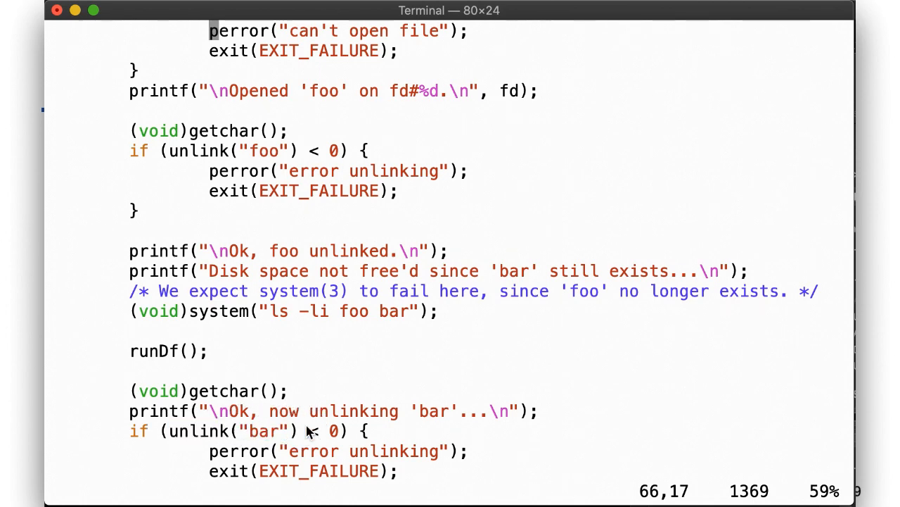
{"action": "scroll", "scroll_direction": "down", "scroll_amount": 3}
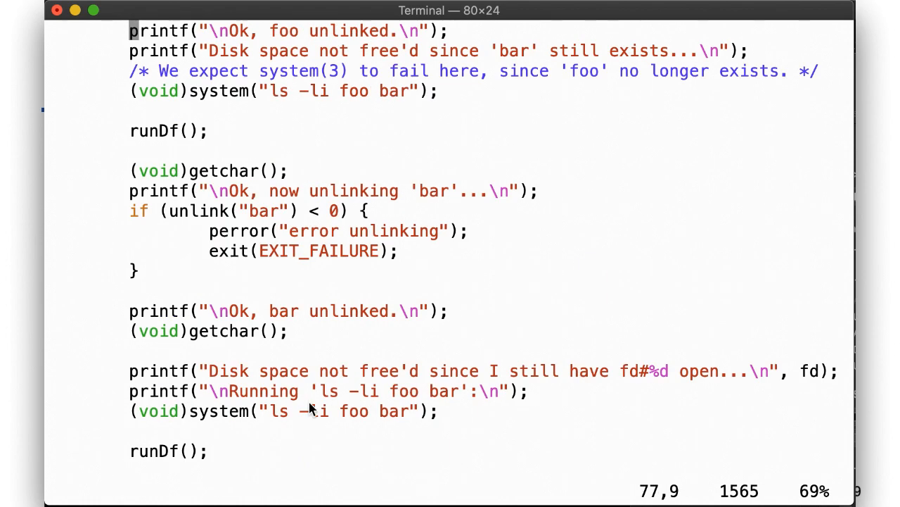
{"action": "mouse_move", "coordinate": [285, 315]}
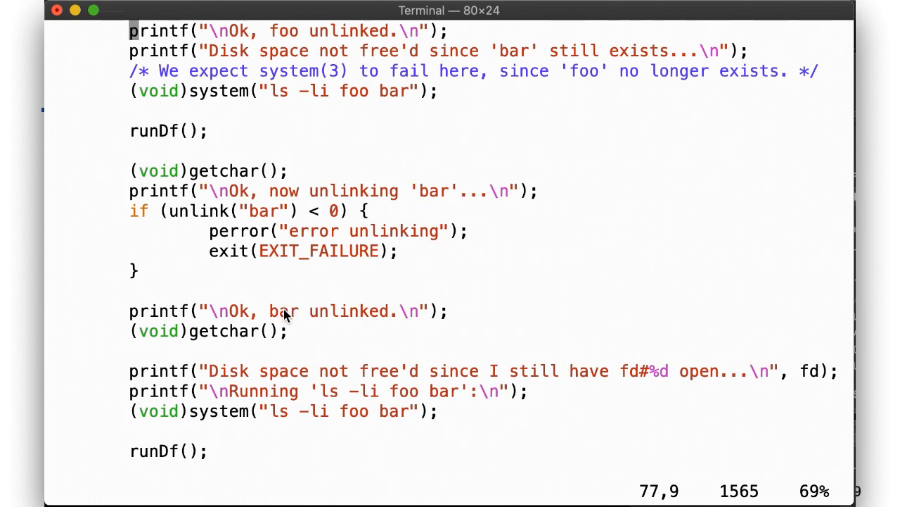
{"action": "mouse_move", "coordinate": [734, 364]}
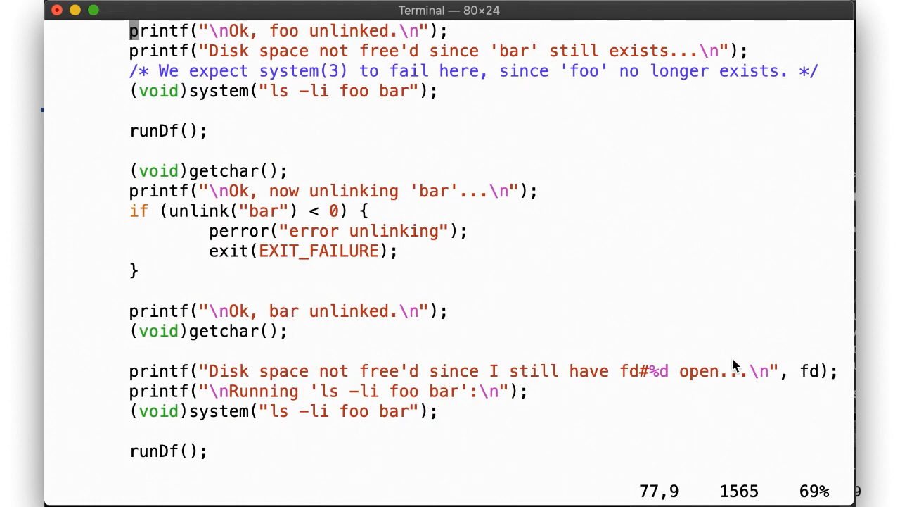
{"action": "double_click", "coordinate": [807, 372]}
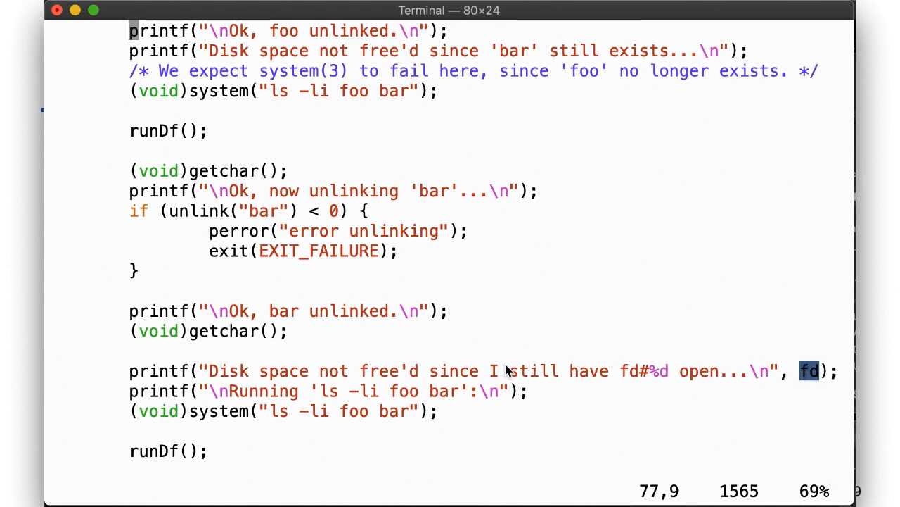
{"action": "scroll", "scroll_direction": "down", "scroll_amount": 3}
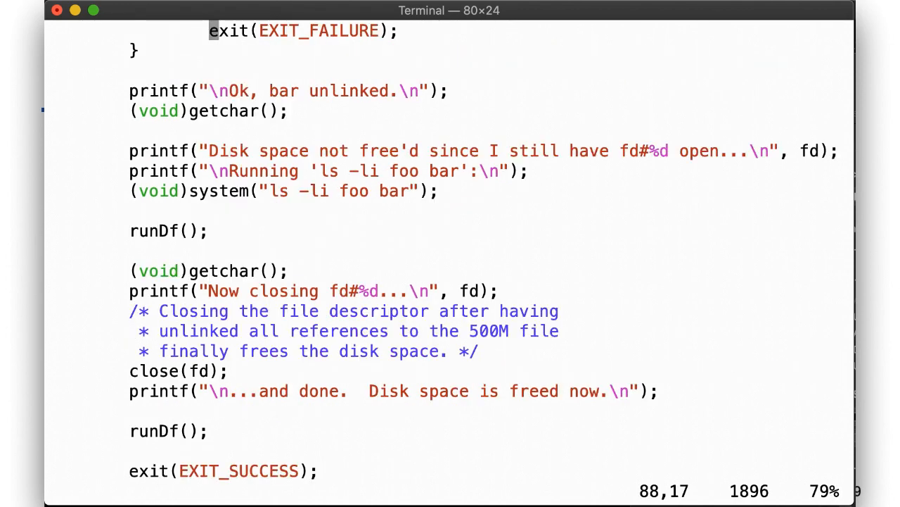
{"action": "mouse_move", "coordinate": [163, 373]}
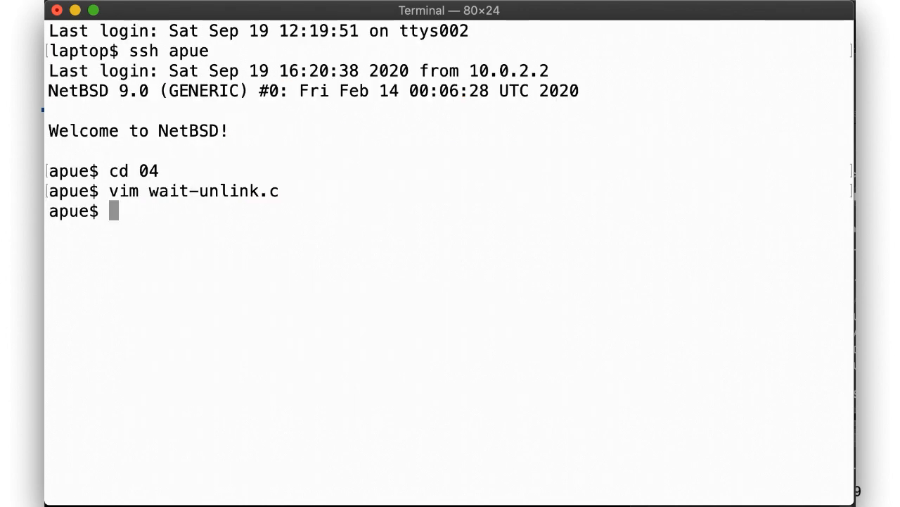
- Compile wait-unlink.c, run ./a.out and point out the Used and original Avail figure 21386280
{"action": "type", "text": "cc wait-unlink.c"}
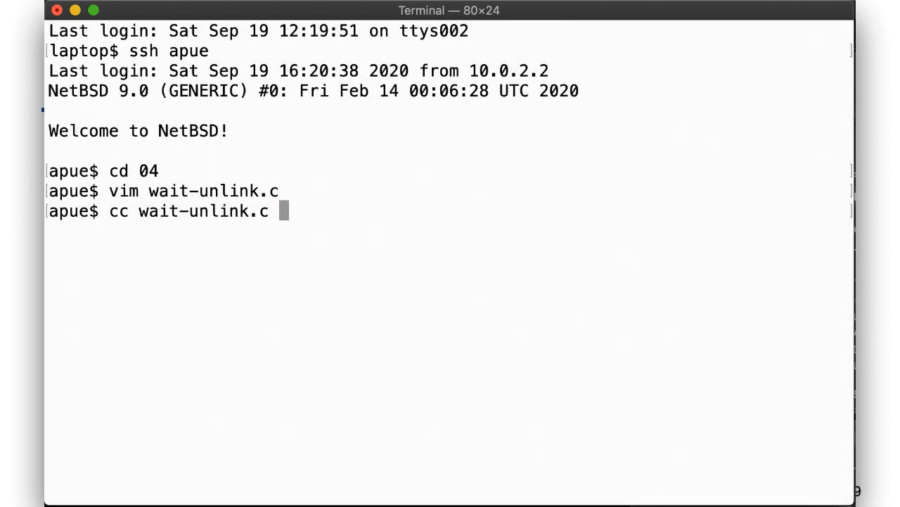
{"action": "key", "text": "Return"}
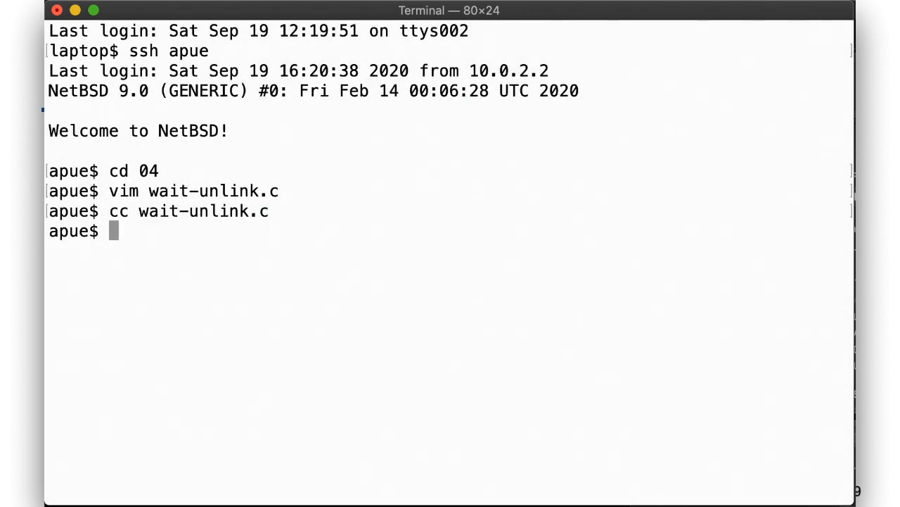
{"action": "type", "text": "./a.out"}
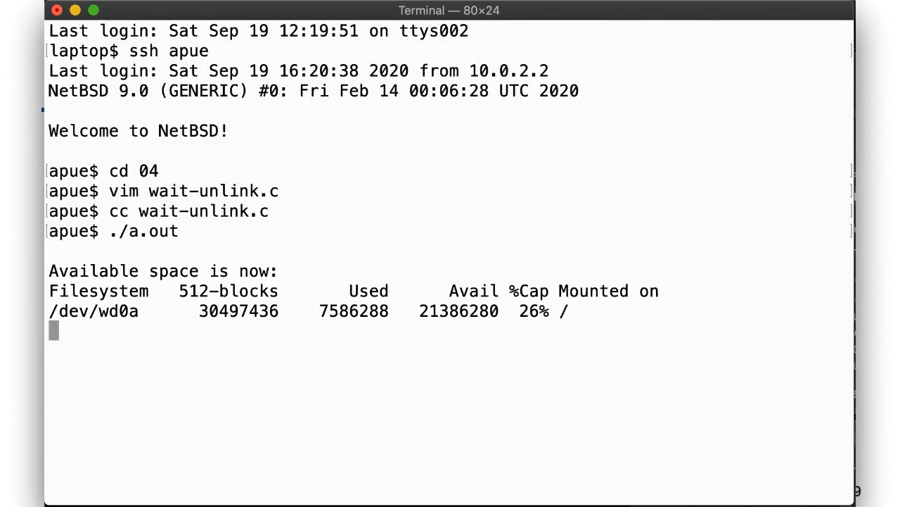
{"action": "mouse_move", "coordinate": [395, 313]}
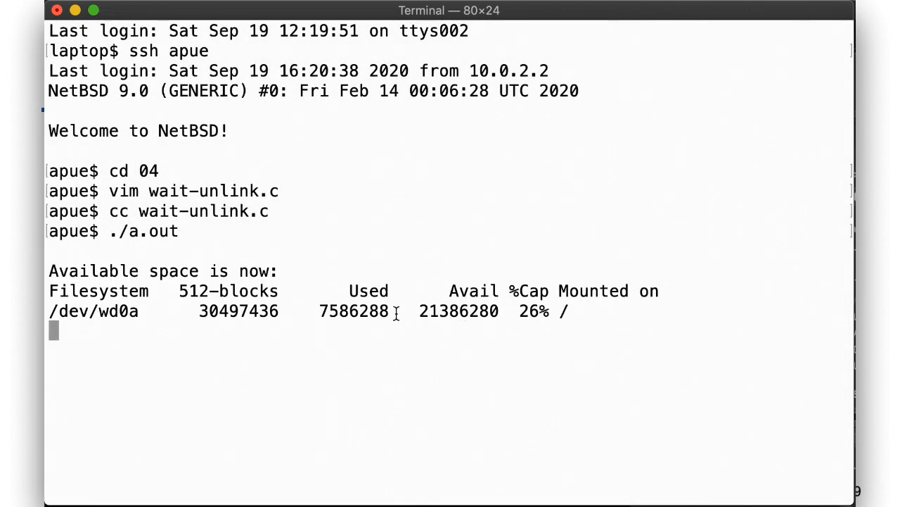
{"action": "double_click", "coordinate": [459, 311]}
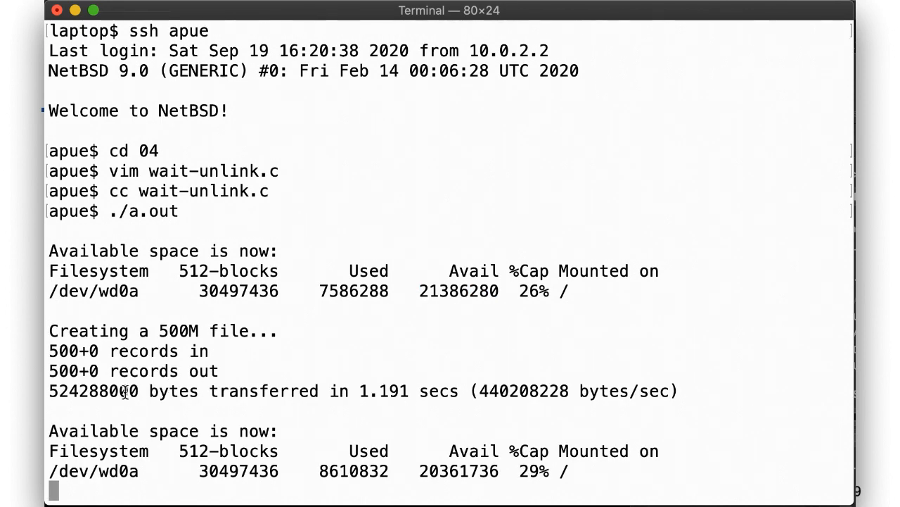
{"action": "mouse_move", "coordinate": [465, 470]}
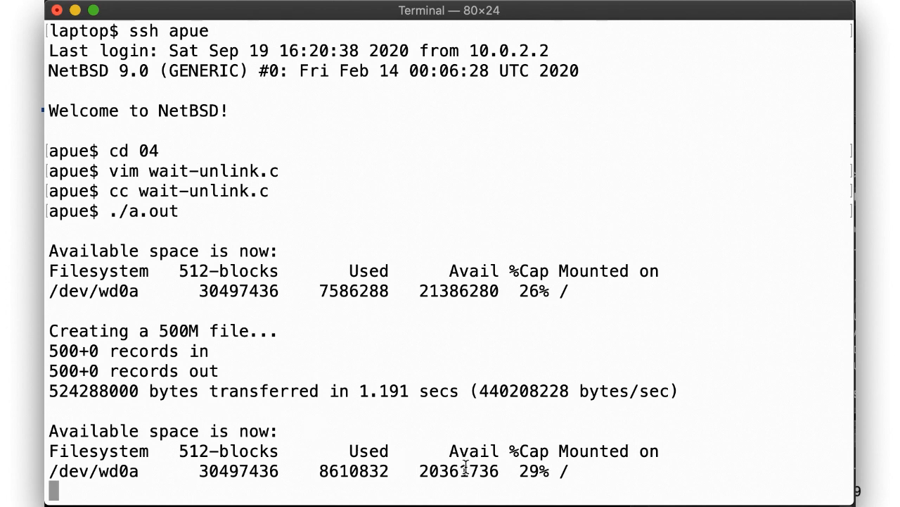
{"action": "double_click", "coordinate": [459, 290]}
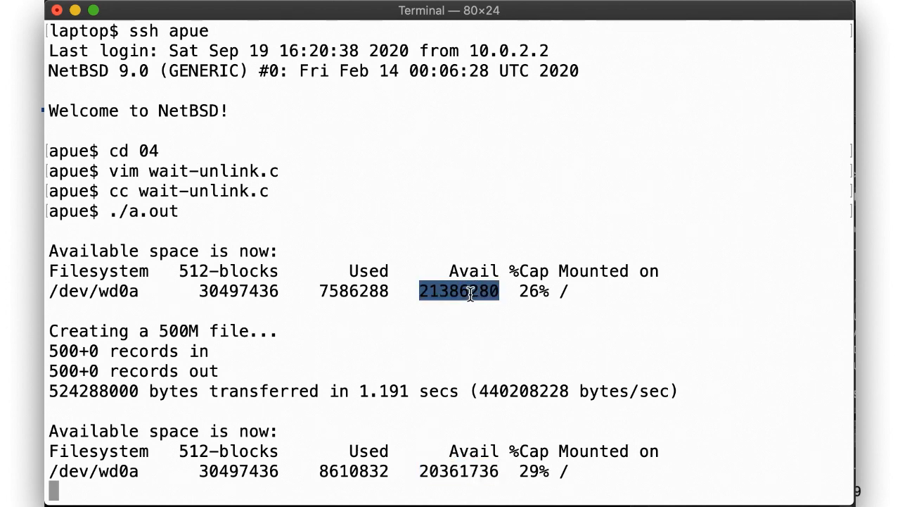
{"action": "left_click", "coordinate": [459, 290]}
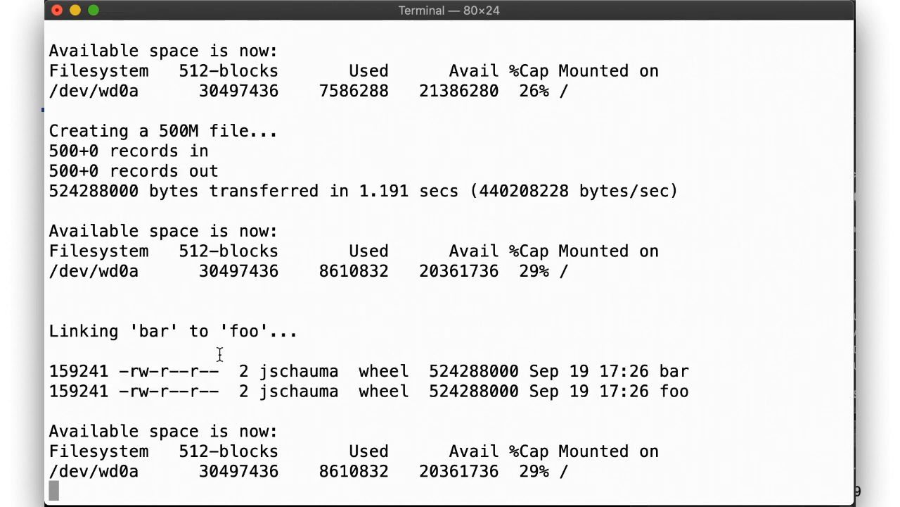
- Follow the df output, highlighting the still-reduced Avail figure 20361736 until the prompt returns
{"action": "double_click", "coordinate": [78, 372]}
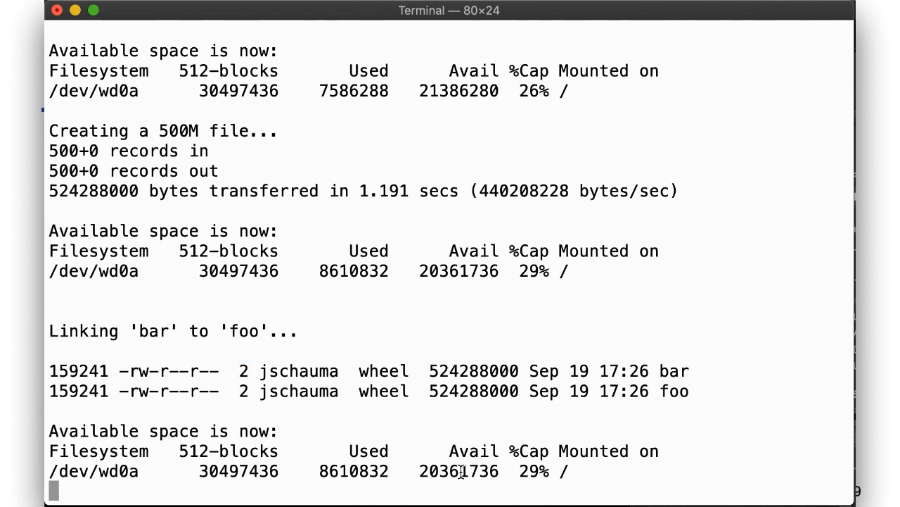
{"action": "double_click", "coordinate": [459, 270]}
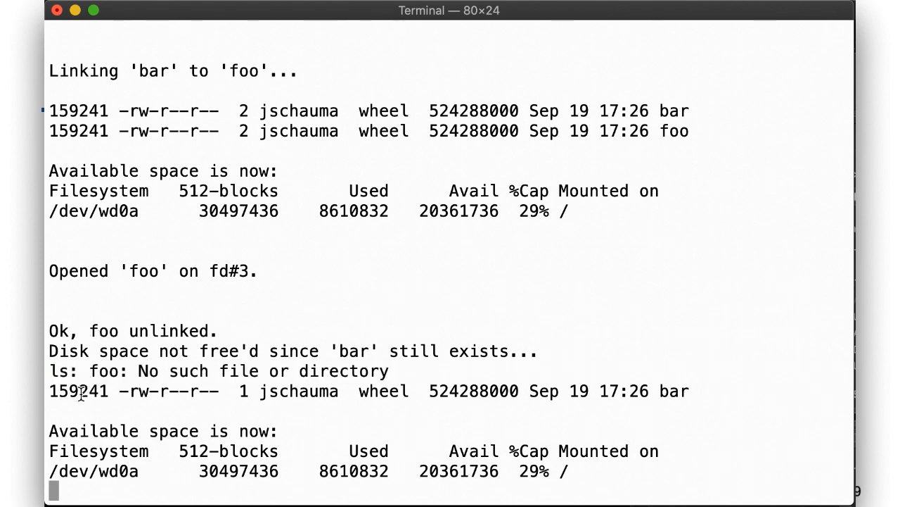
{"action": "mouse_move", "coordinate": [242, 391]}
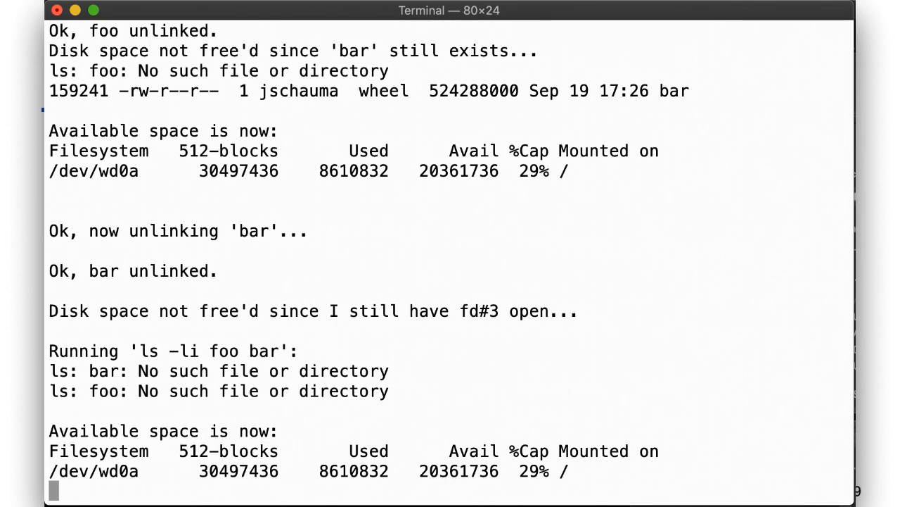
{"action": "mouse_move", "coordinate": [170, 349]}
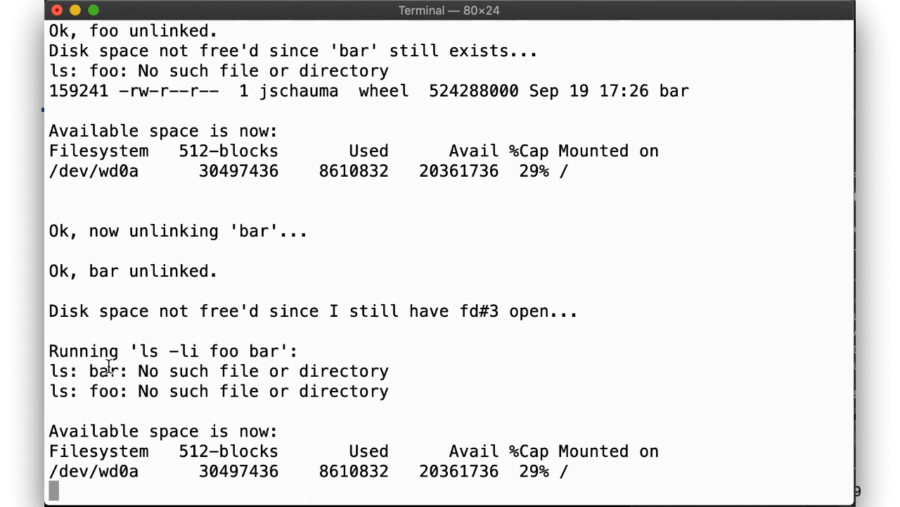
{"action": "double_click", "coordinate": [459, 470]}
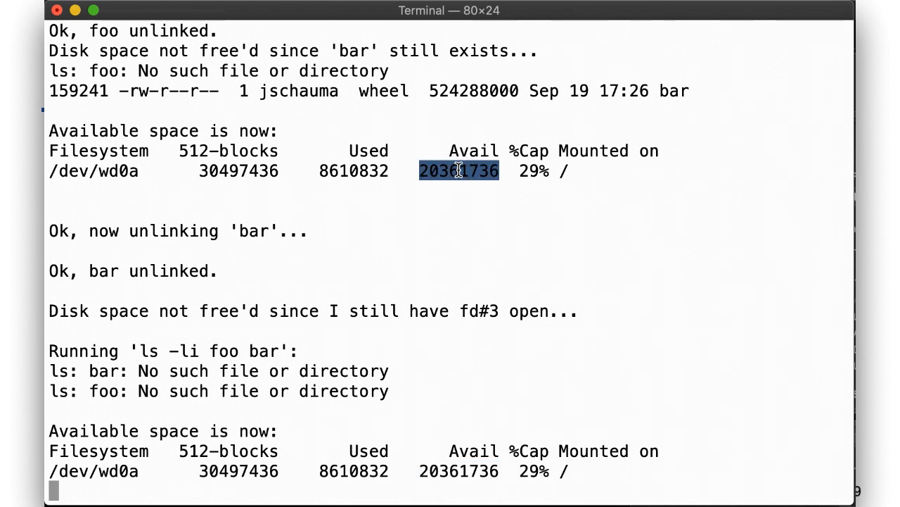
{"action": "mouse_move", "coordinate": [459, 307]}
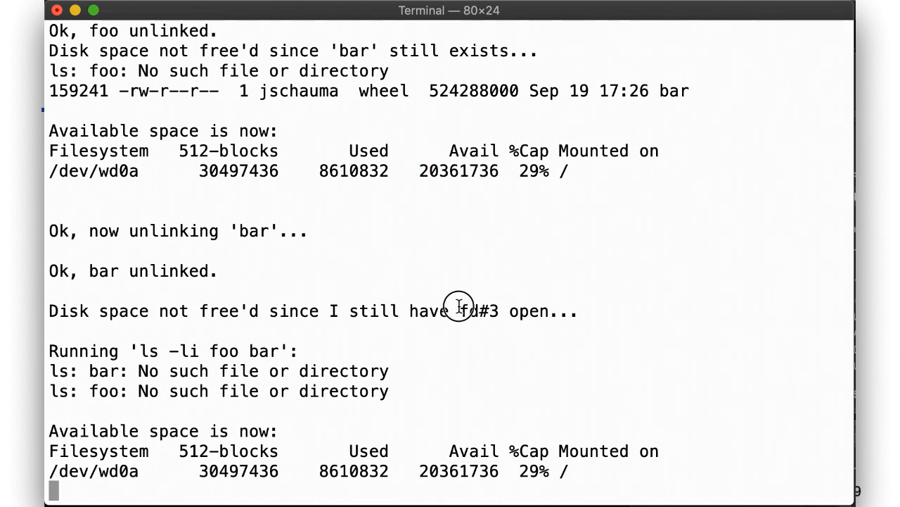
{"action": "mouse_move", "coordinate": [501, 324]}
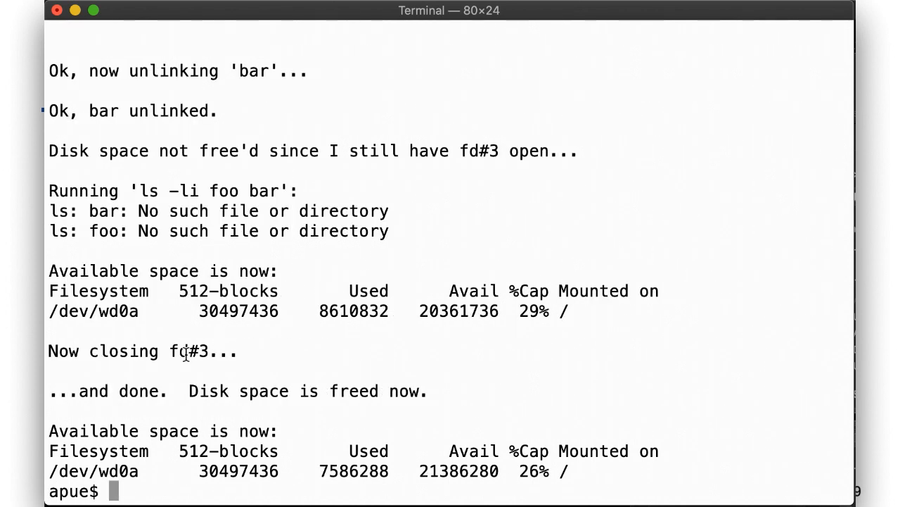
{"action": "mouse_move", "coordinate": [468, 459]}
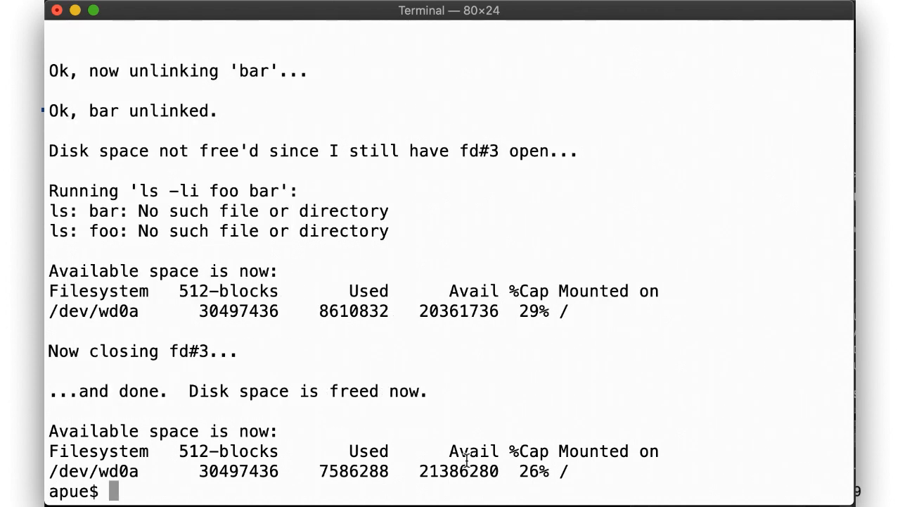
{"action": "double_click", "coordinate": [457, 470]}
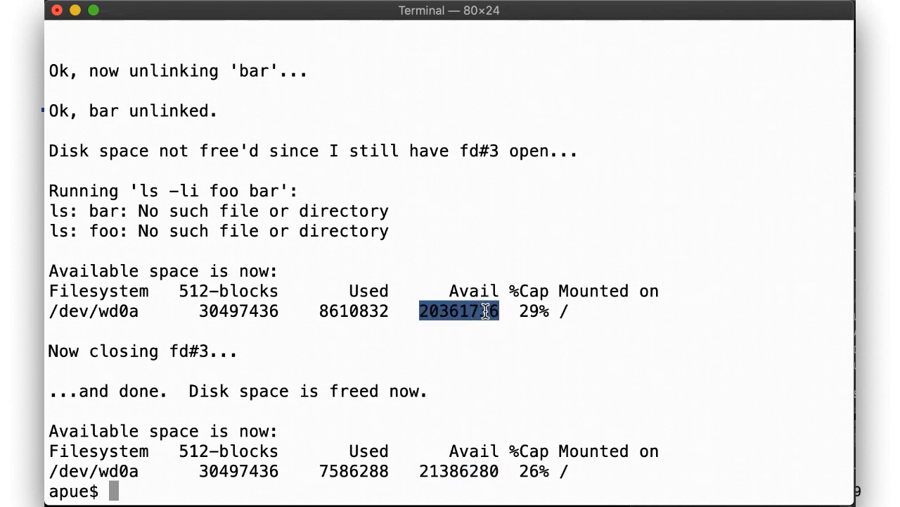
{"action": "left_click", "coordinate": [459, 311]}
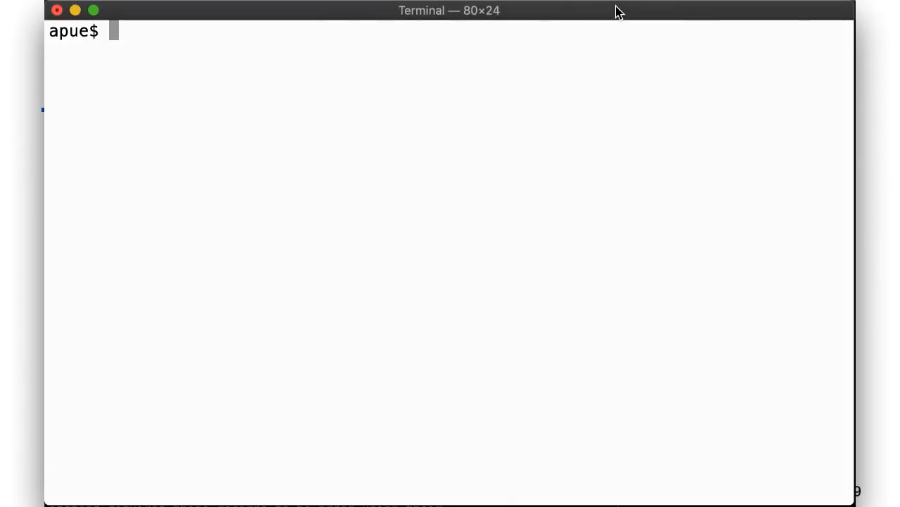
- Show rename.c with cat, compile it with cc and start ./a.out file on a nonexistent file
{"action": "type", "text": "c"}
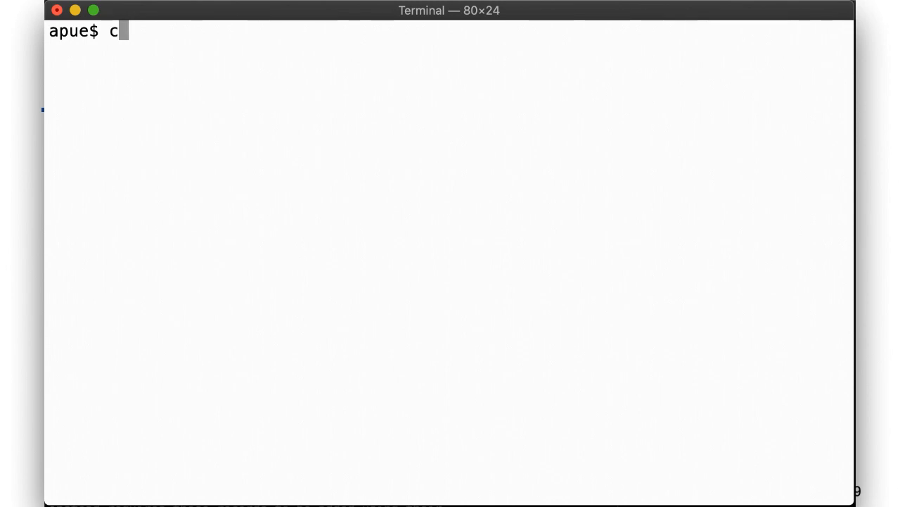
{"action": "type", "text": "at ren"}
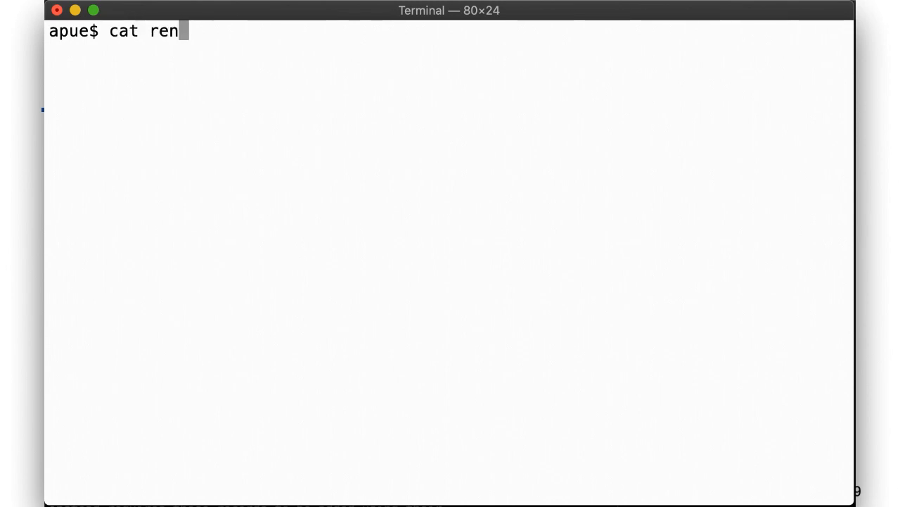
{"action": "key", "text": "Return"}
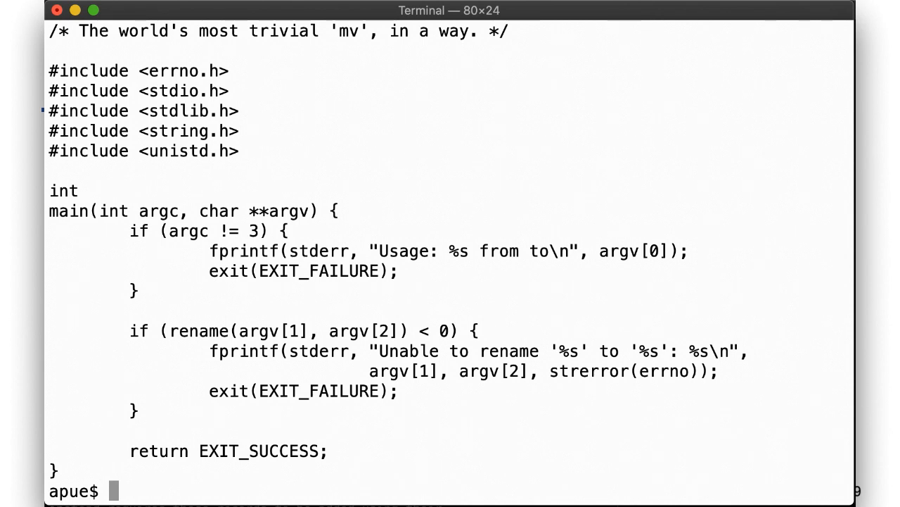
{"action": "type", "text": "cc rename.c"}
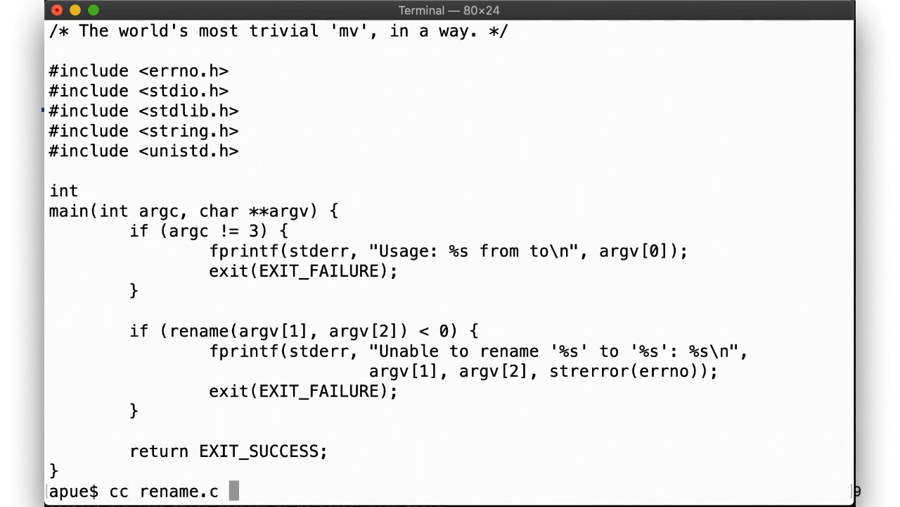
{"action": "key", "text": "Return"}
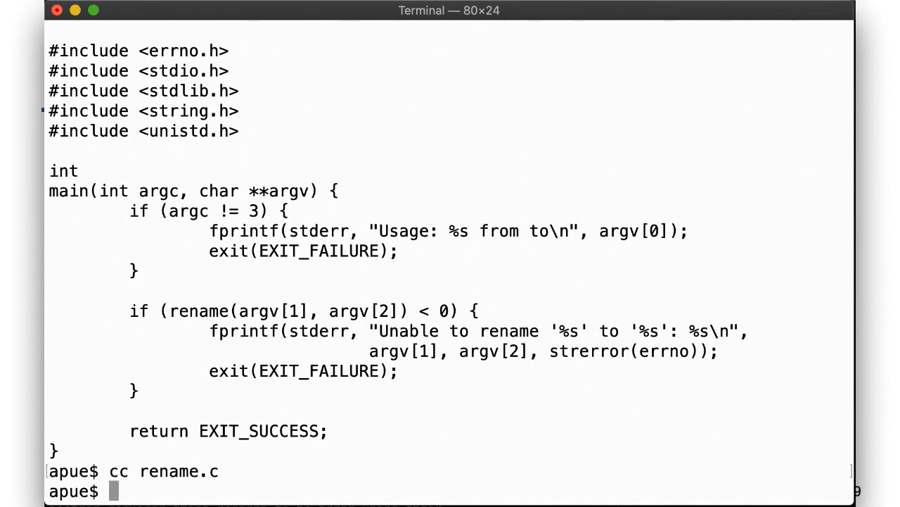
{"action": "type", "text": "./a.out file file2"}
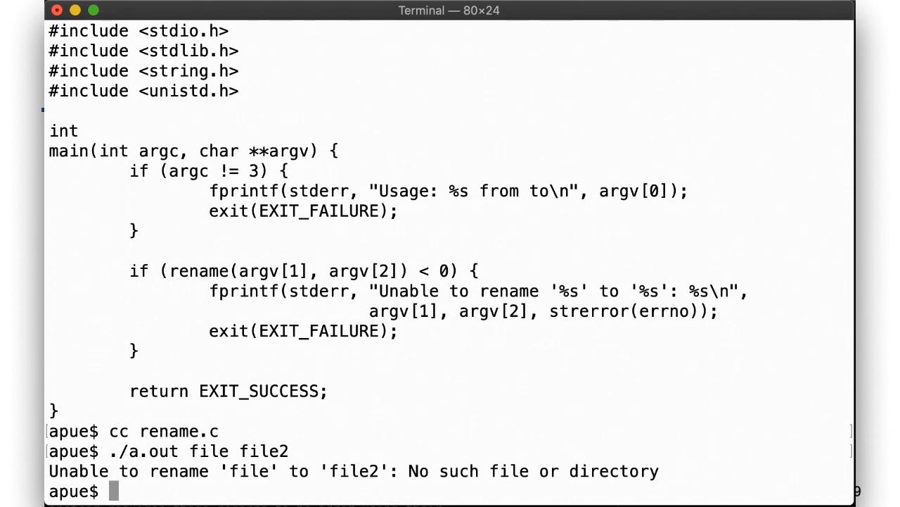
- Create file with touch, rename it to file2 and list both, then rename file2 onto itself
{"action": "type", "text": "tou"}
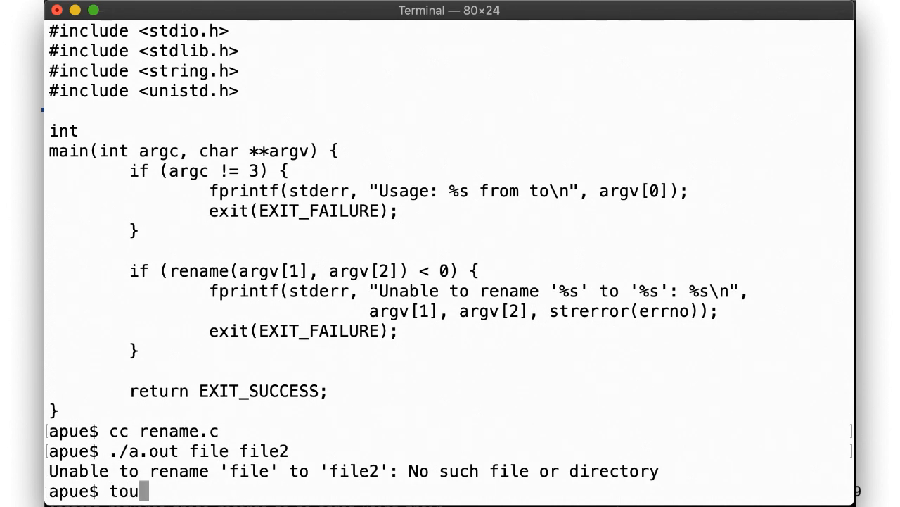
{"action": "type", "text": "ch file"}
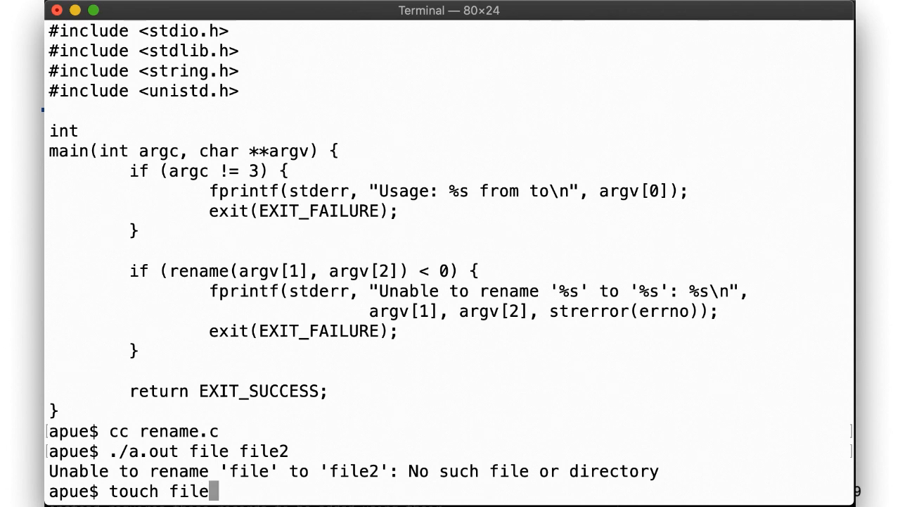
{"action": "key", "text": "Return"}
{"action": "type", "text": "ls"}
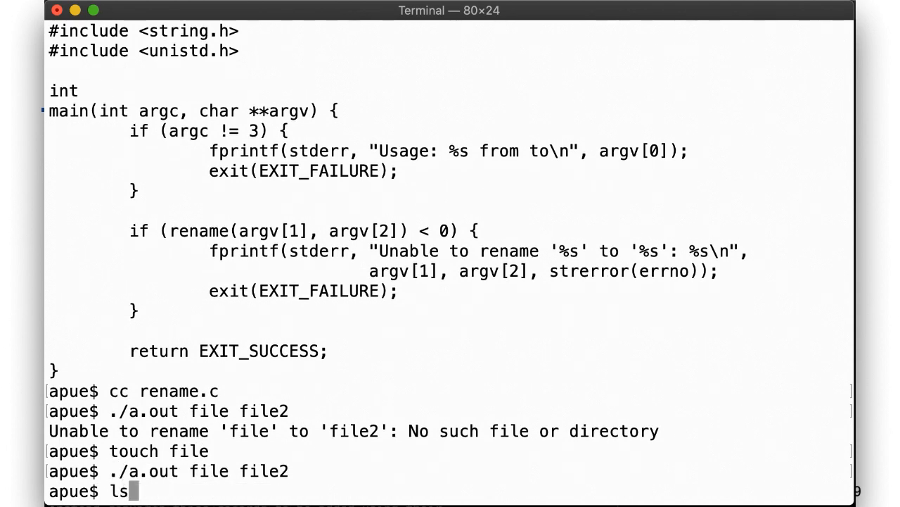
{"action": "type", "text": " -l file file2"}
{"action": "key", "text": "Return"}
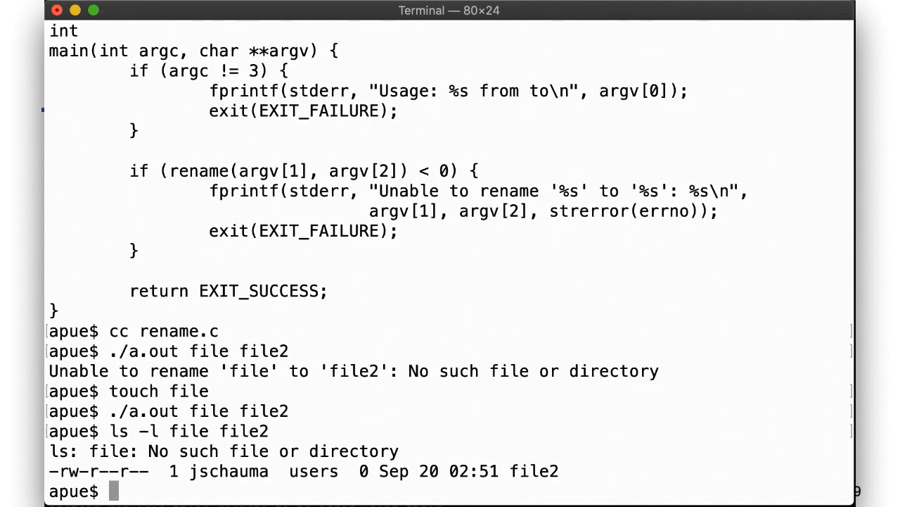
{"action": "type", "text": "./"}
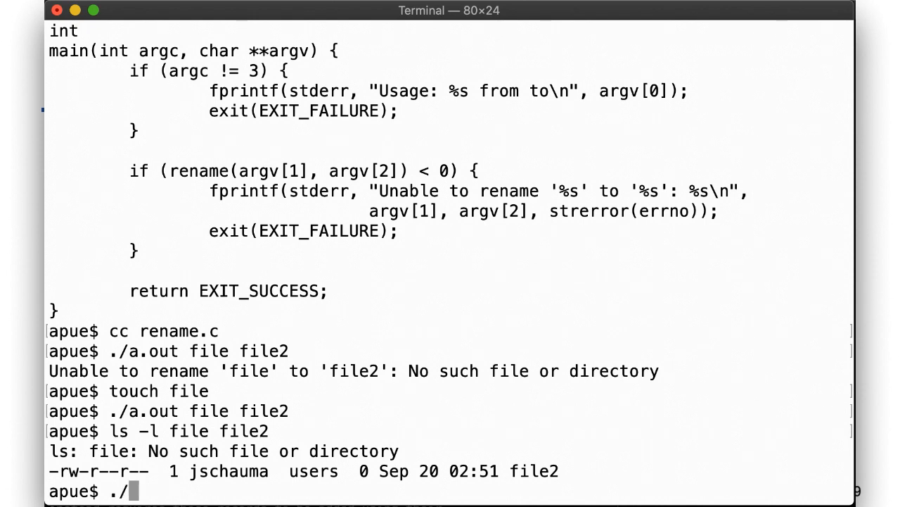
{"action": "type", "text": "a.out file2 file2"}
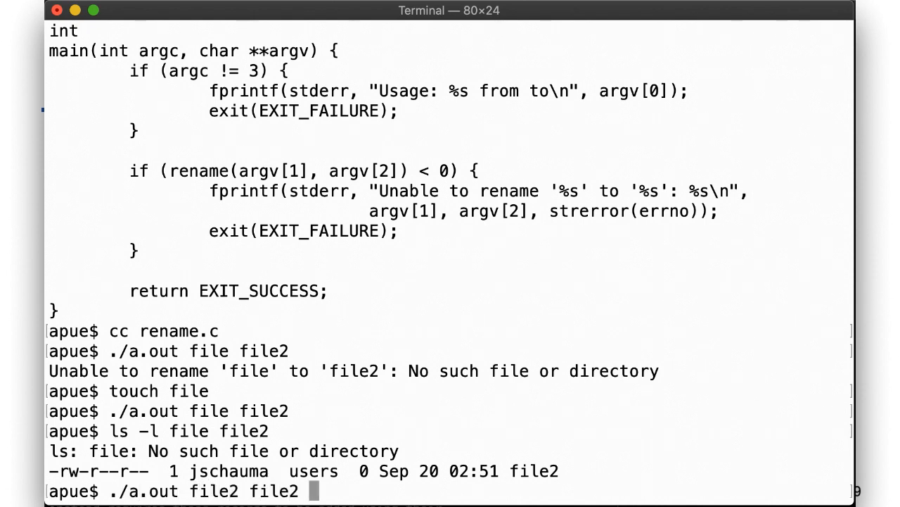
{"action": "key", "text": "Return"}
{"action": "type", "text": "echo $?"}
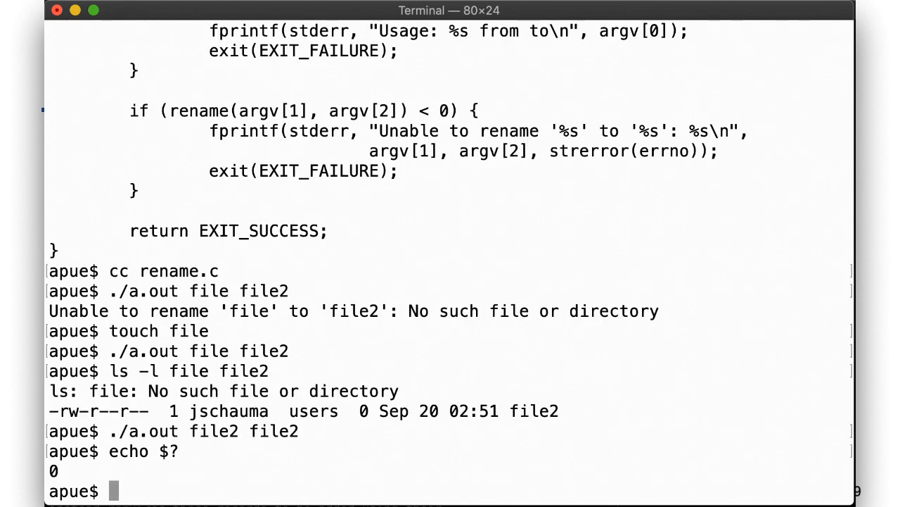
- Try renaming file2 onto '.' which fails, then rename file2 back to file
{"action": "type", "text": "./a"}
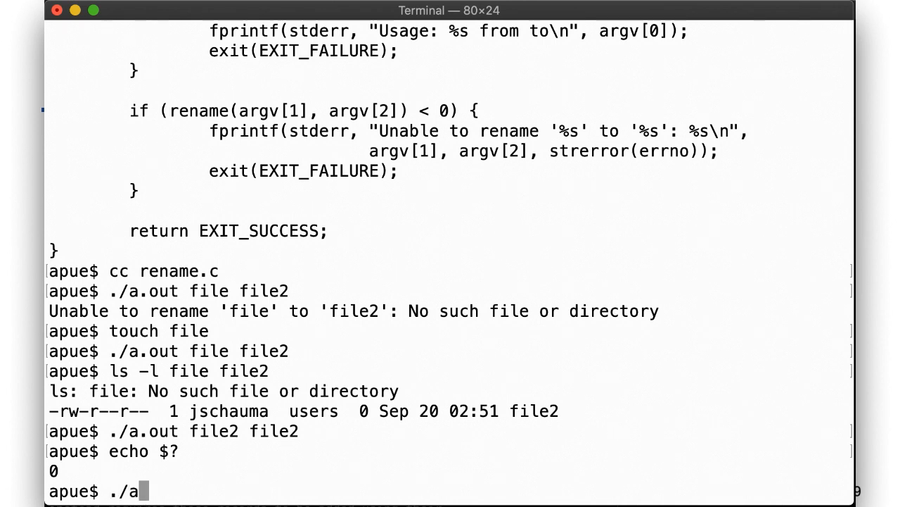
{"action": "type", "text": ".out file2 ."}
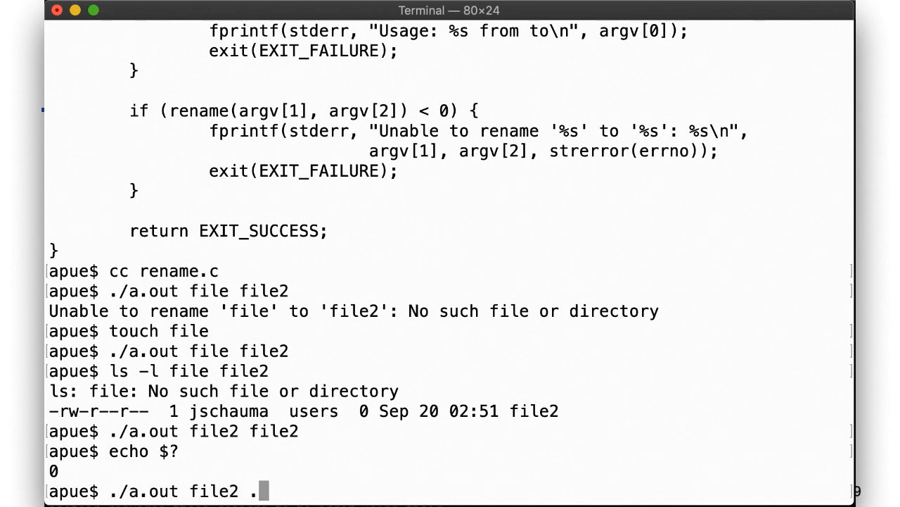
{"action": "key", "text": "Return"}
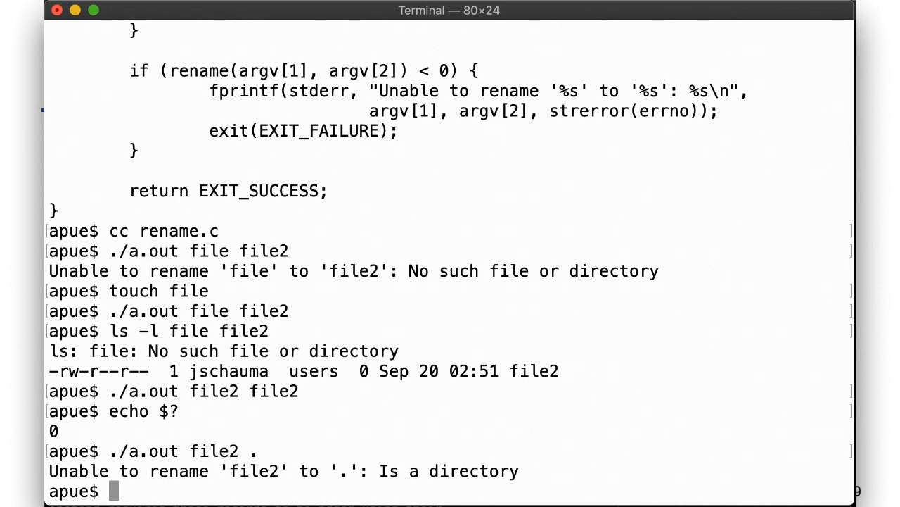
{"action": "type", "text": "./a.out"}
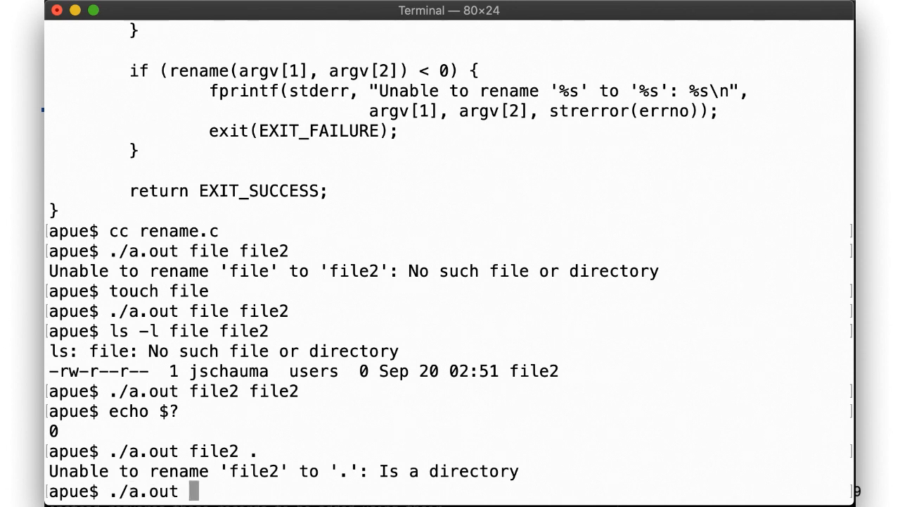
{"action": "type", "text": "file2 file"}
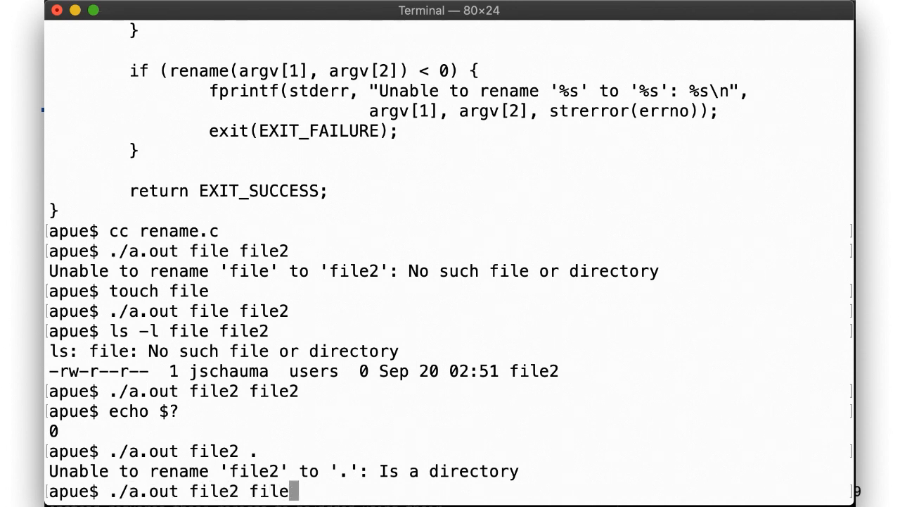
{"action": "key", "text": "Return"}
{"action": "type", "text": "mkdir dir"}
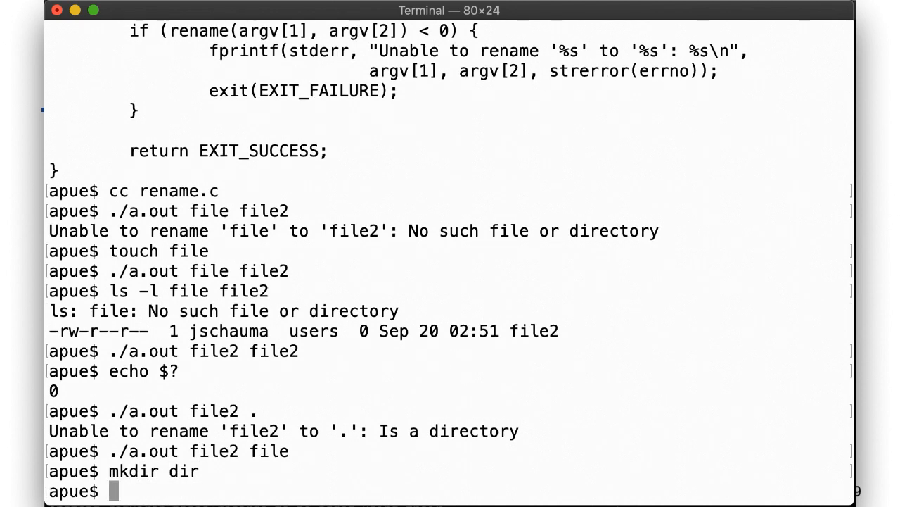
- Move file into dir as dir/file, list the result, then rename dir to dir2 and list it
{"action": "type", "text": "./a.out"}
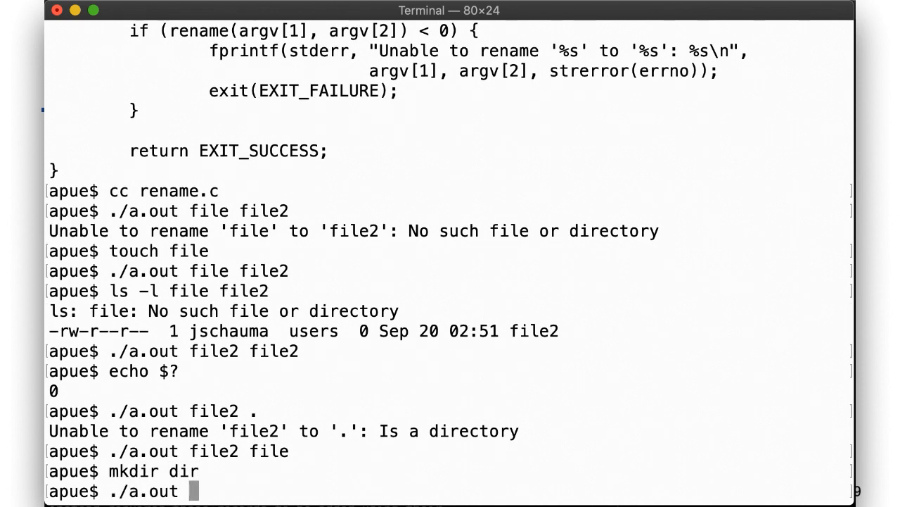
{"action": "type", "text": "file dir/"}
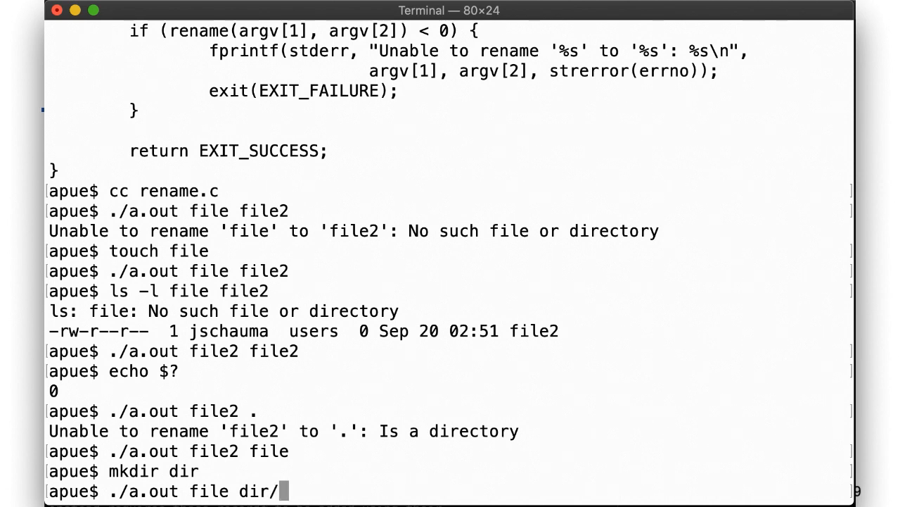
{"action": "type", "text": "file"}
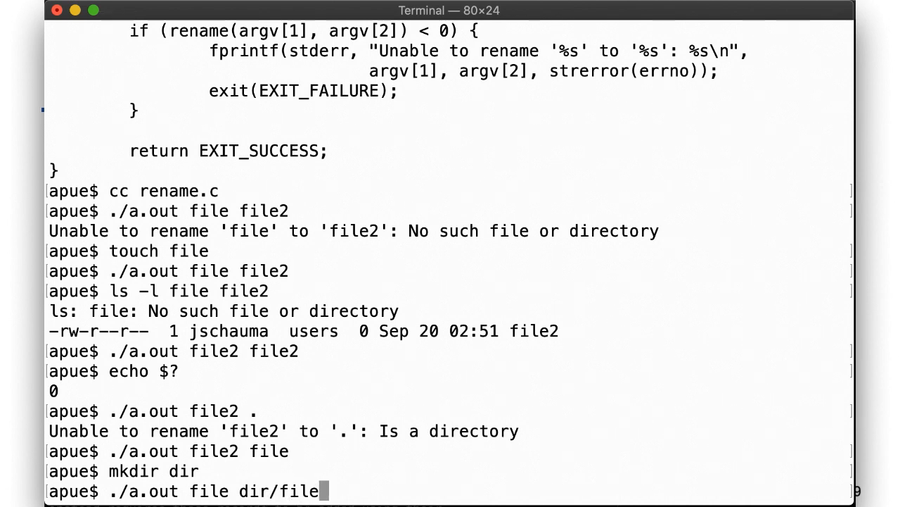
{"action": "key", "text": "Return"}
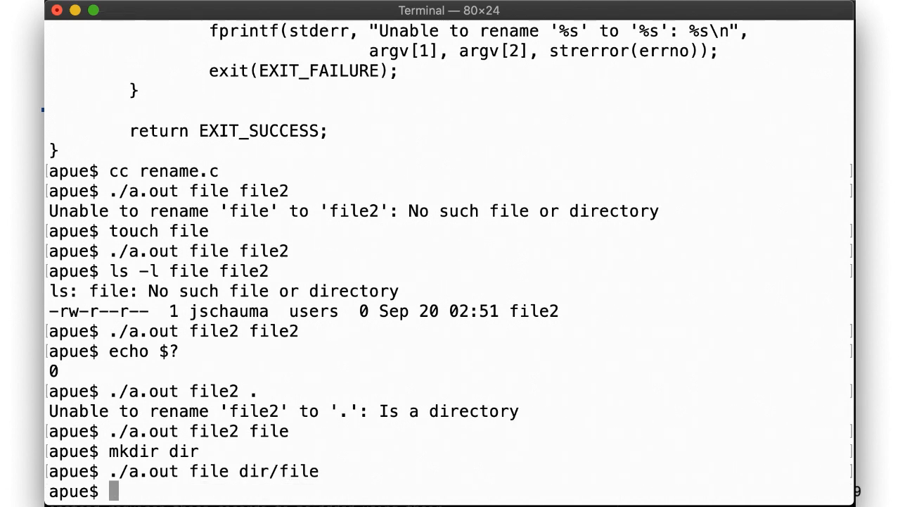
{"action": "type", "text": "ls -l"}
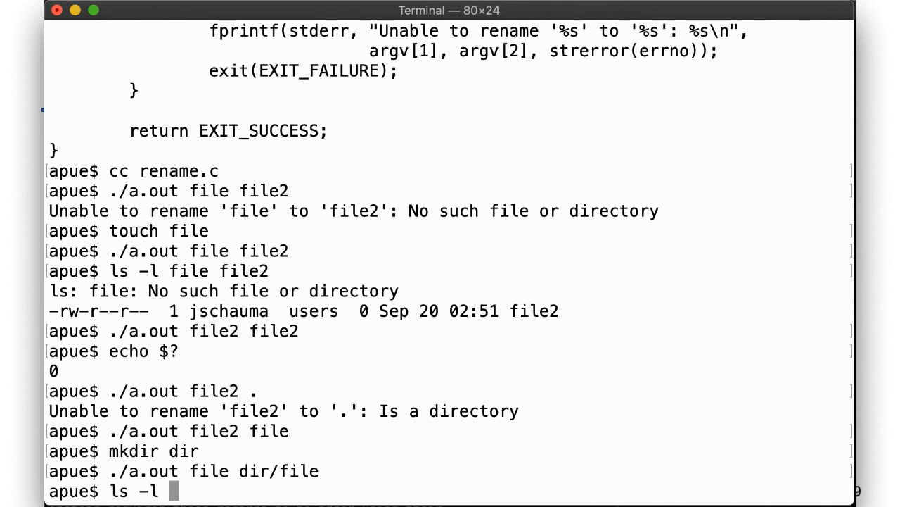
{"action": "key", "text": "Return"}
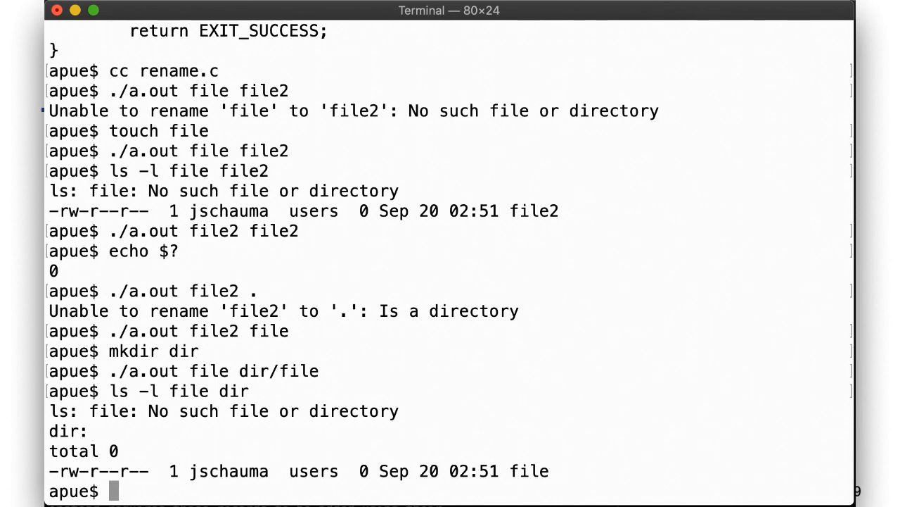
{"action": "type", "text": "./"}
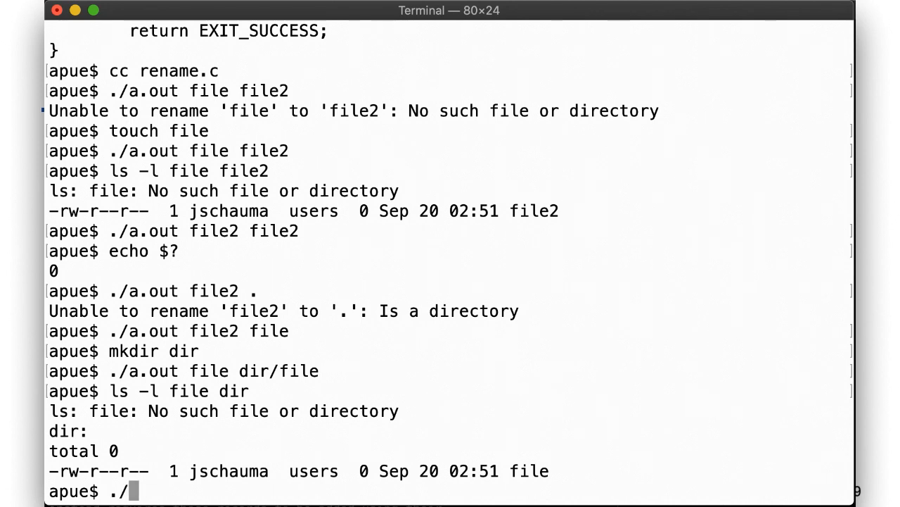
{"action": "type", "text": "a.out dir"}
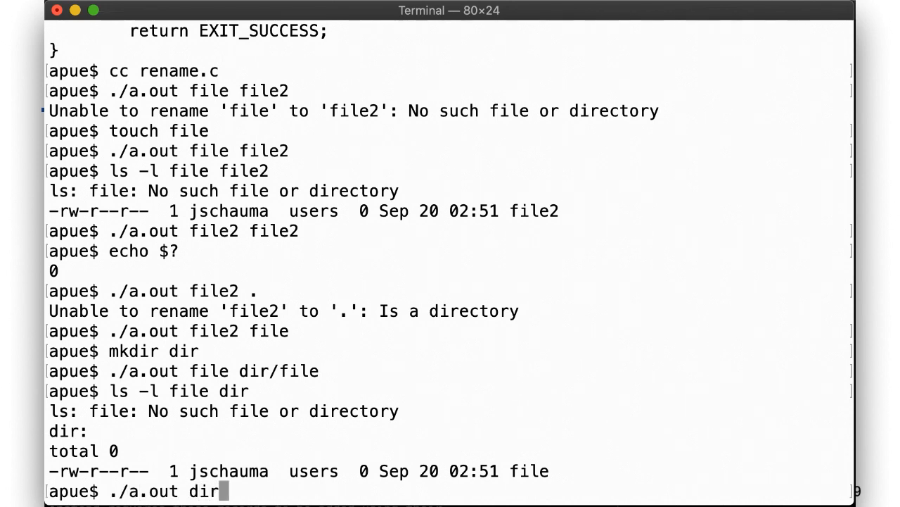
{"action": "type", "text": "dir2"}
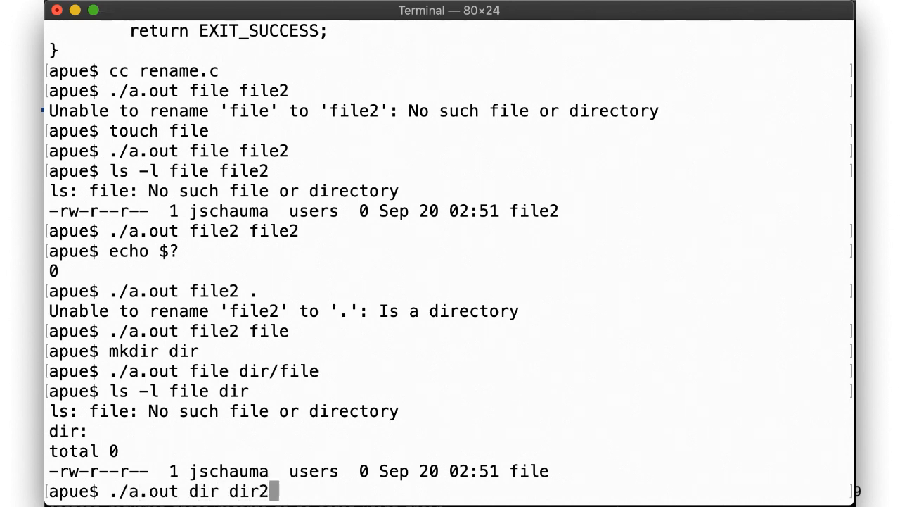
{"action": "key", "text": "Return"}
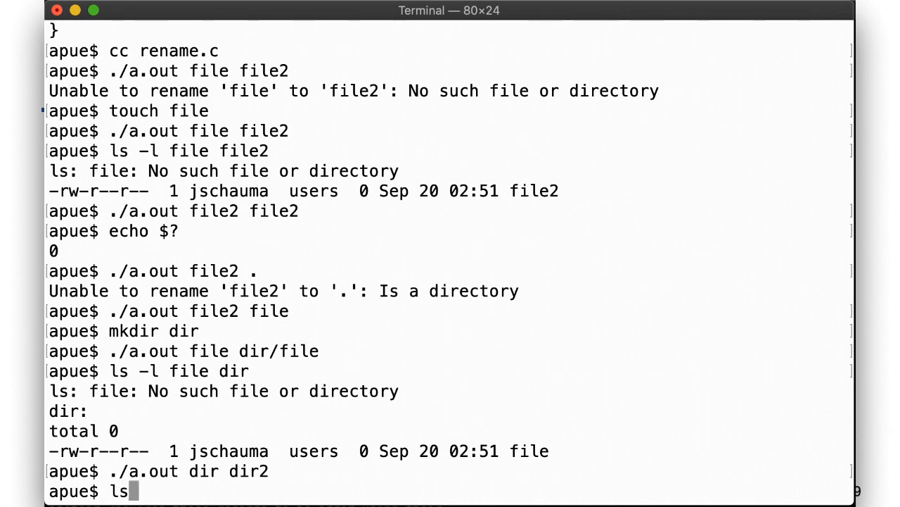
{"action": "type", "text": " -l dir2"}
{"action": "key", "text": "Return"}
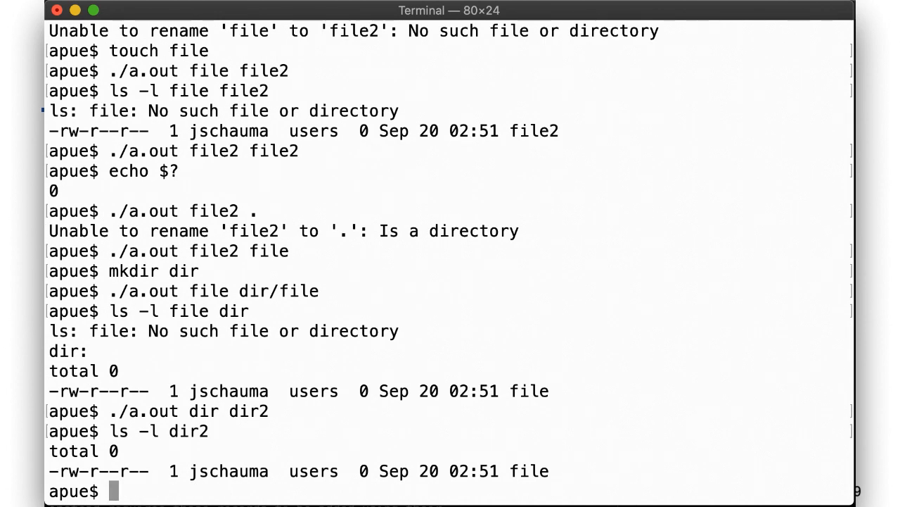
- Recreate dir, empty dir2 with rm, rename dir onto dir2, then try renaming dir2 onto the plain file
{"action": "type", "text": "mkdir di"}
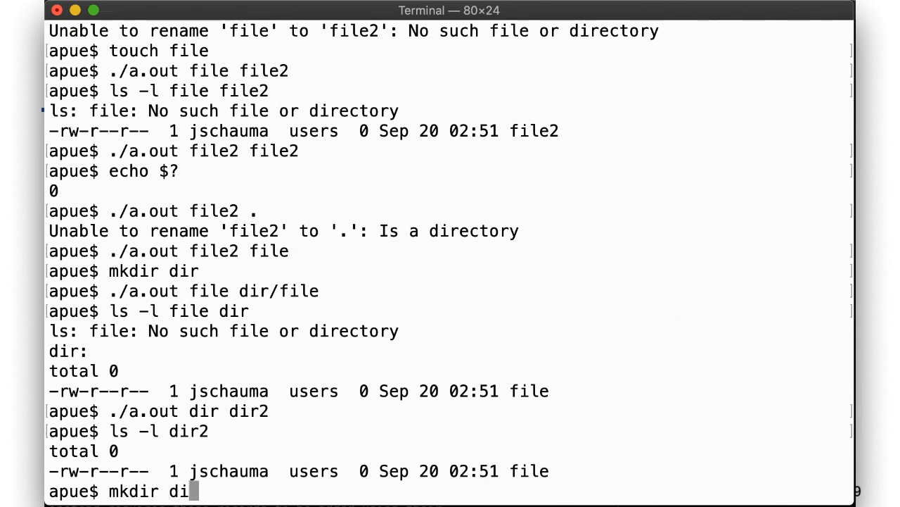
{"action": "key", "text": "Return"}
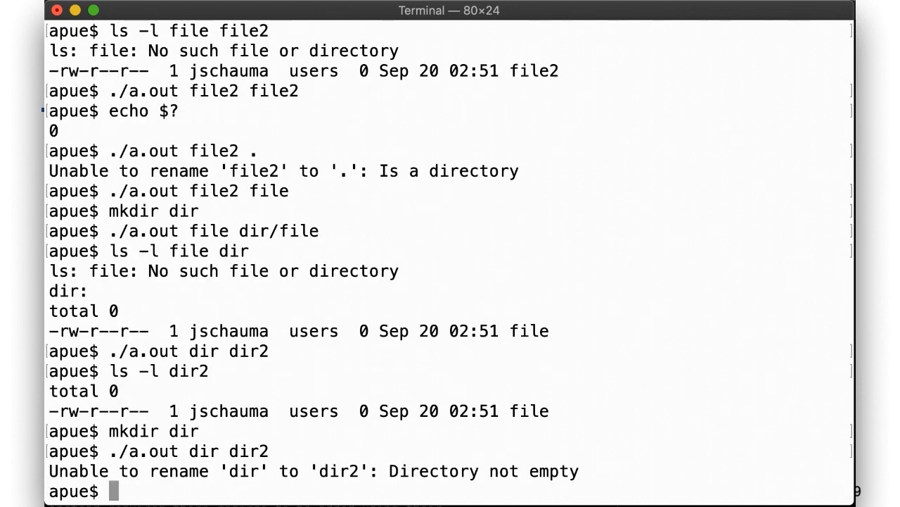
{"action": "type", "text": "rm dir2"}
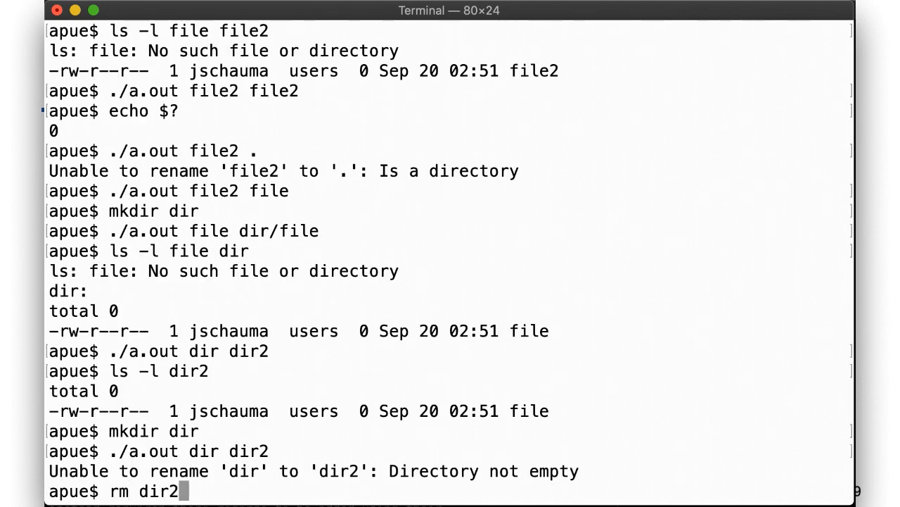
{"action": "key", "text": "Return"}
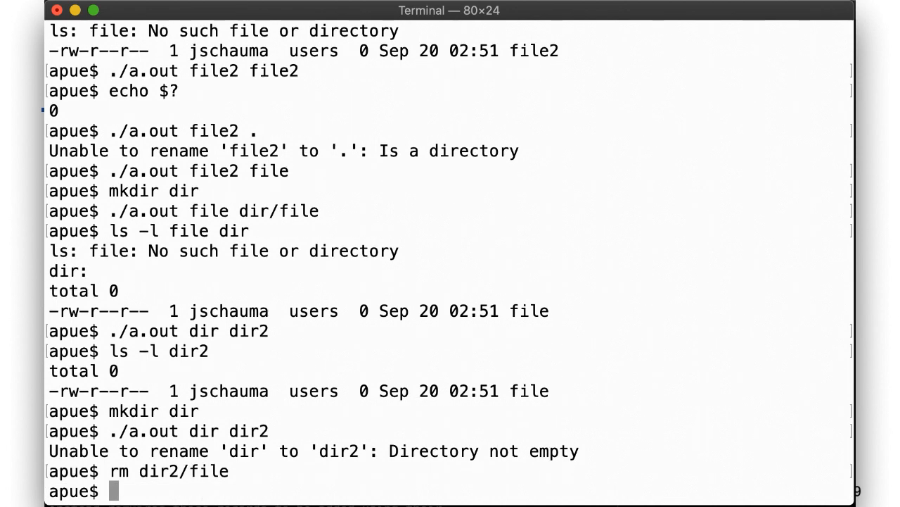
{"action": "type", "text": "./a.out dir dir2"}
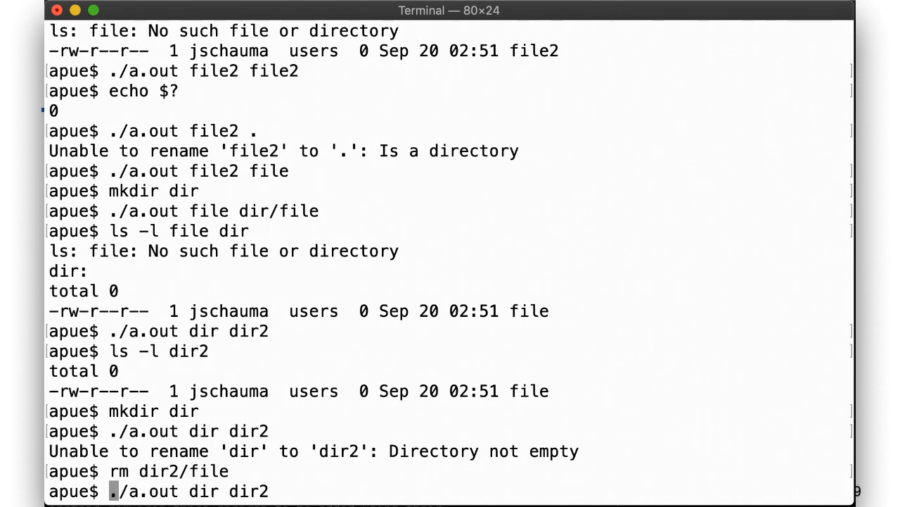
{"action": "key", "text": "Return"}
{"action": "type", "text": "touch file"}
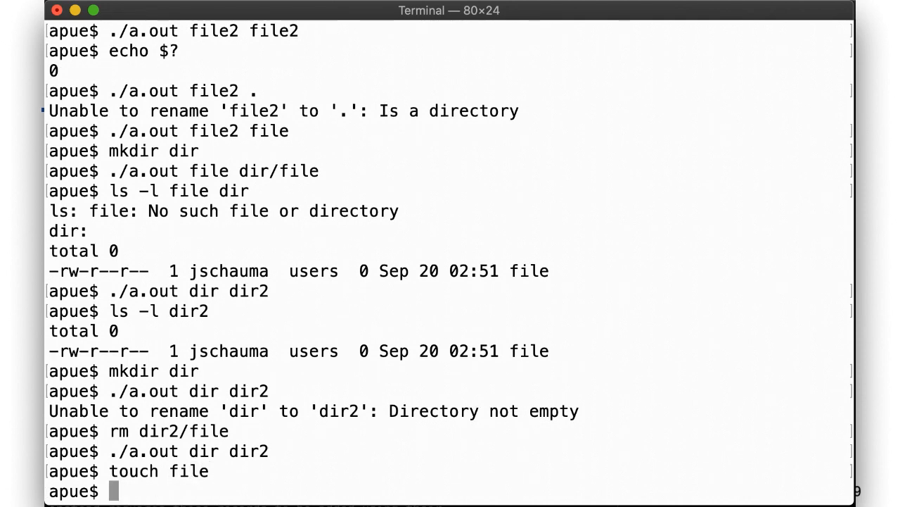
{"action": "type", "text": "./a.out"}
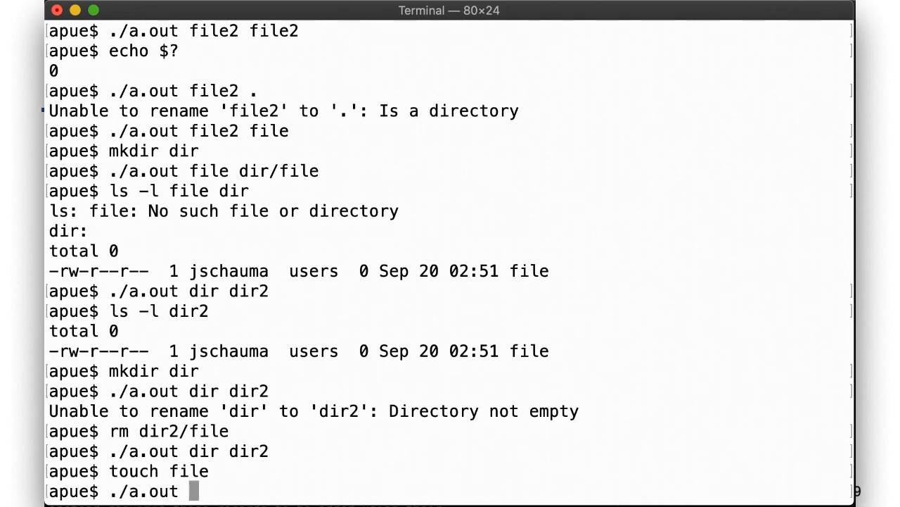
{"action": "type", "text": "dir2"}
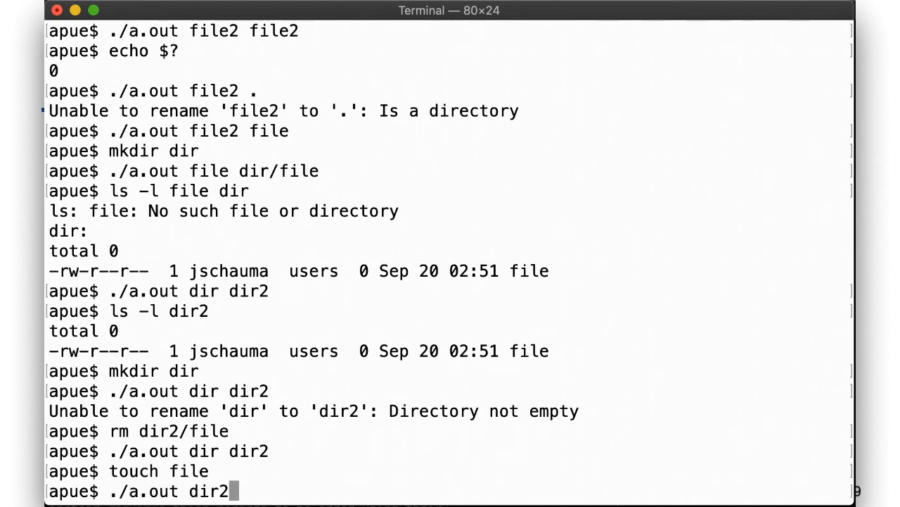
{"action": "key", "text": "Return"}
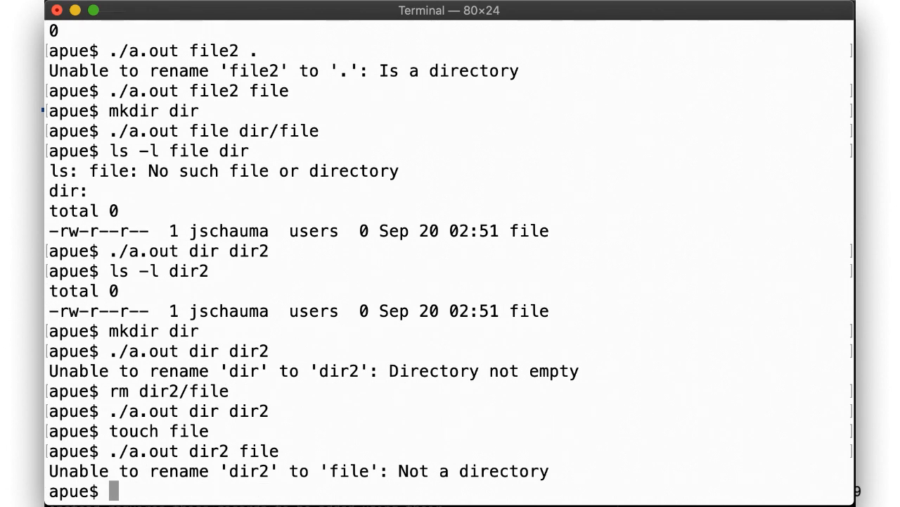
- Create the nested dir/subdir/subsubdir tree with mkdir -p
{"action": "type", "text": "mkdir -p dir/subdir/"}
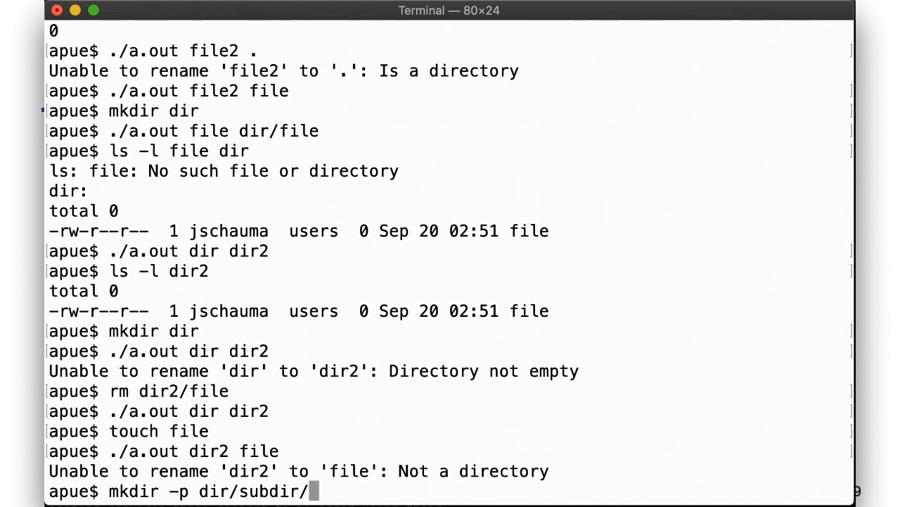
{"action": "type", "text": "subsubd"}
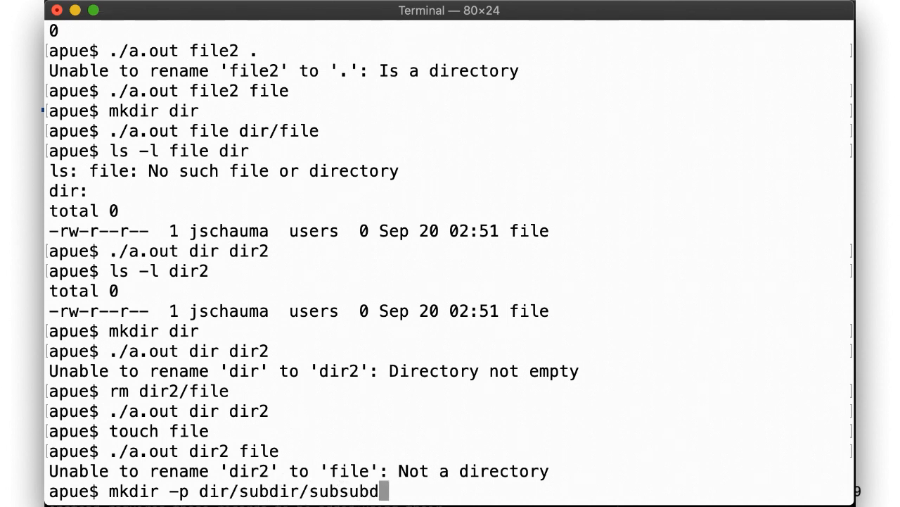
{"action": "key", "text": "Return"}
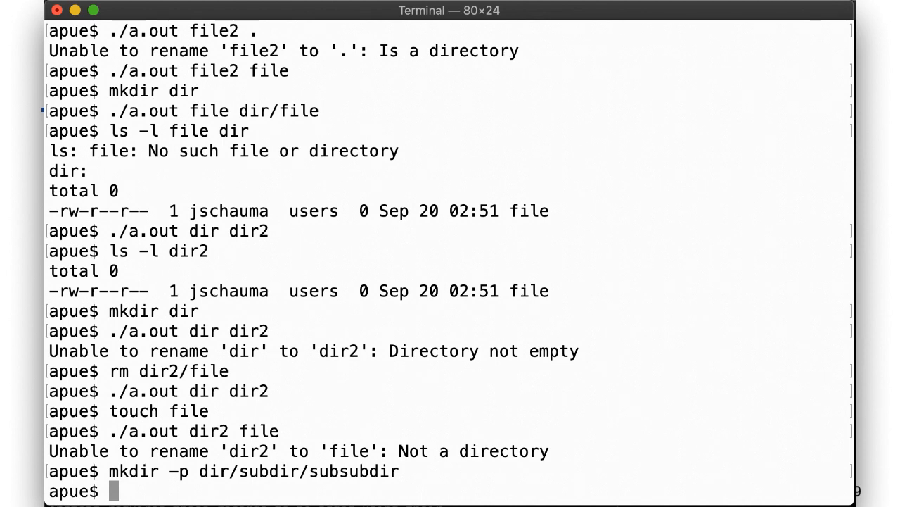
- Try moving dir into its own subdirectory dir/subdir2, which fails
{"action": "type", "text": "./a.out"}
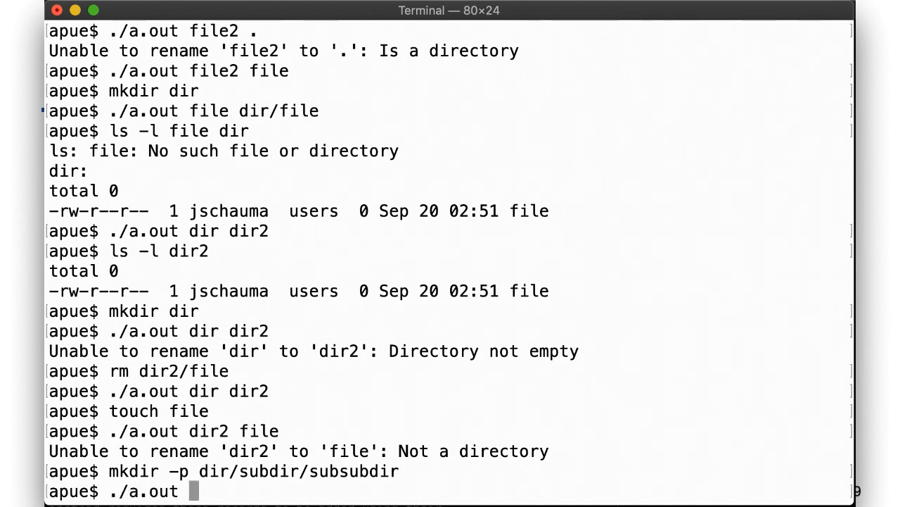
{"action": "type", "text": "dir/s"}
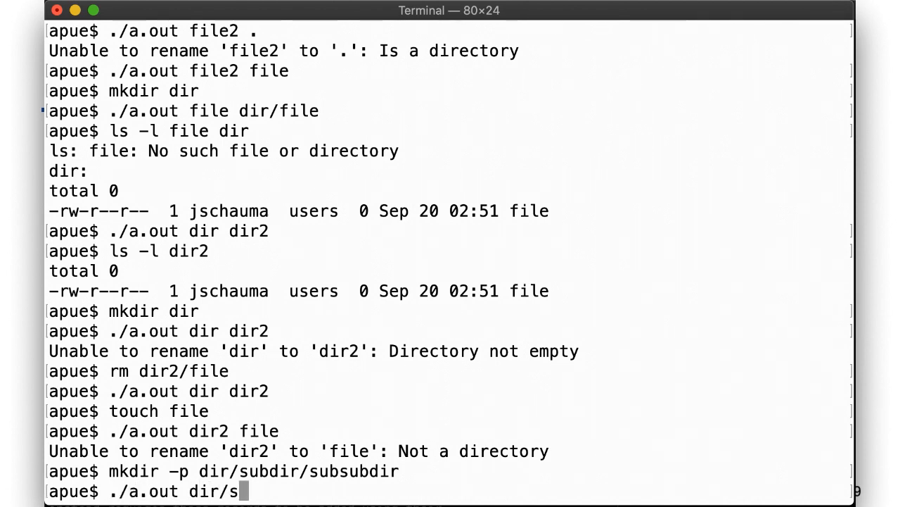
{"action": "type", "text": "ubdir/subsubdir/"}
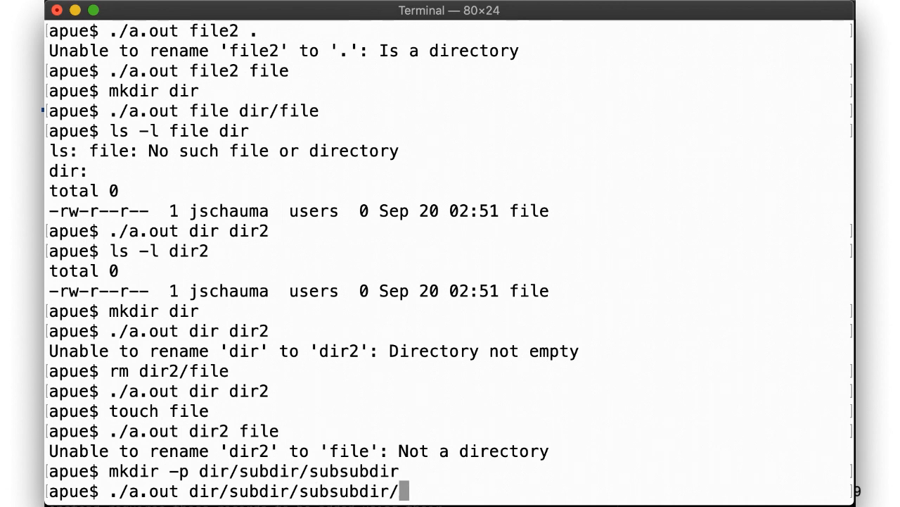
{"action": "type", "text": "dir/subdir/"}
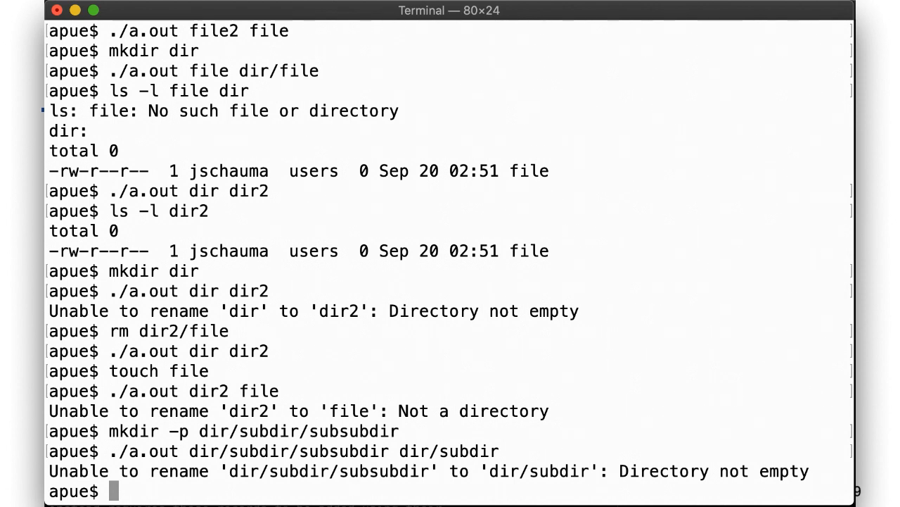
{"action": "type", "text": "./a.out"}
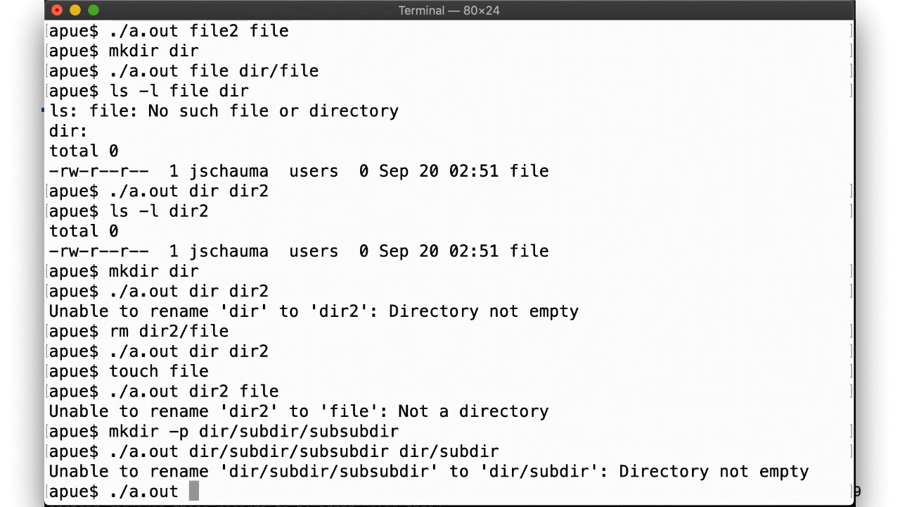
{"action": "type", "text": "dir dir/s"}
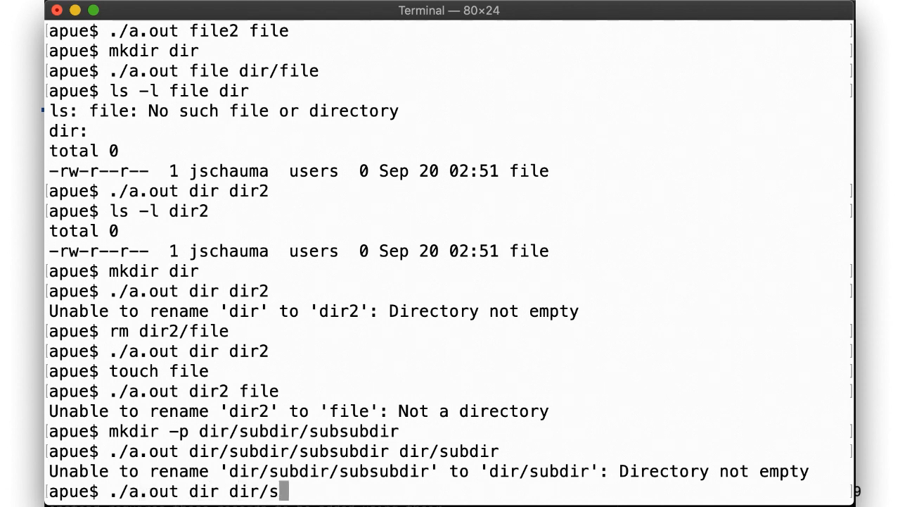
{"action": "type", "text": "ubdir2"}
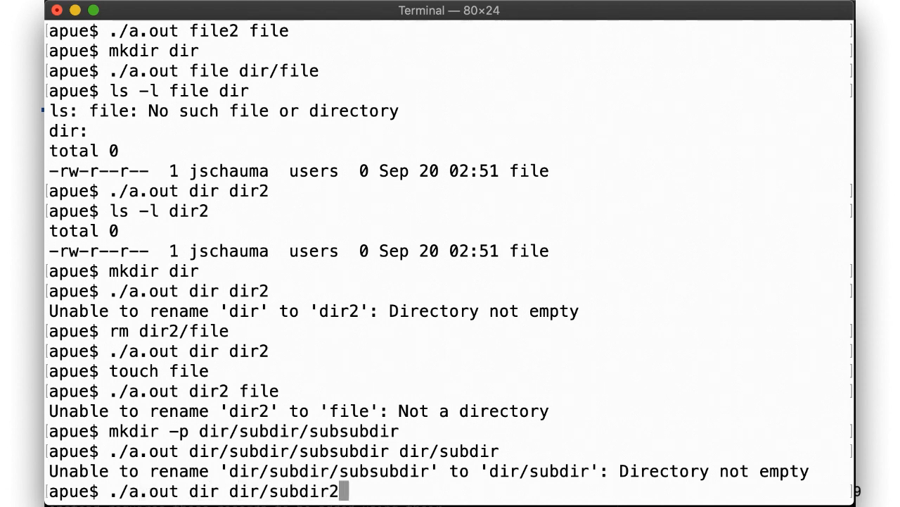
{"action": "key", "text": "Return"}
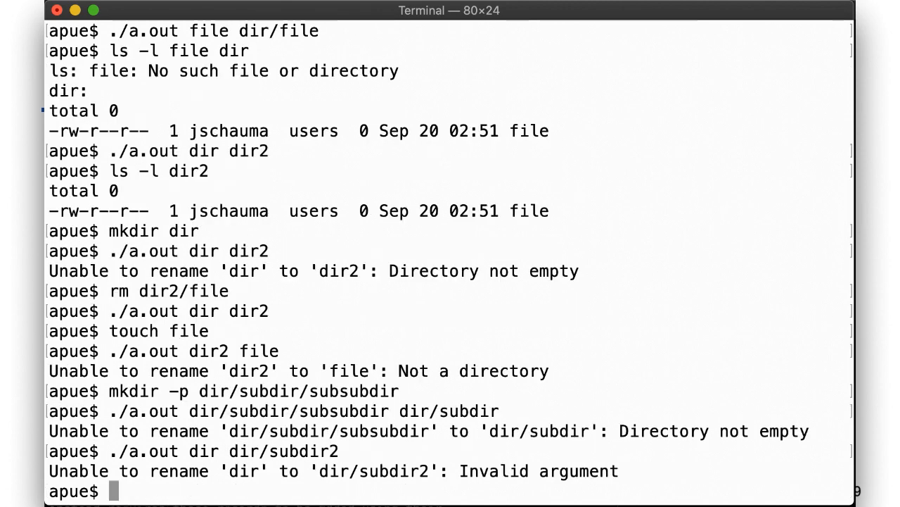
- Try renaming dir onto /tmp/dir for the cross-device error, then run ./a.out /dir alone to get the usage line
{"action": "type", "text": "./a.out dir /tmp/d"}
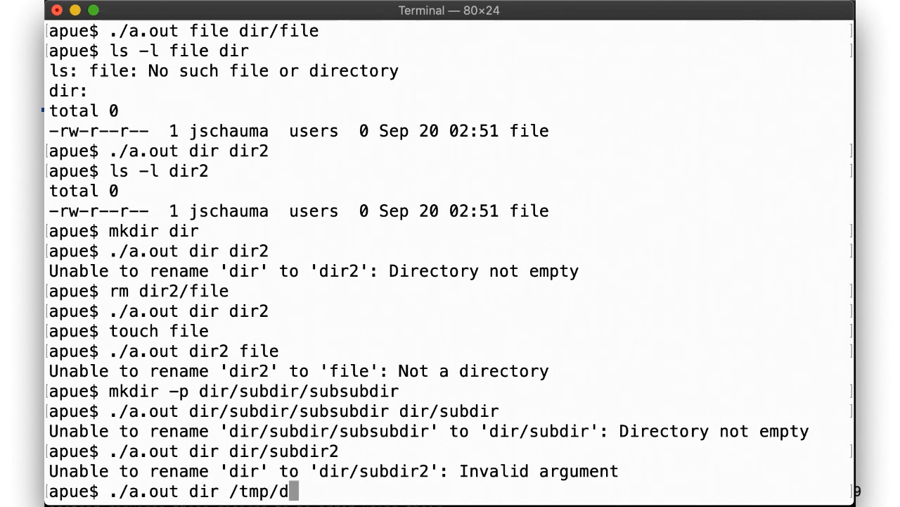
{"action": "key", "text": "Return"}
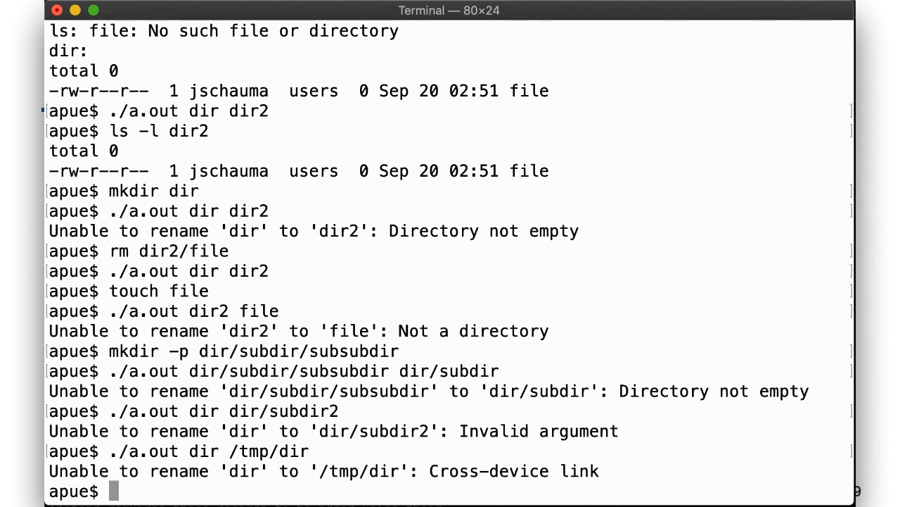
{"action": "type", "text": "./"}
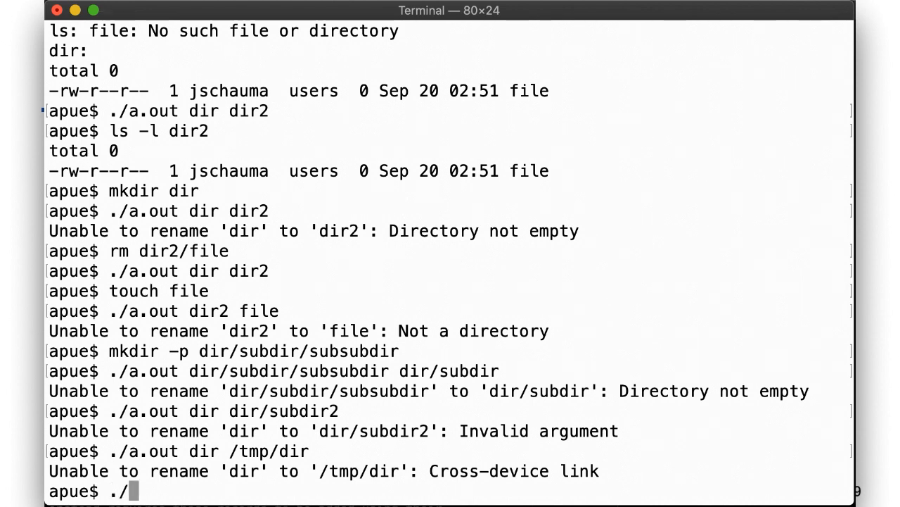
{"action": "type", "text": "a.out /di"}
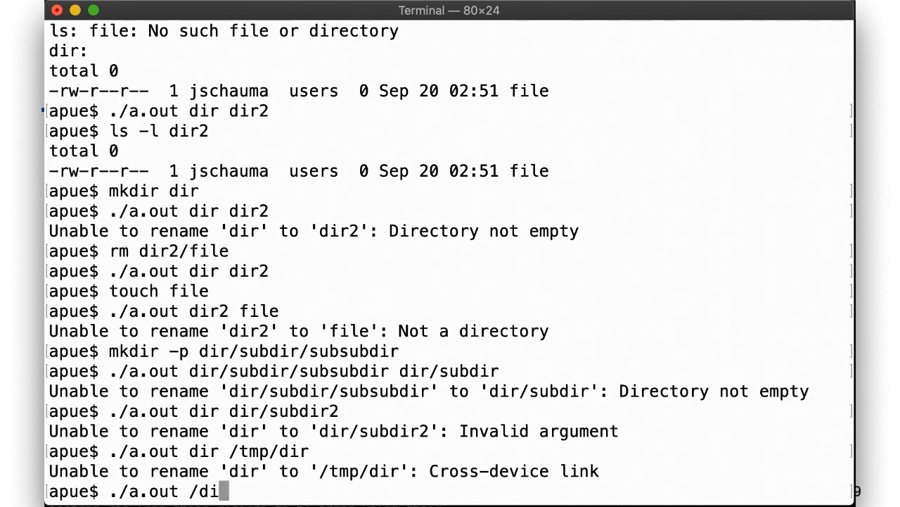
{"action": "key", "text": "Return"}
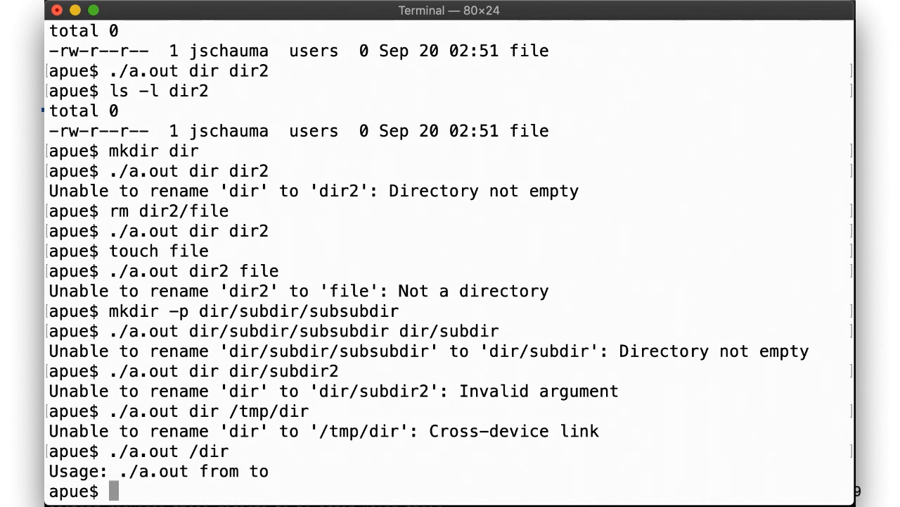
{"action": "type", "text": "./a.out /dir"}
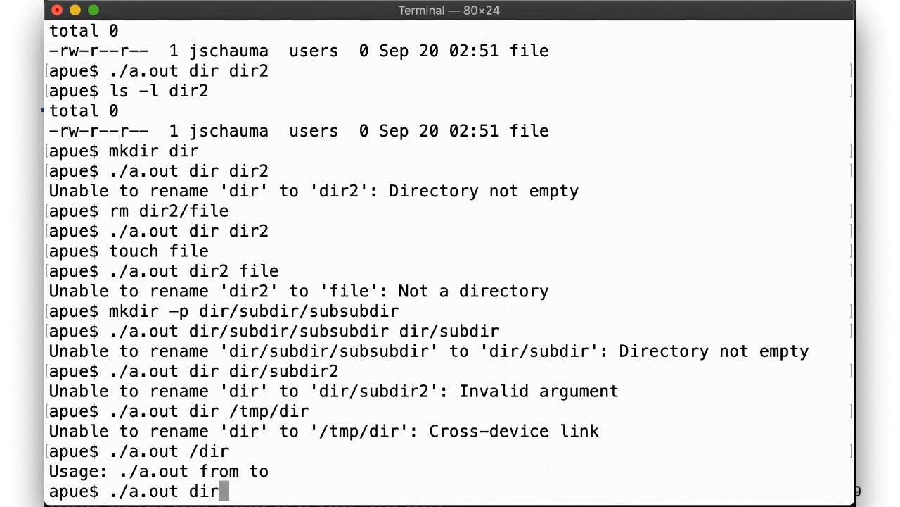
{"action": "key", "text": "Return"}
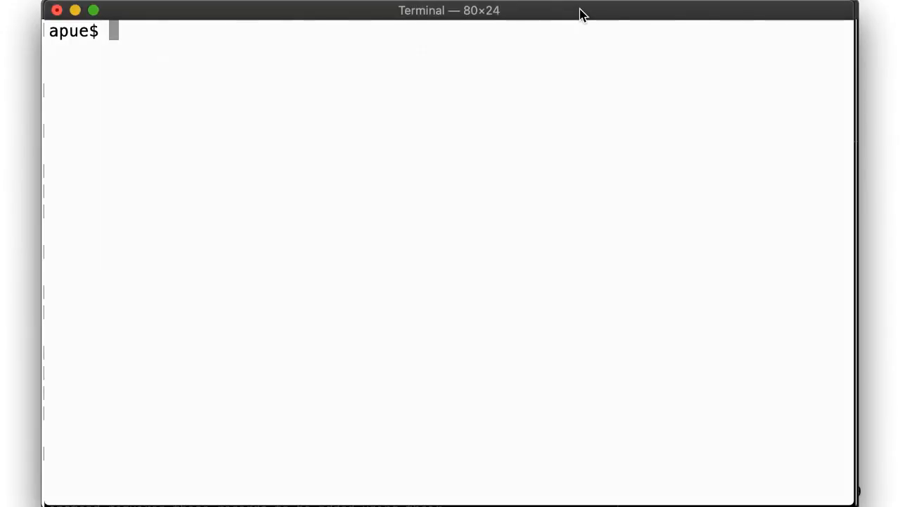
- Show lns.c, compile it with cc and confirm no file* entries exist yet
{"action": "key", "text": "Return"}
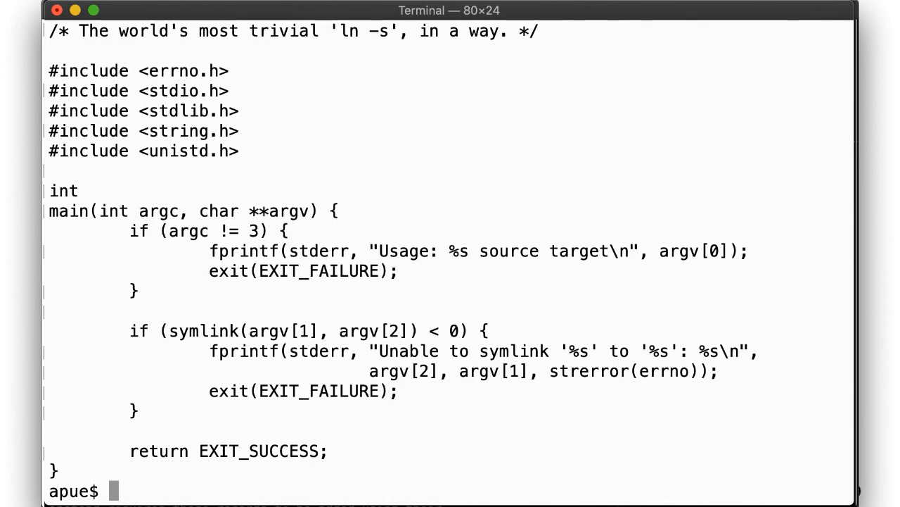
{"action": "type", "text": "cc lns.c"}
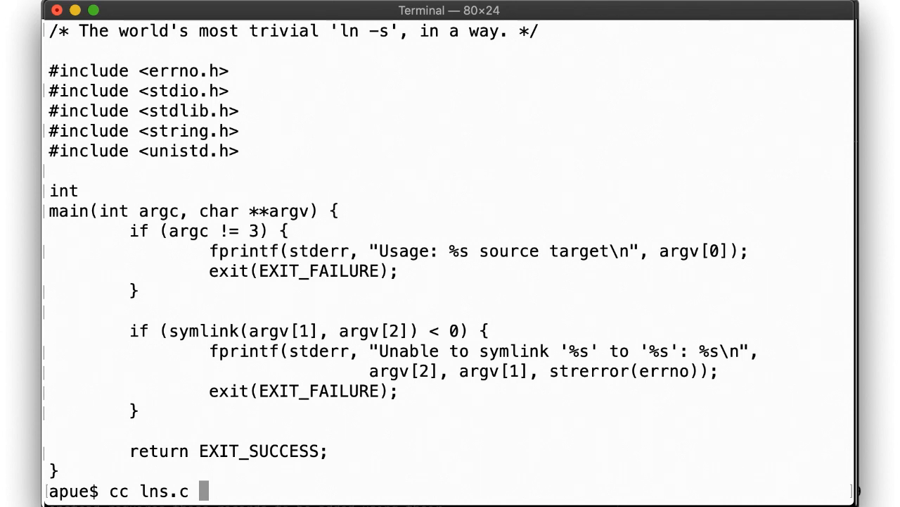
{"action": "key", "text": "Return"}
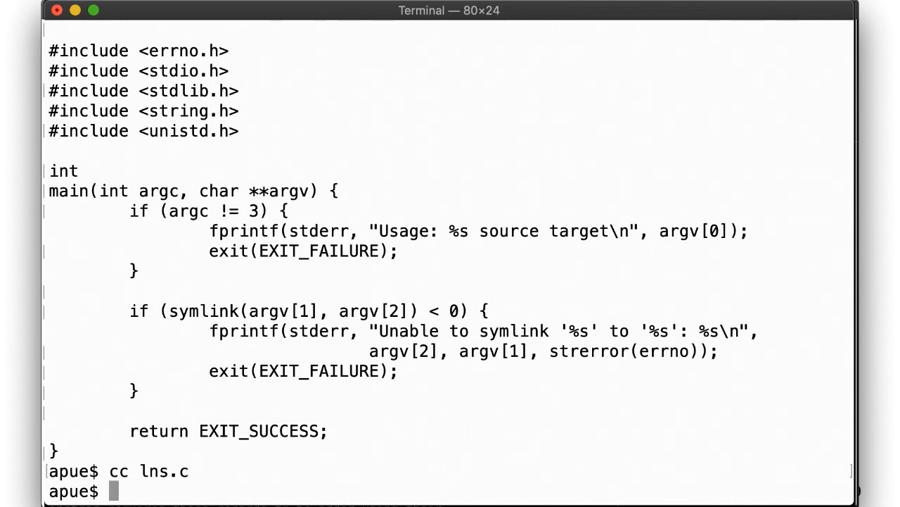
{"action": "type", "text": "ls -l file"}
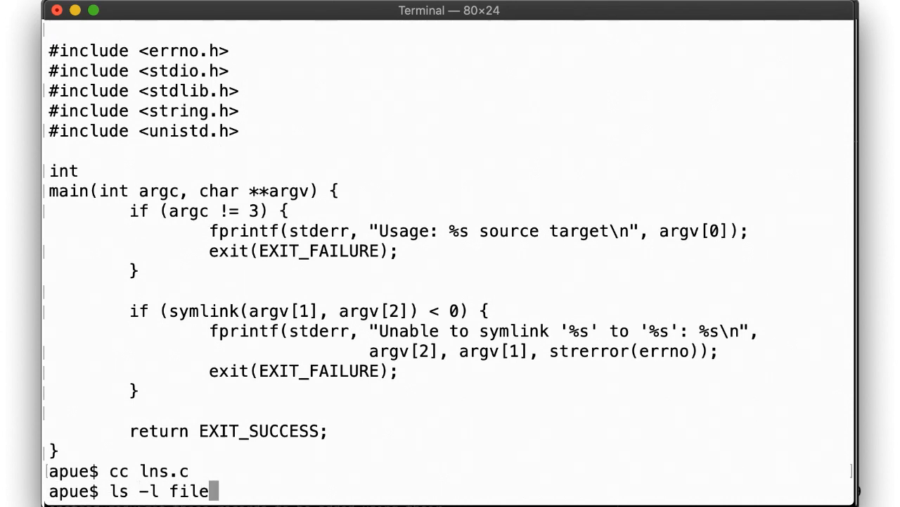
{"action": "key", "text": "Return"}
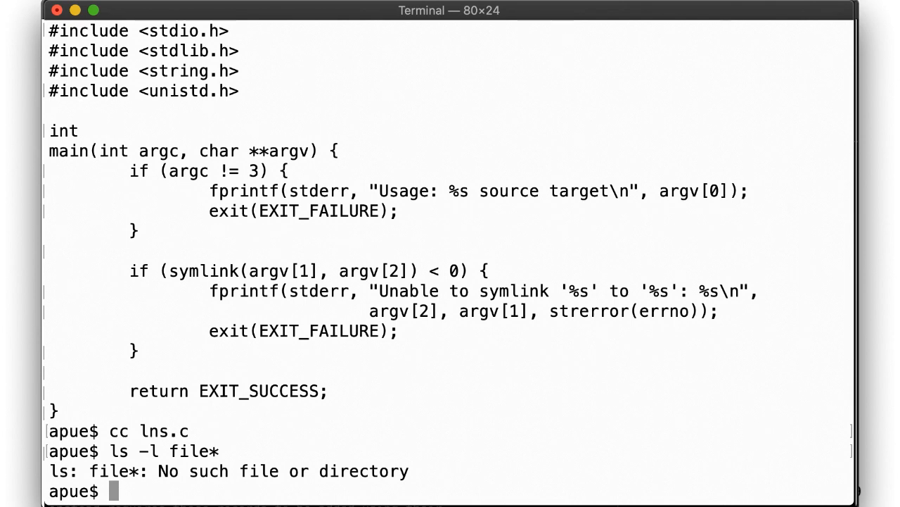
- Create the dangling symlink file2 -> file, show cat file2 fails, then write foo into file
{"action": "type", "text": "./a.out file fil"}
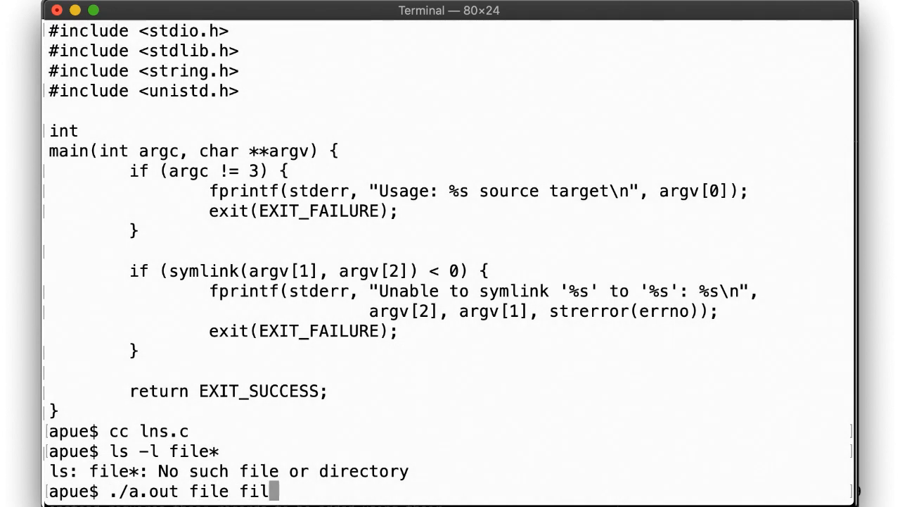
{"action": "type", "text": "e2"}
{"action": "type", "text": "ls -l file*"}
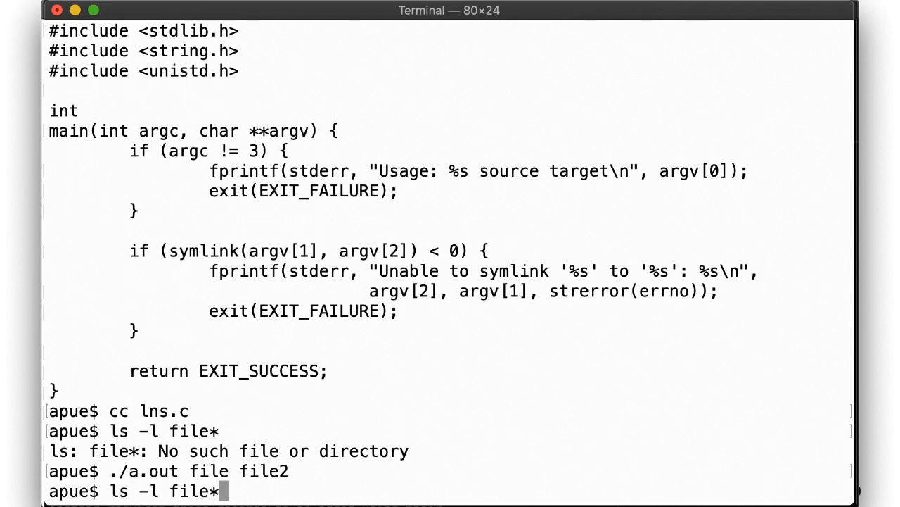
{"action": "key", "text": "Return"}
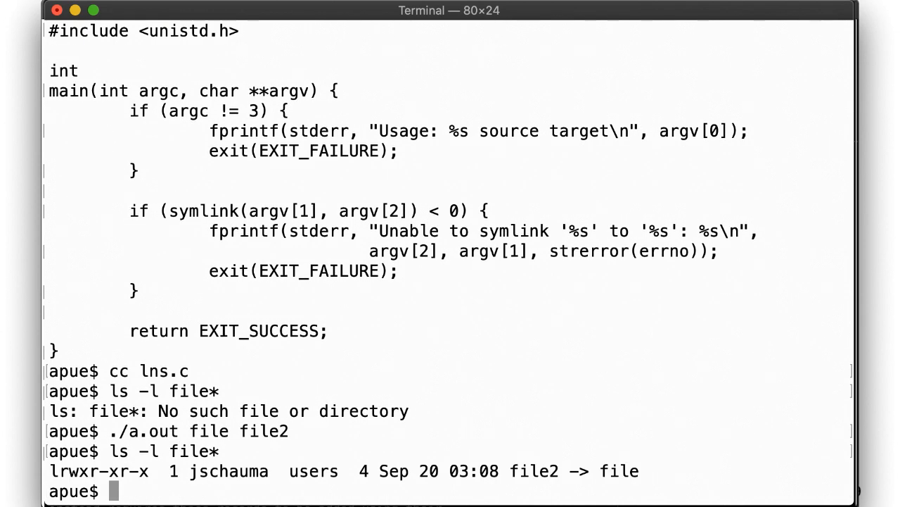
{"action": "type", "text": "cat"}
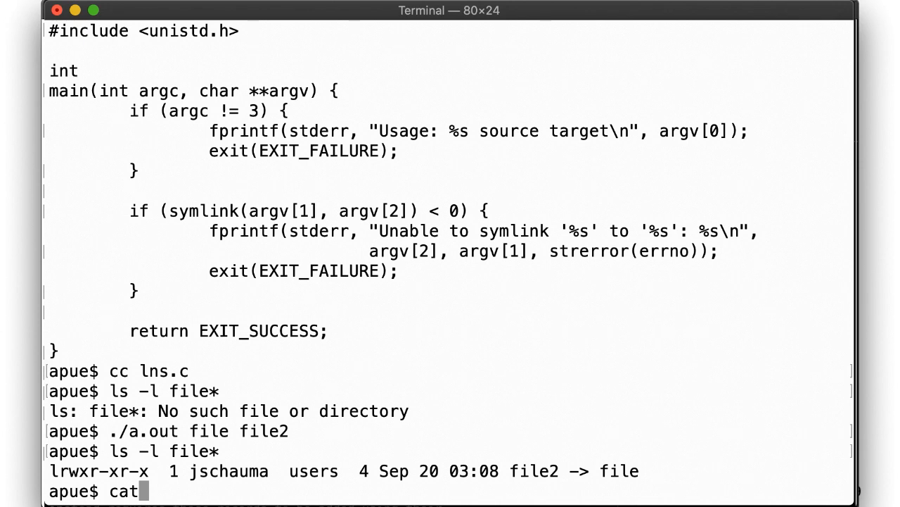
{"action": "key", "text": "Return"}
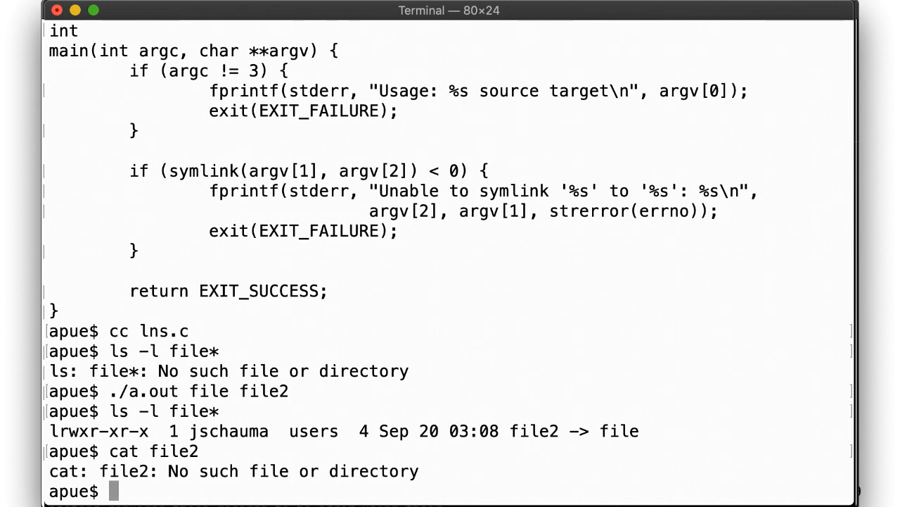
{"action": "type", "text": "echo"}
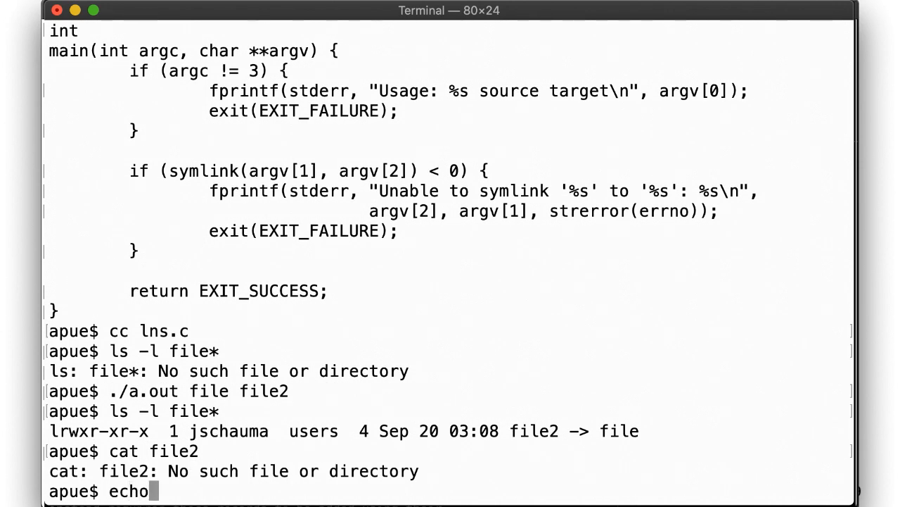
{"action": "type", "text": "foo > file"}
{"action": "type", "text": "cat file2"}
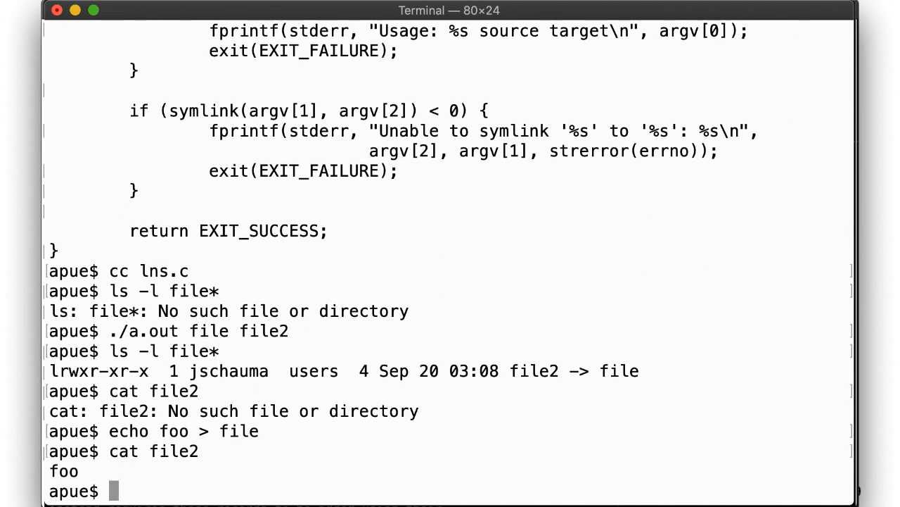
- Link file3 to file2 with ./a.out file2 file3 and list file, file2 and file3
{"action": "type", "text": "./a.out"}
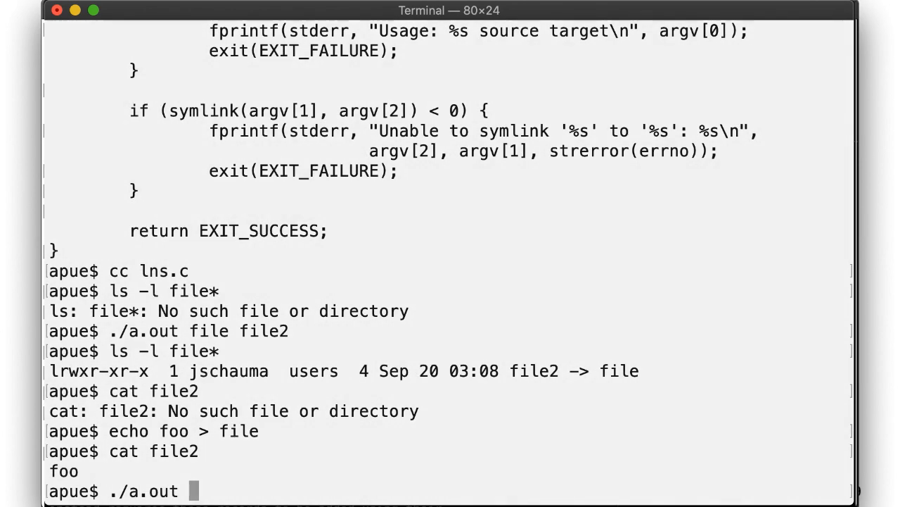
{"action": "type", "text": "file2 file"}
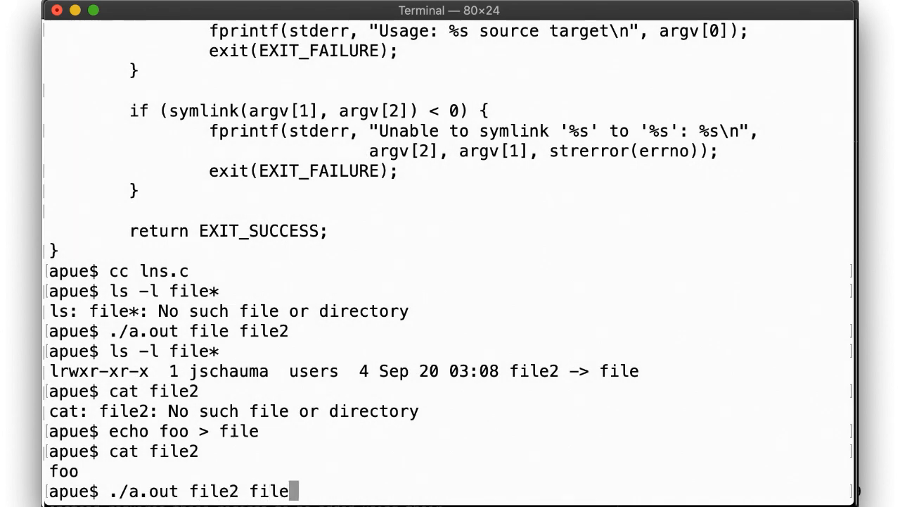
{"action": "type", "text": "3"}
{"action": "type", "text": "ls -l file"}
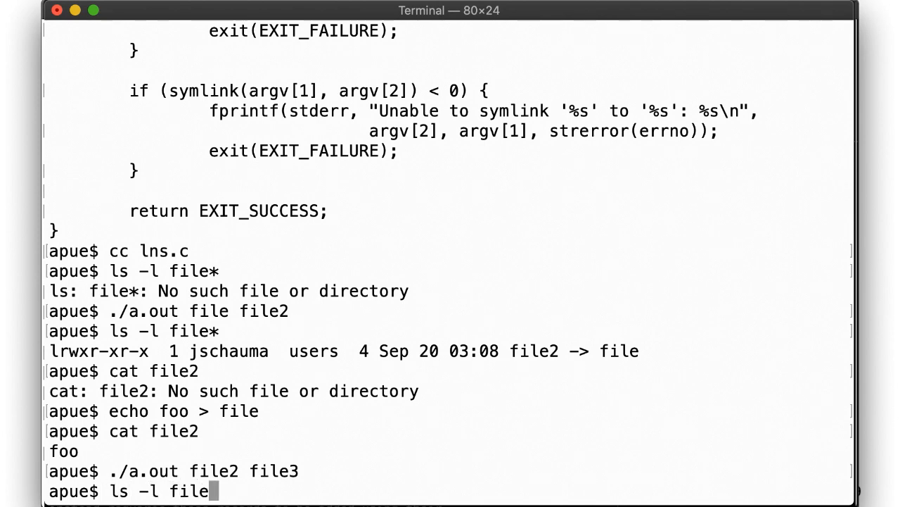
{"action": "key", "text": "Return"}
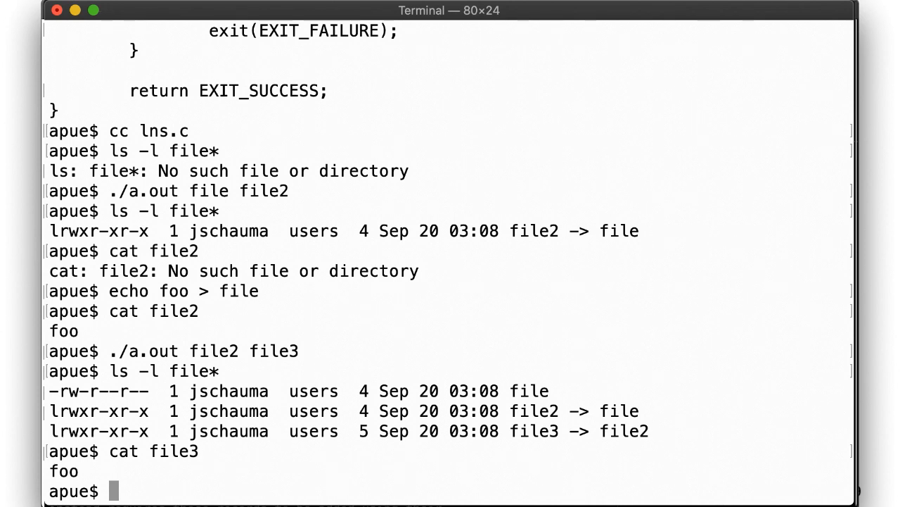
- Remove file and relink it to file3, list the cycle and show cat file fails with too many symlink levels
{"action": "type", "text": "rm file"}
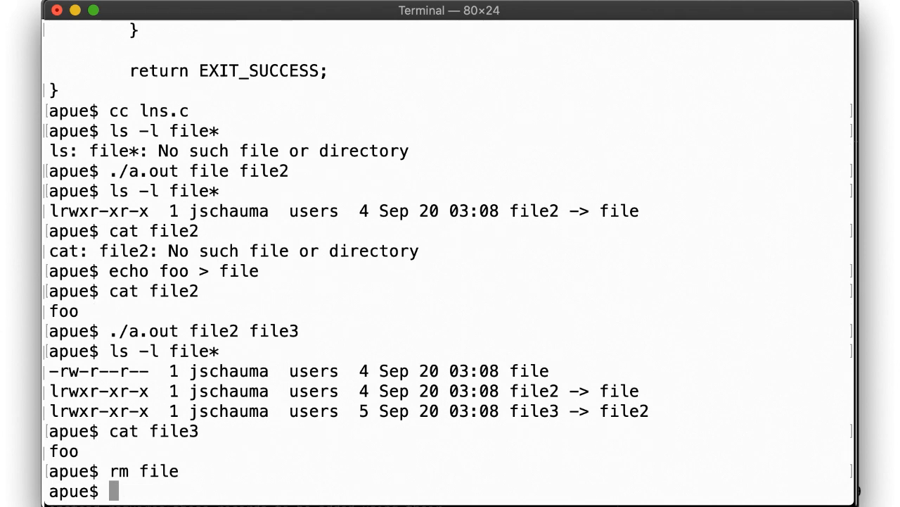
{"action": "type", "text": "./a.out file"}
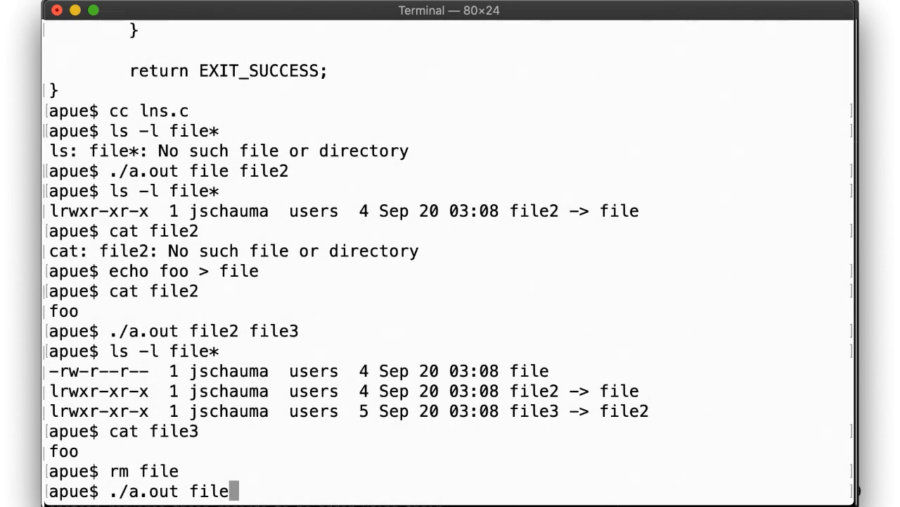
{"action": "type", "text": "3 file"}
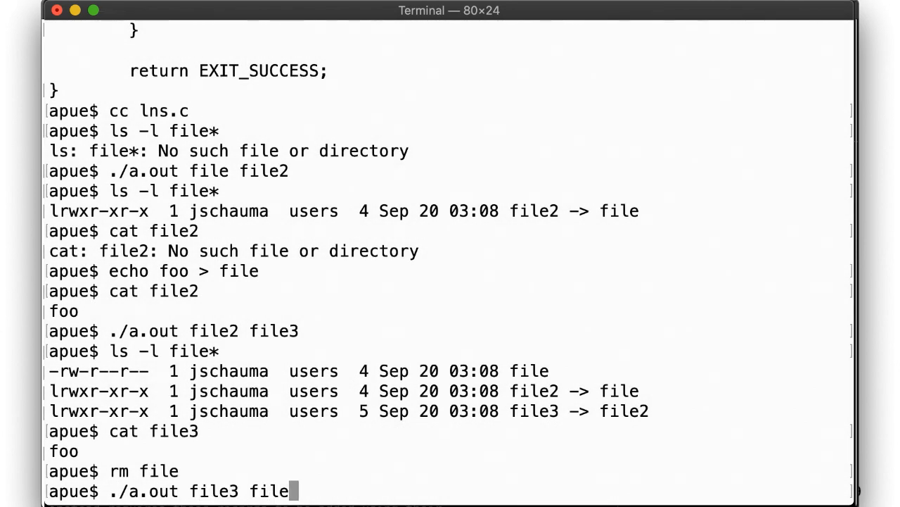
{"action": "key", "text": "Return"}
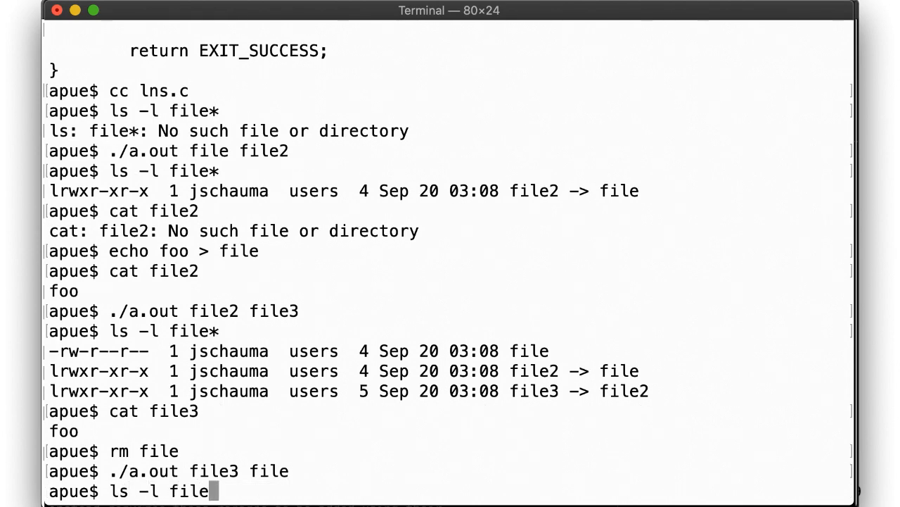
{"action": "key", "text": "Return"}
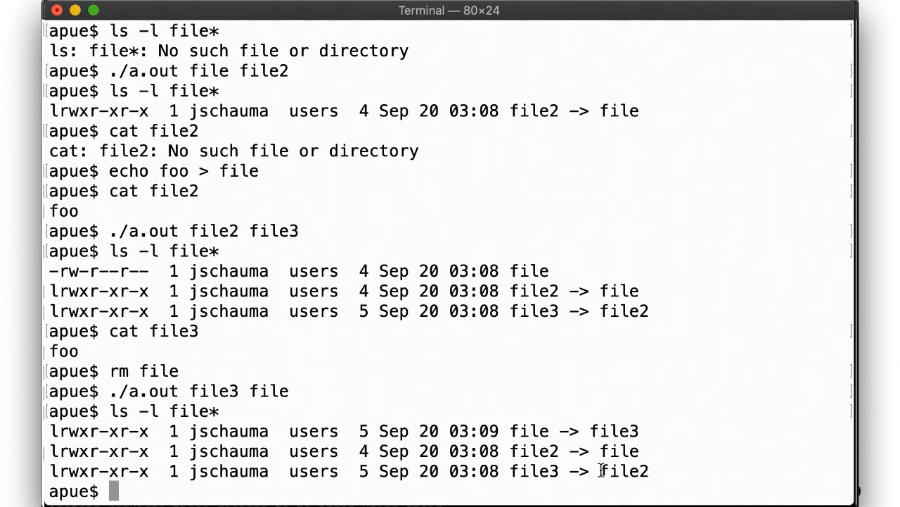
{"action": "mouse_move", "coordinate": [620, 431]}
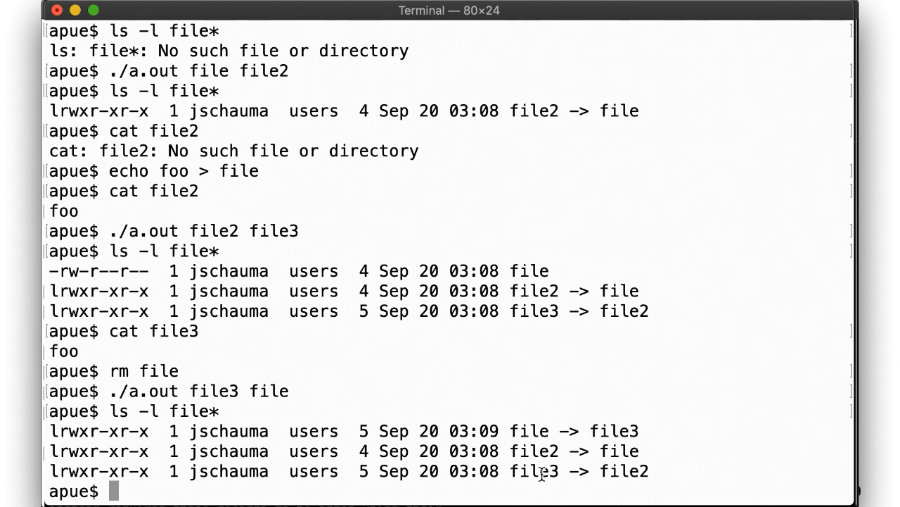
{"action": "type", "text": "cat file"}
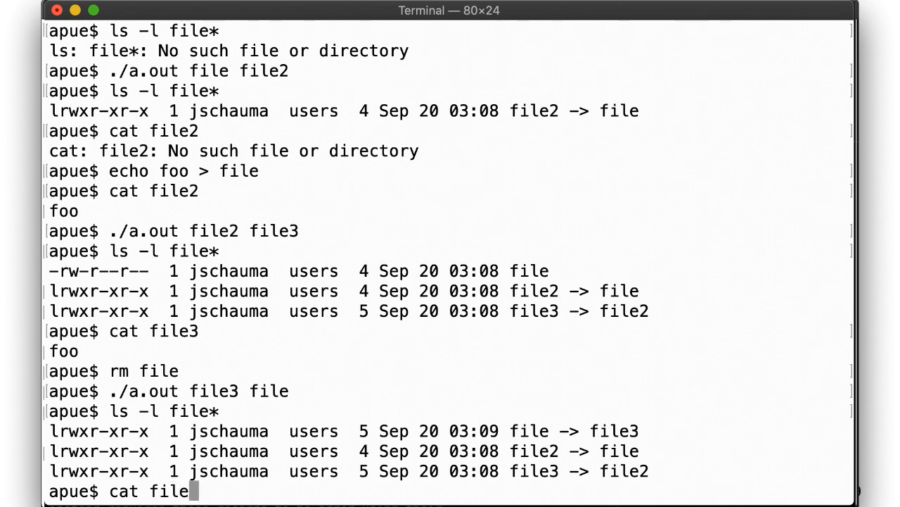
{"action": "key", "text": "Return"}
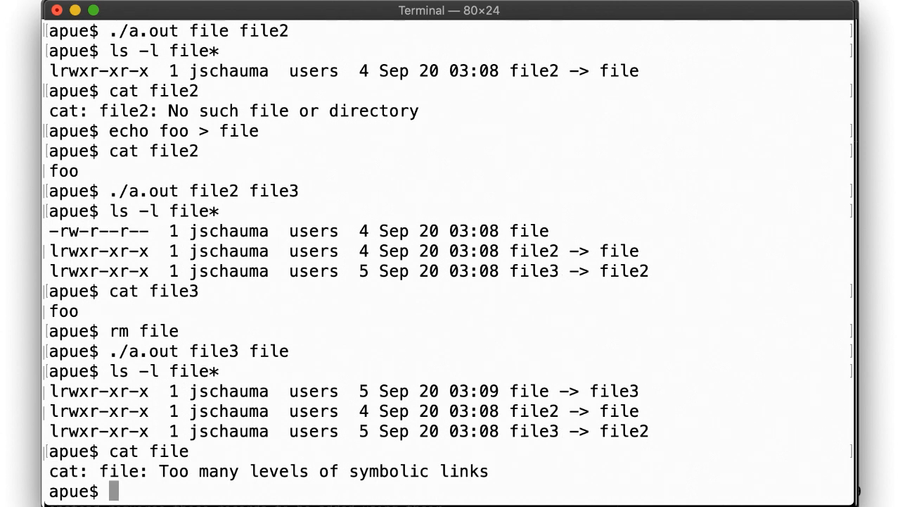
{"action": "type", "text": "mkdir dir"}
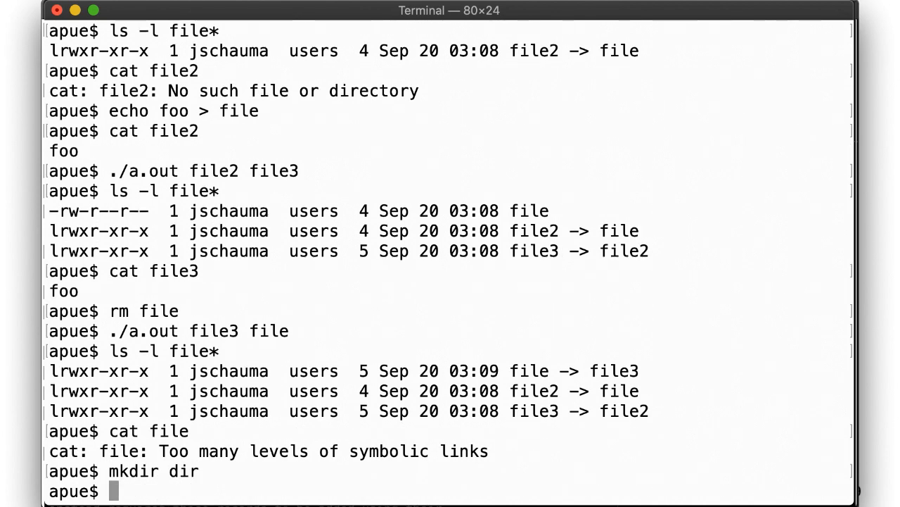
- Create dir/subdir pointing to '..' and show that cd into subdir lands back in 04 with pwd
{"action": "type", "text": "./a.out"}
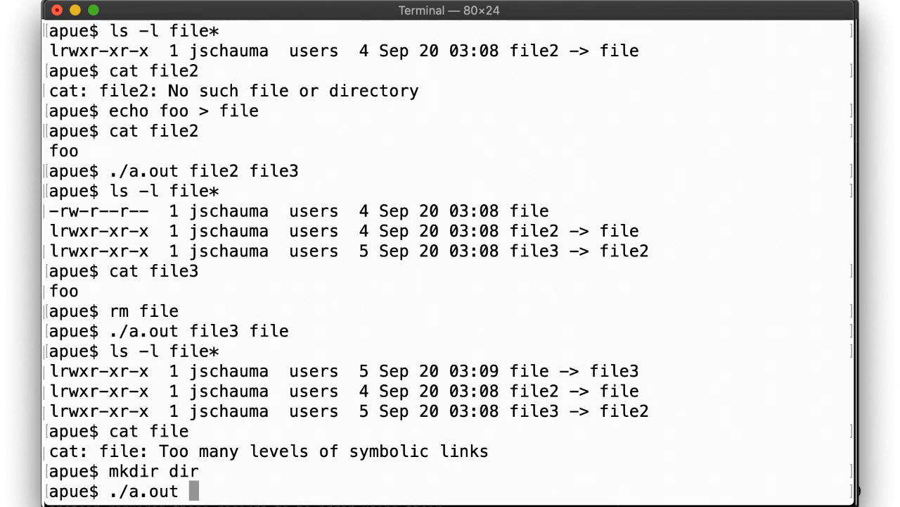
{"action": "type", "text": ".. dir/"}
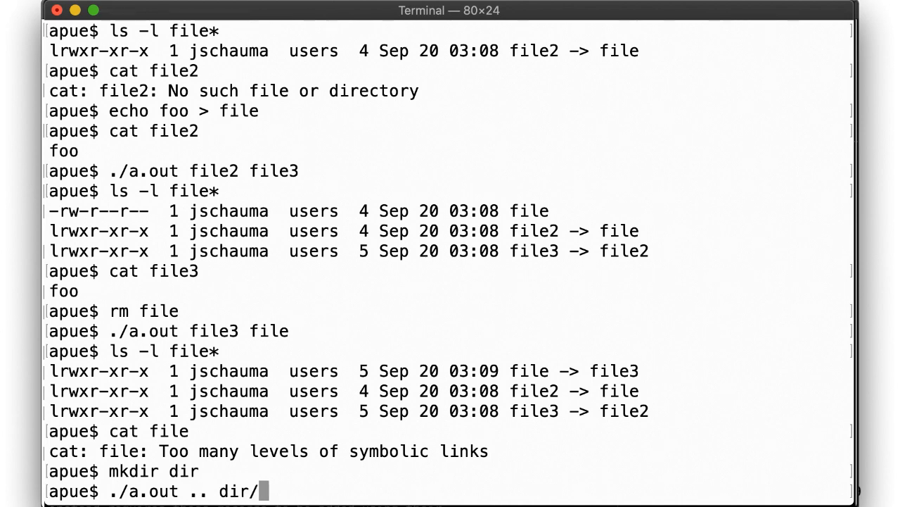
{"action": "key", "text": "Return"}
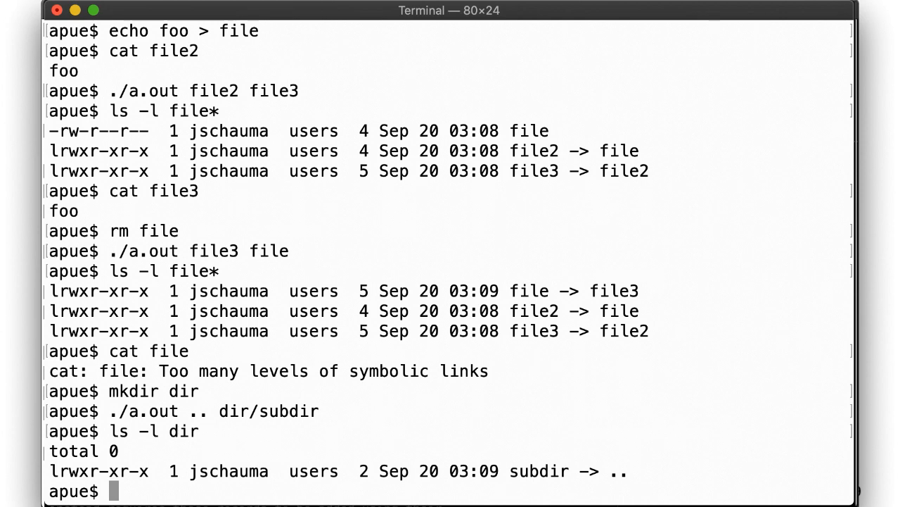
{"action": "type", "text": "cd dir"}
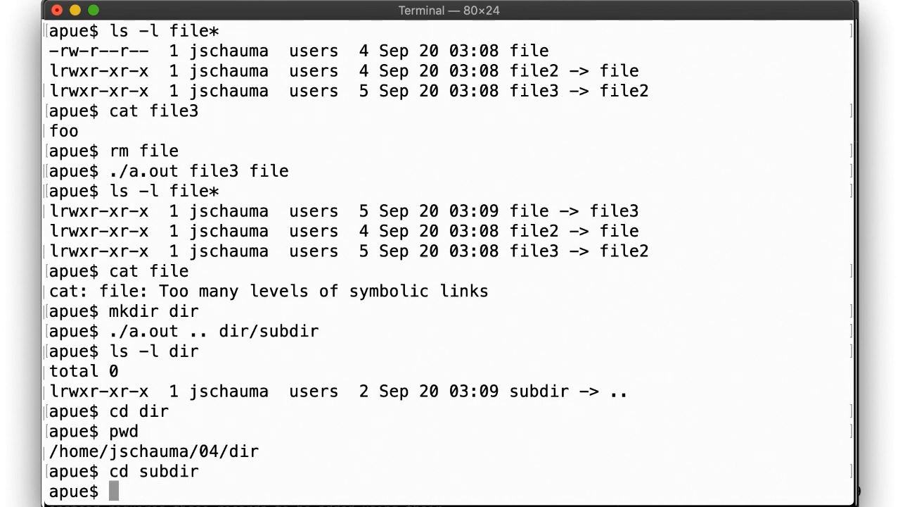
{"action": "key", "text": "Return"}
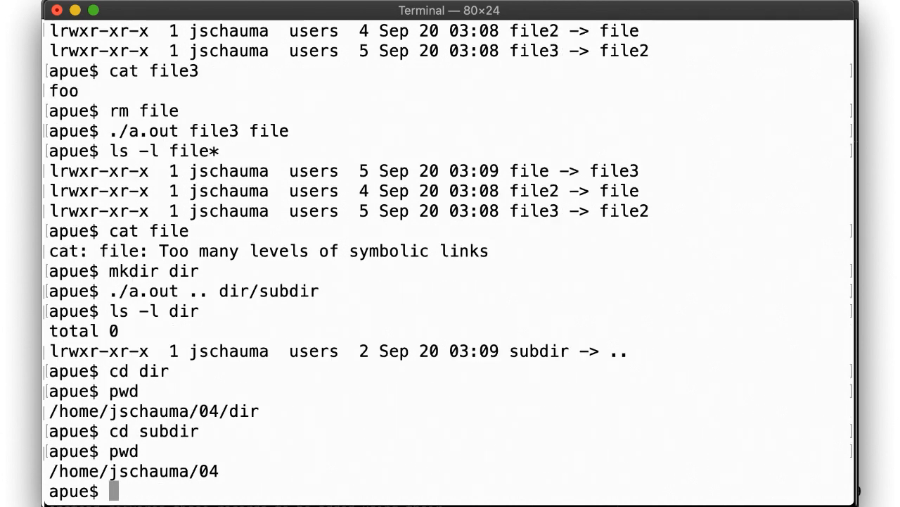
- Create the symlink new pointing through the repeated dir/subdir/... path to file
{"action": "type", "text": "./a.out"}
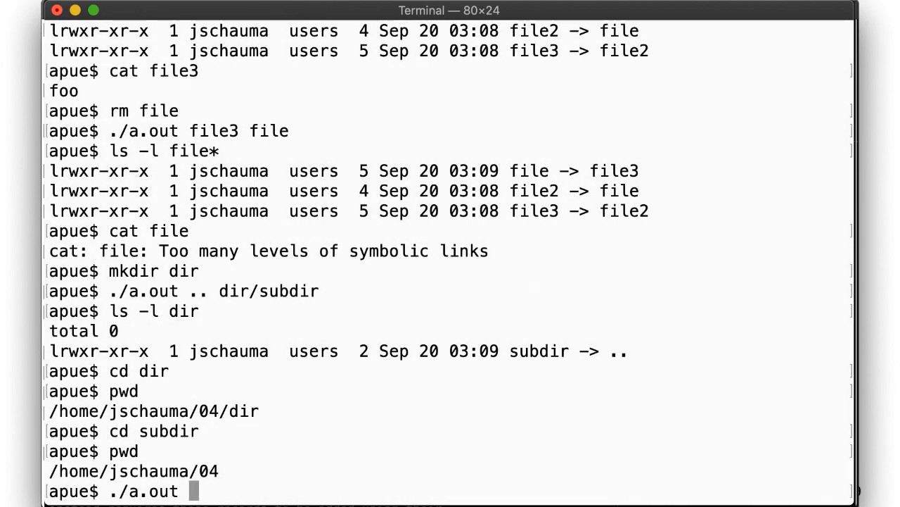
{"action": "type", "text": "dir/subdir/d"}
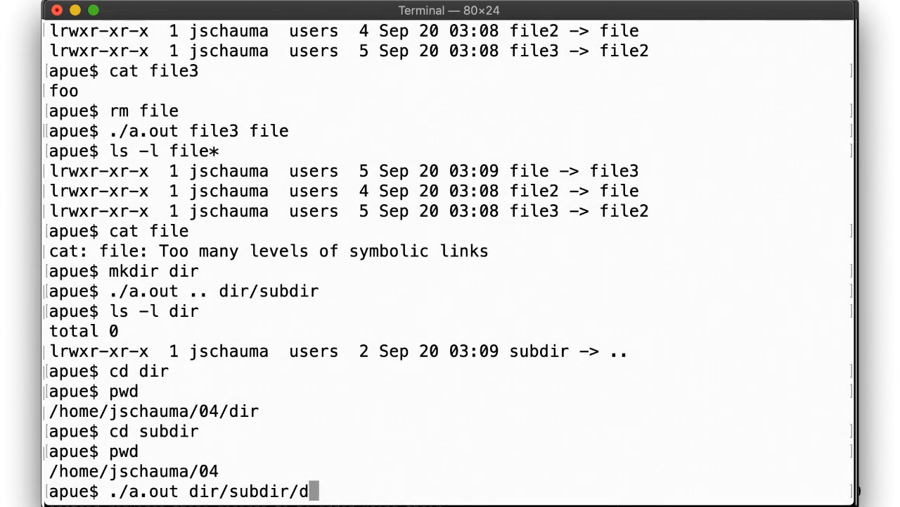
{"action": "type", "text": "ir/subdir/"}
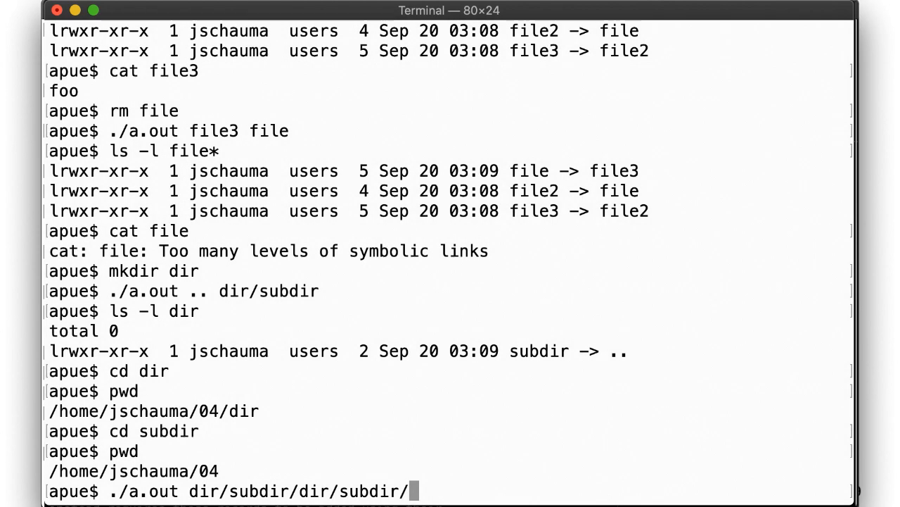
{"action": "type", "text": "dir/subdir/dir/subdir/"}
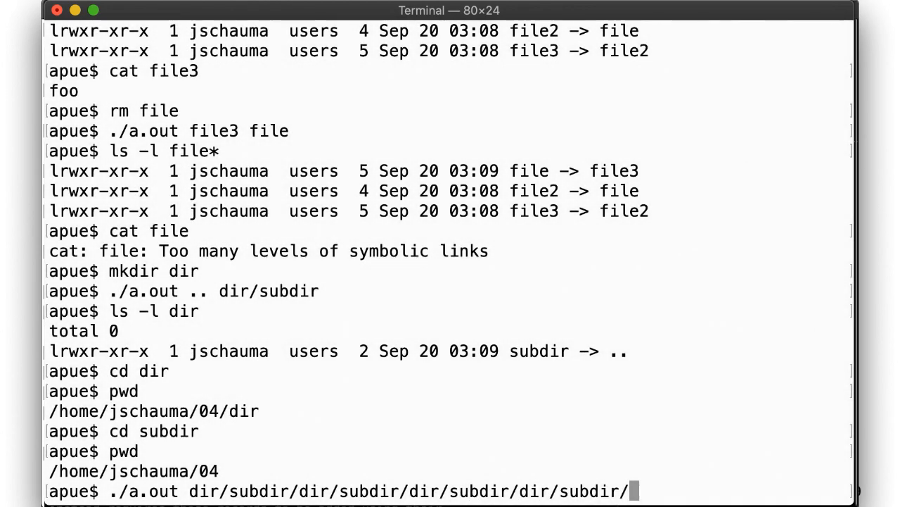
{"action": "type", "text": "dir/file"}
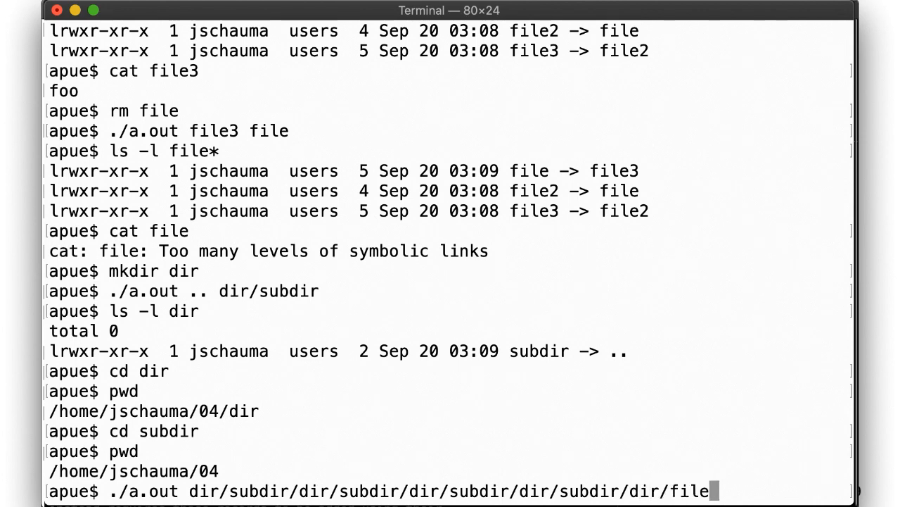
{"action": "key", "text": "Return"}
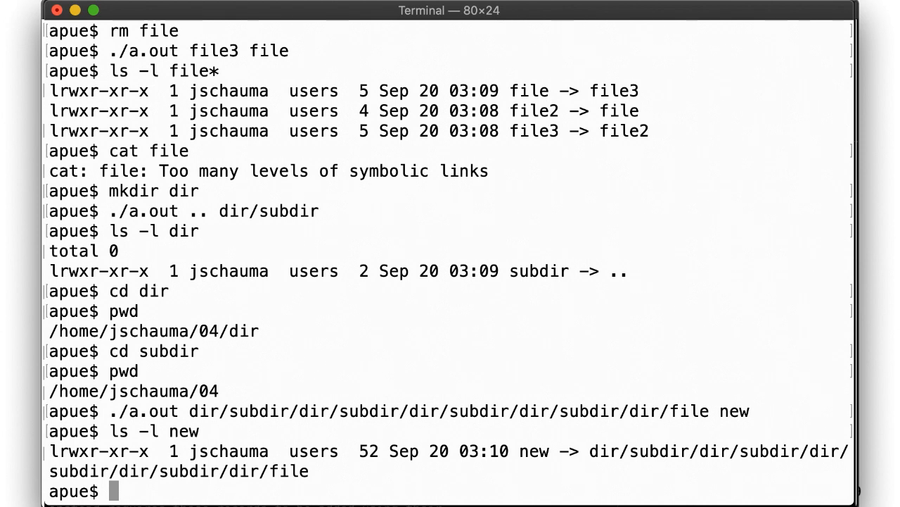
- Show cat new dangles and echo foo > file hits the link loop, then remove file
{"action": "type", "text": "cat new"}
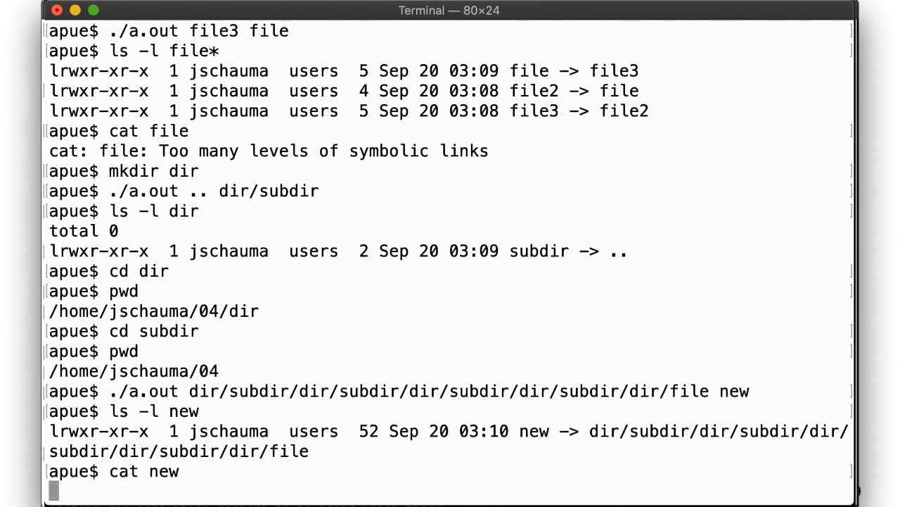
{"action": "key", "text": "Return"}
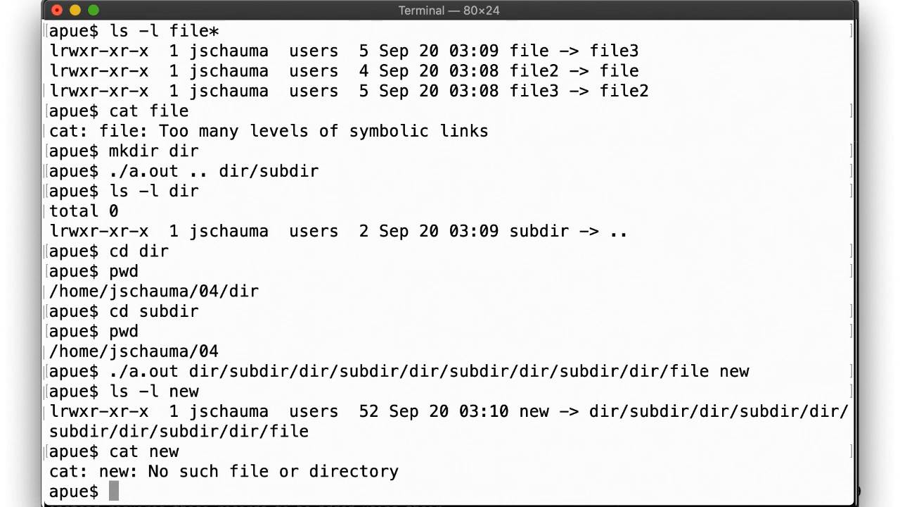
{"action": "type", "text": "echo foo > file"}
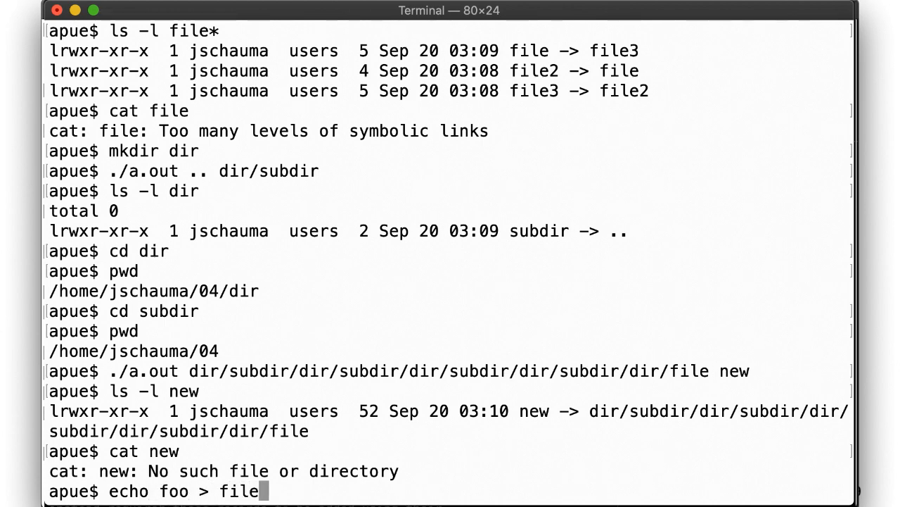
{"action": "key", "text": "Return"}
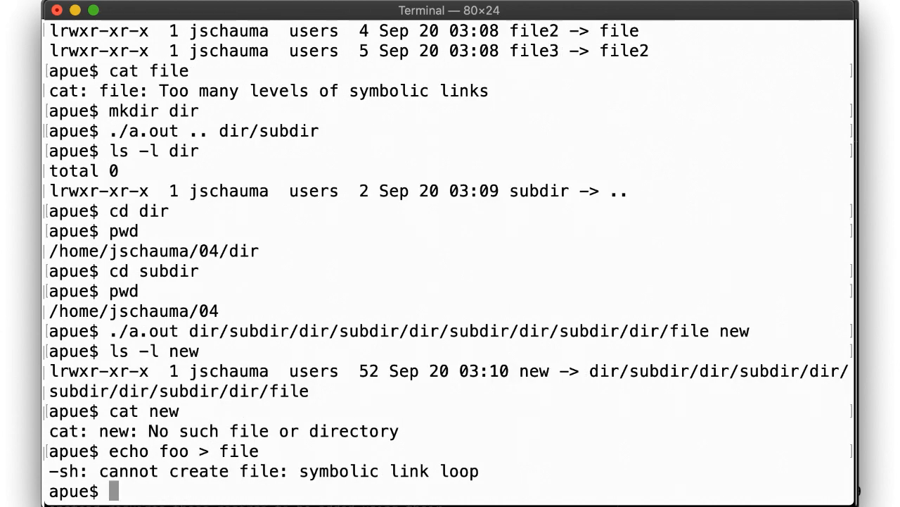
{"action": "type", "text": "rm file"}
{"action": "type", "text": "cat new"}
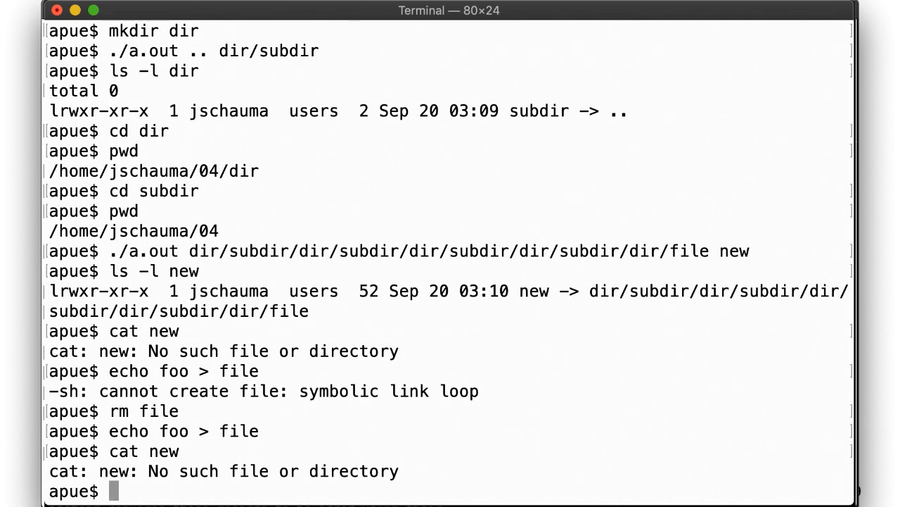
- List dir, write foo into dir/file so new resolves, then remove the new link
{"action": "type", "text": "ls"}
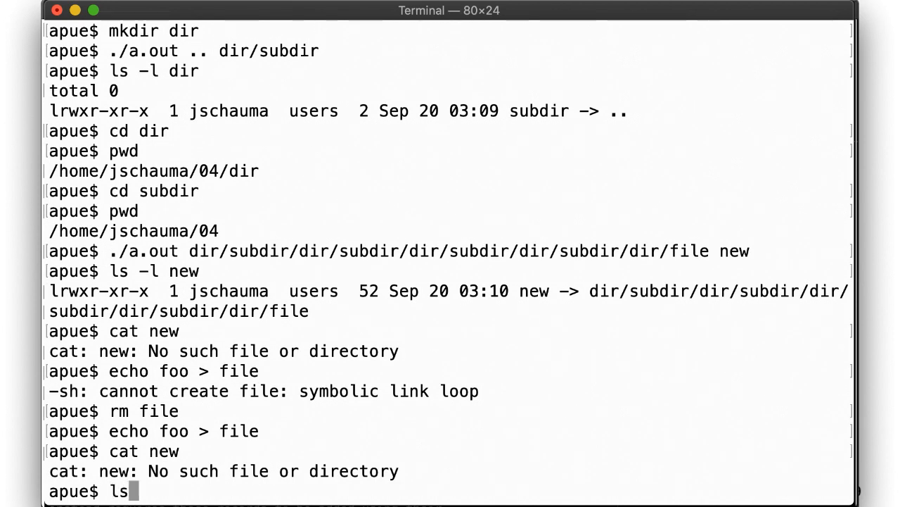
{"action": "type", "text": "dir"}
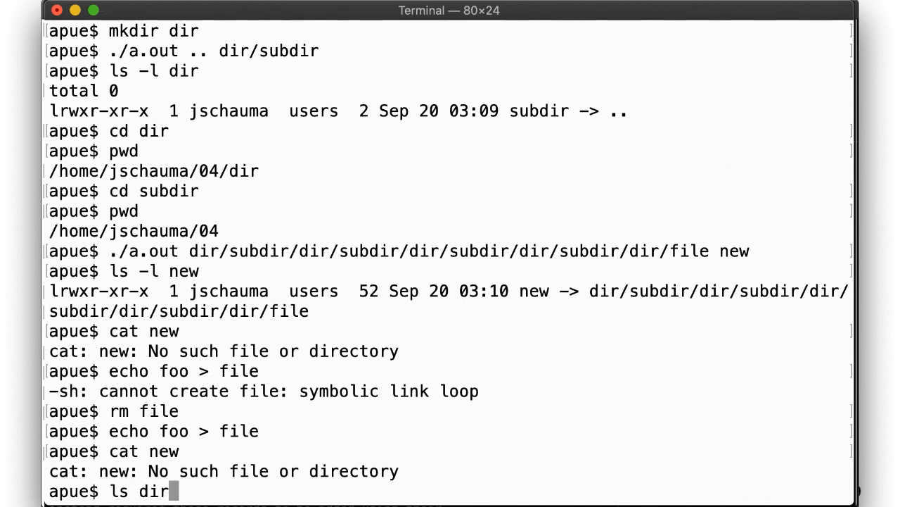
{"action": "key", "text": "Return"}
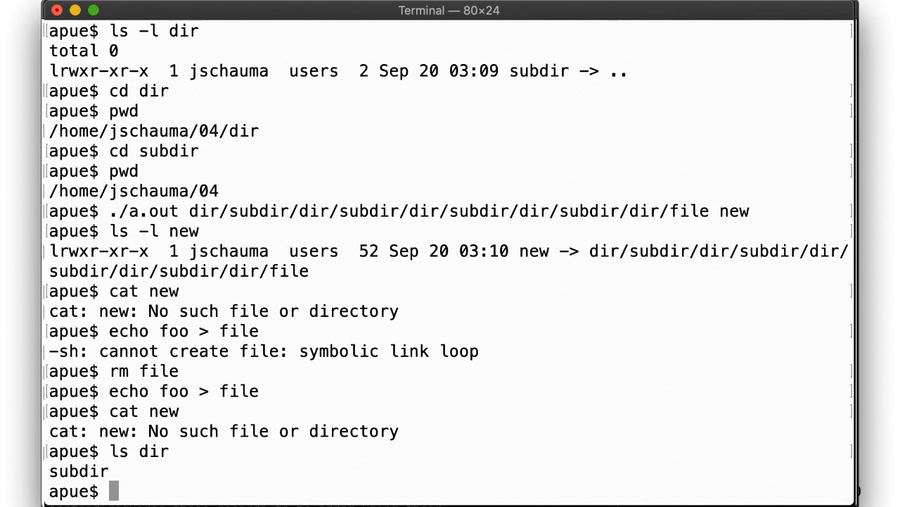
{"action": "type", "text": "echo foo > di"}
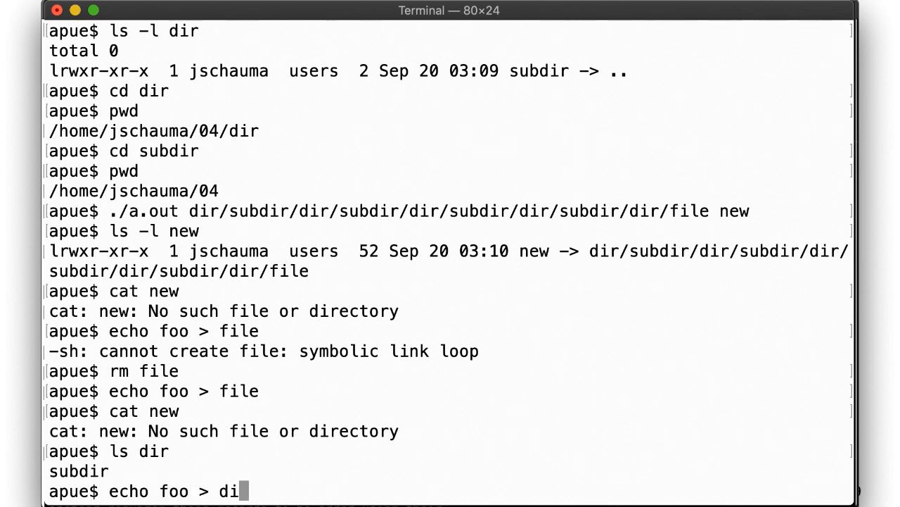
{"action": "type", "text": "r/file"}
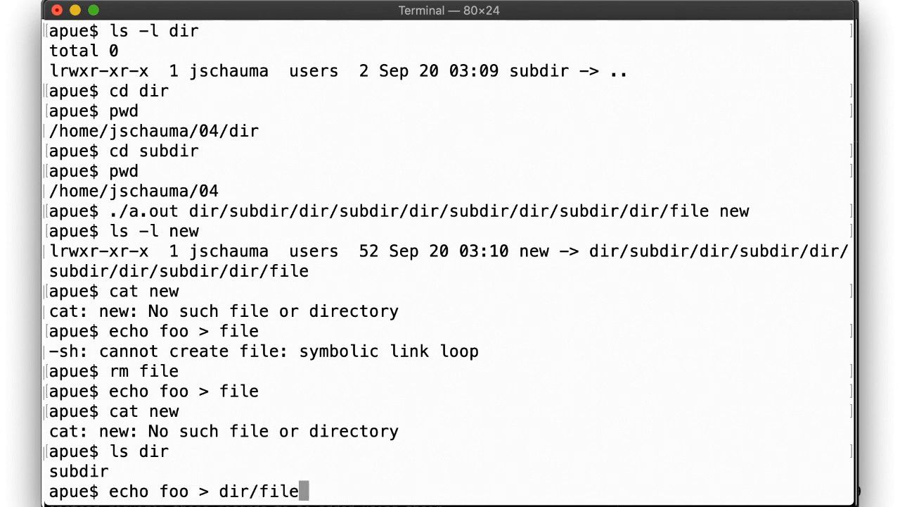
{"action": "key", "text": "Return"}
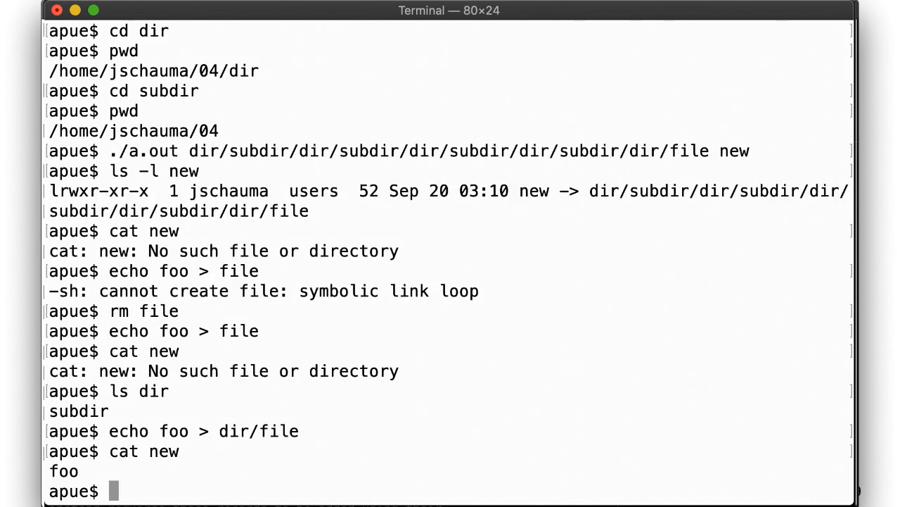
{"action": "type", "text": "rm"}
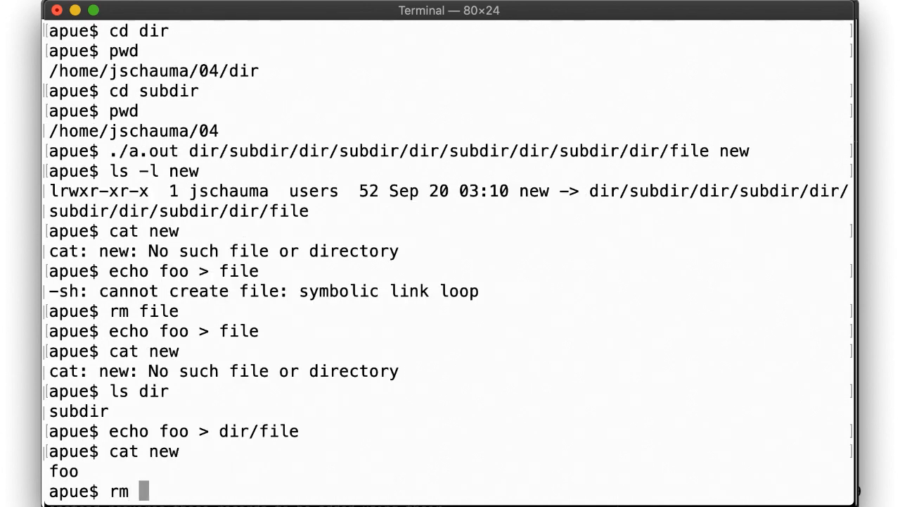
{"action": "type", "text": "new"}
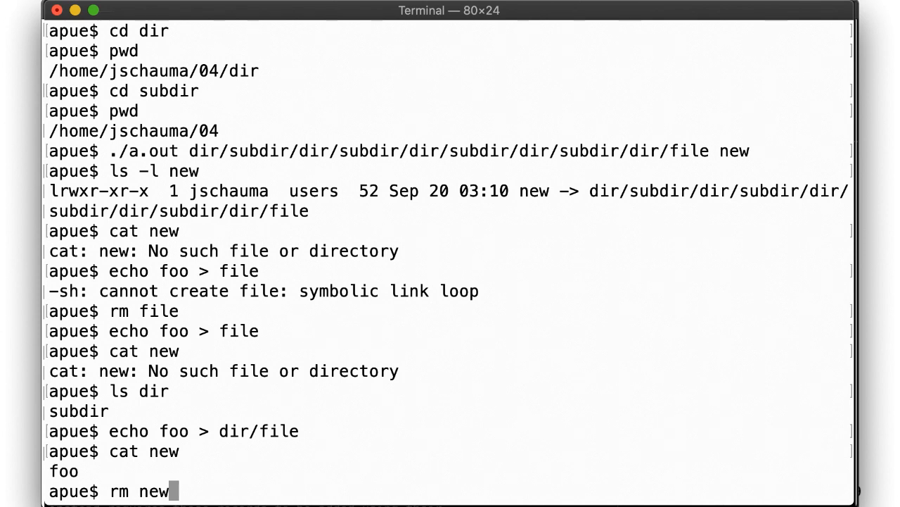
{"action": "key", "text": "Return"}
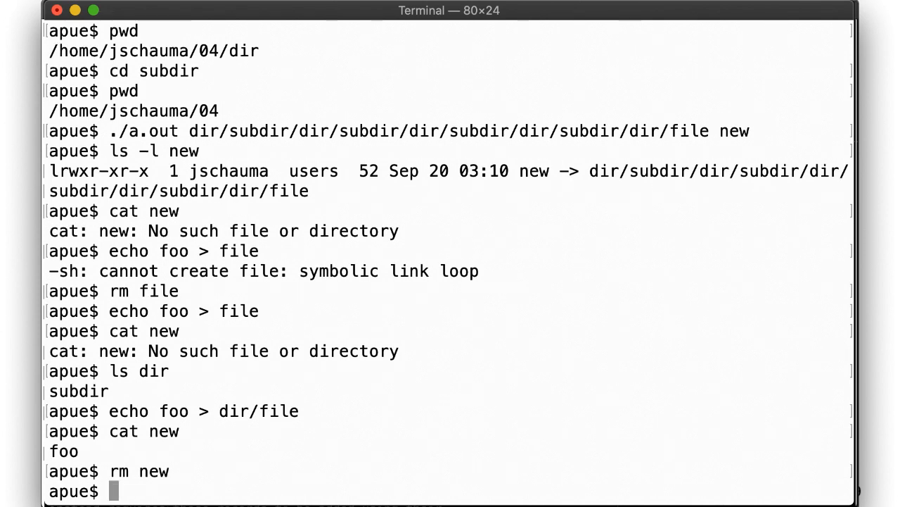
- Write cross-fs into /tmp/f, link new to it, and confirm new reads cross-fs and points to /tmp/f
{"action": "type", "text": "echo cros"}
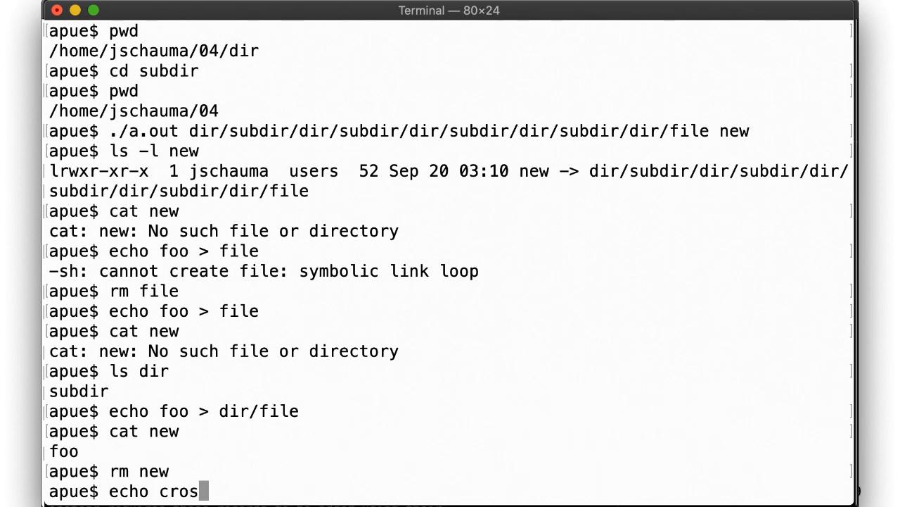
{"action": "type", "text": "s-fs >/tmp/f"}
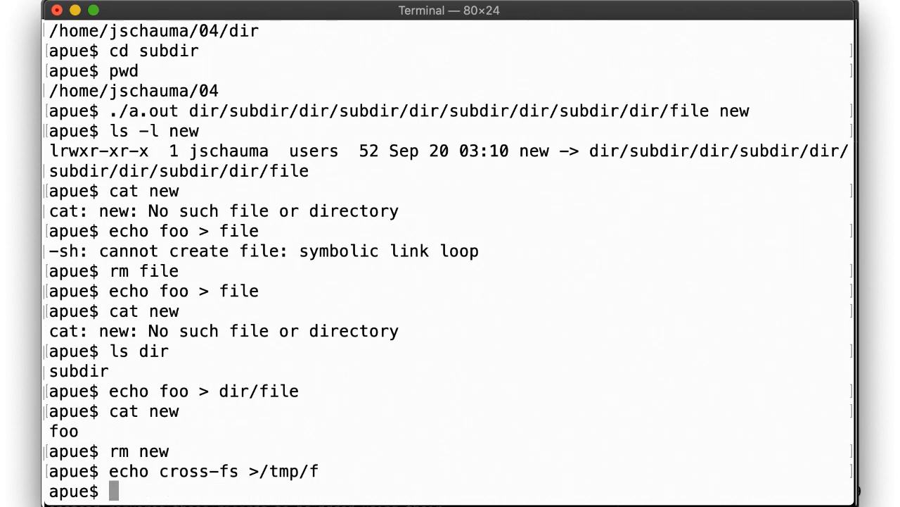
{"action": "type", "text": "./a.out /tmp/f new"}
{"action": "type", "text": "ls -l"}
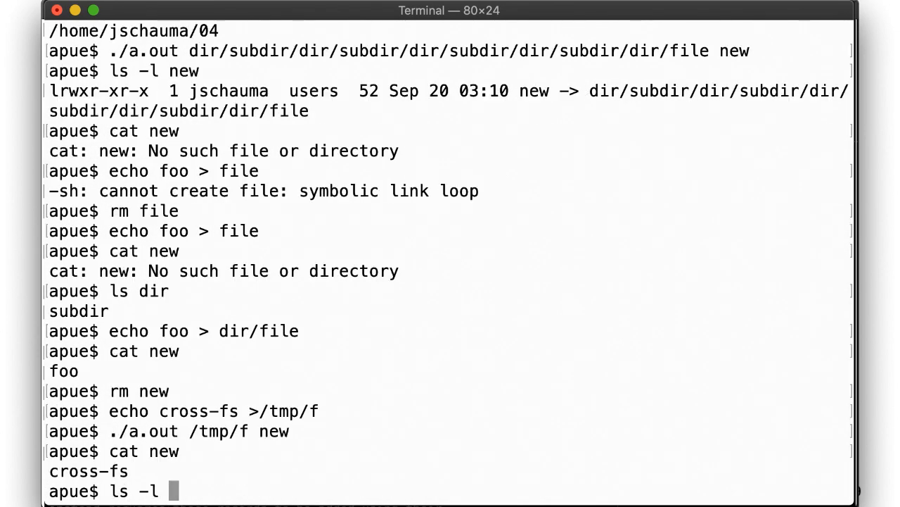
{"action": "key", "text": "Return"}
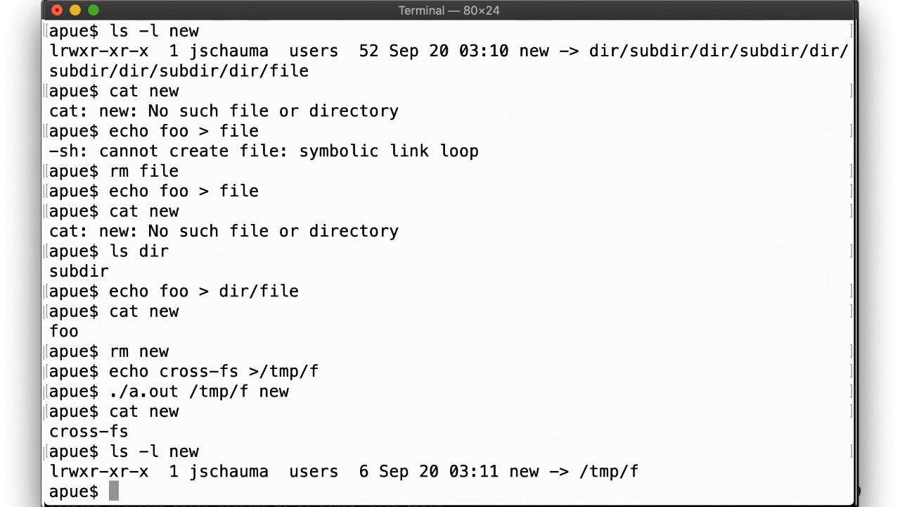